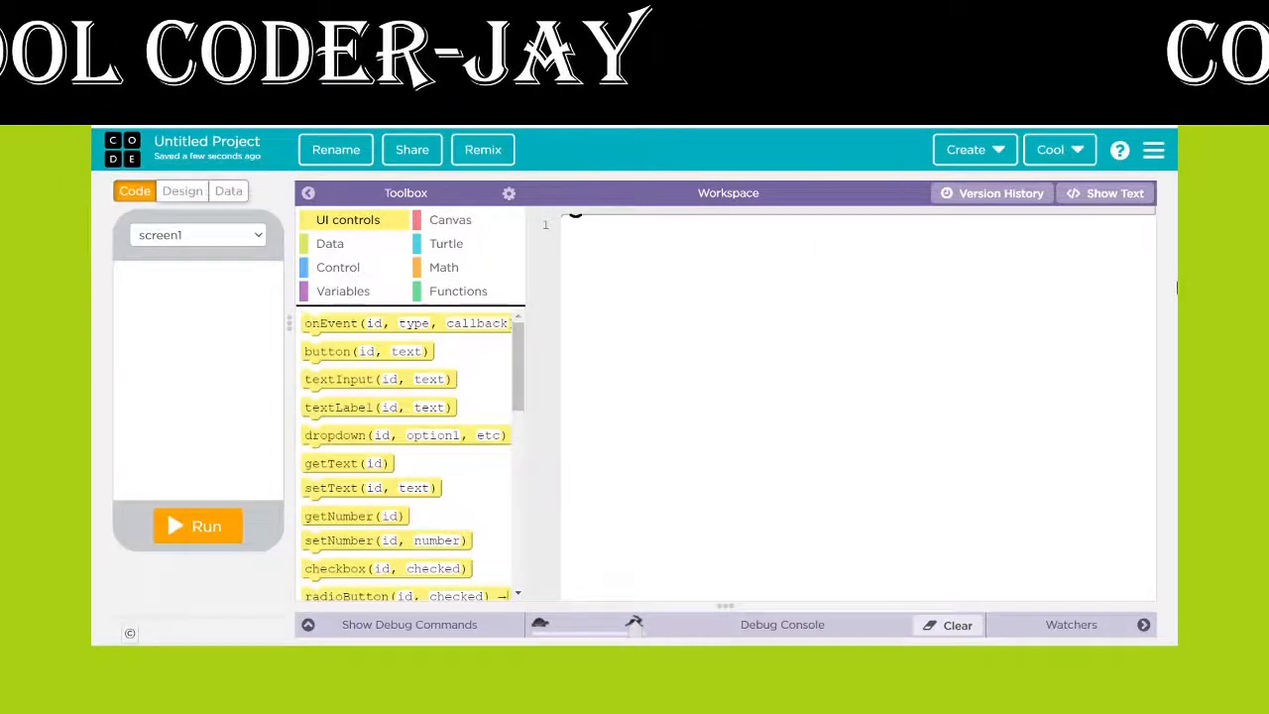
{"action": "mouse_move", "coordinate": [651, 496]}
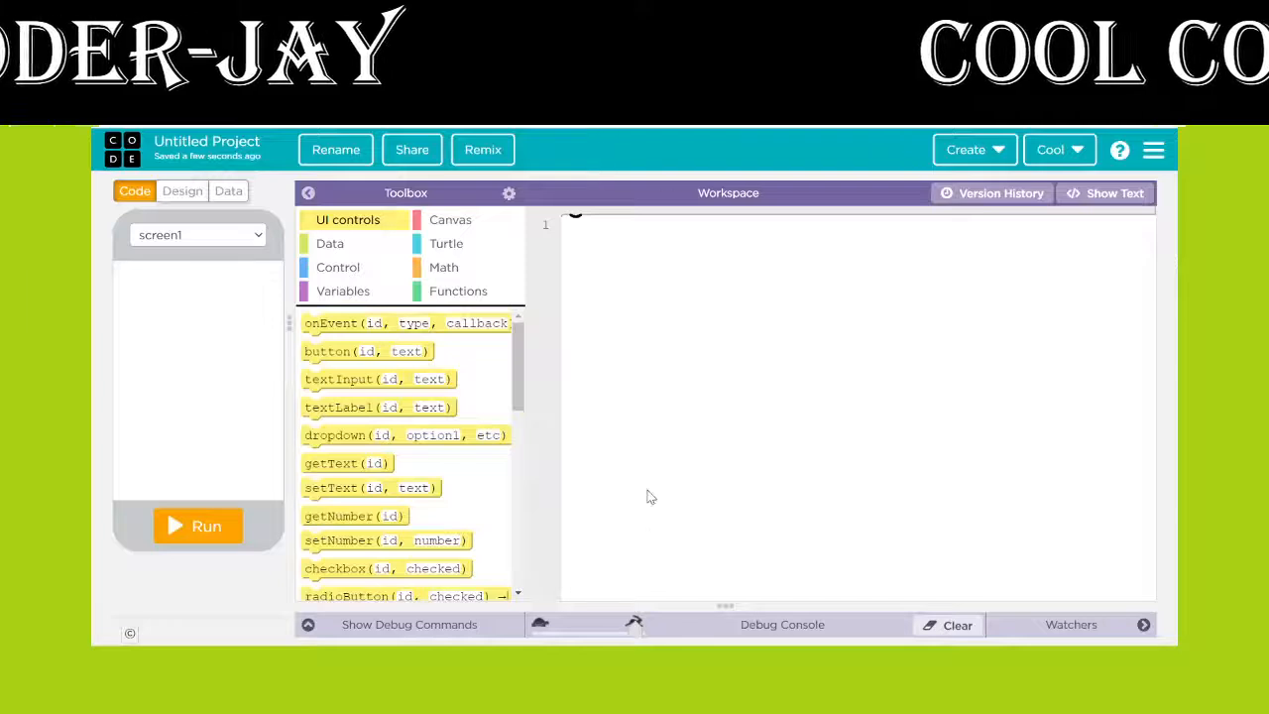
{"action": "mouse_move", "coordinate": [791, 487]}
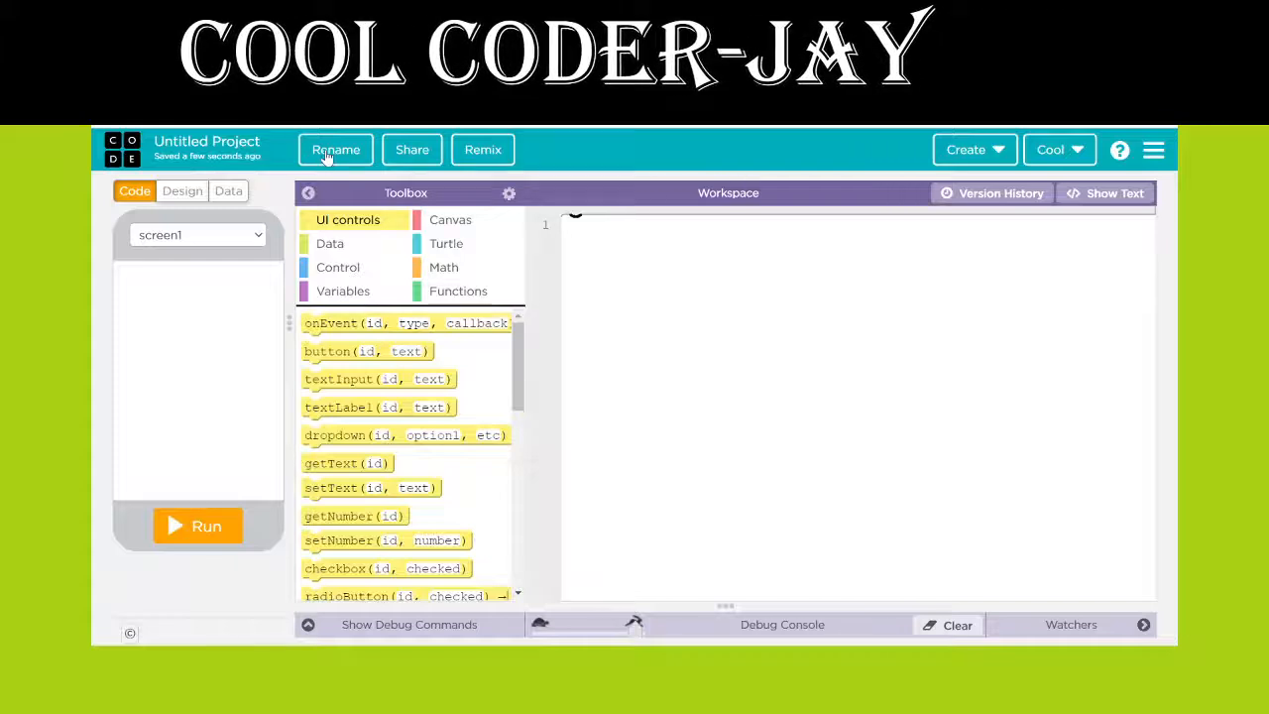
Rename the project from 'Untitled Project' to 'Charts'
{"action": "left_click", "coordinate": [335, 150]}
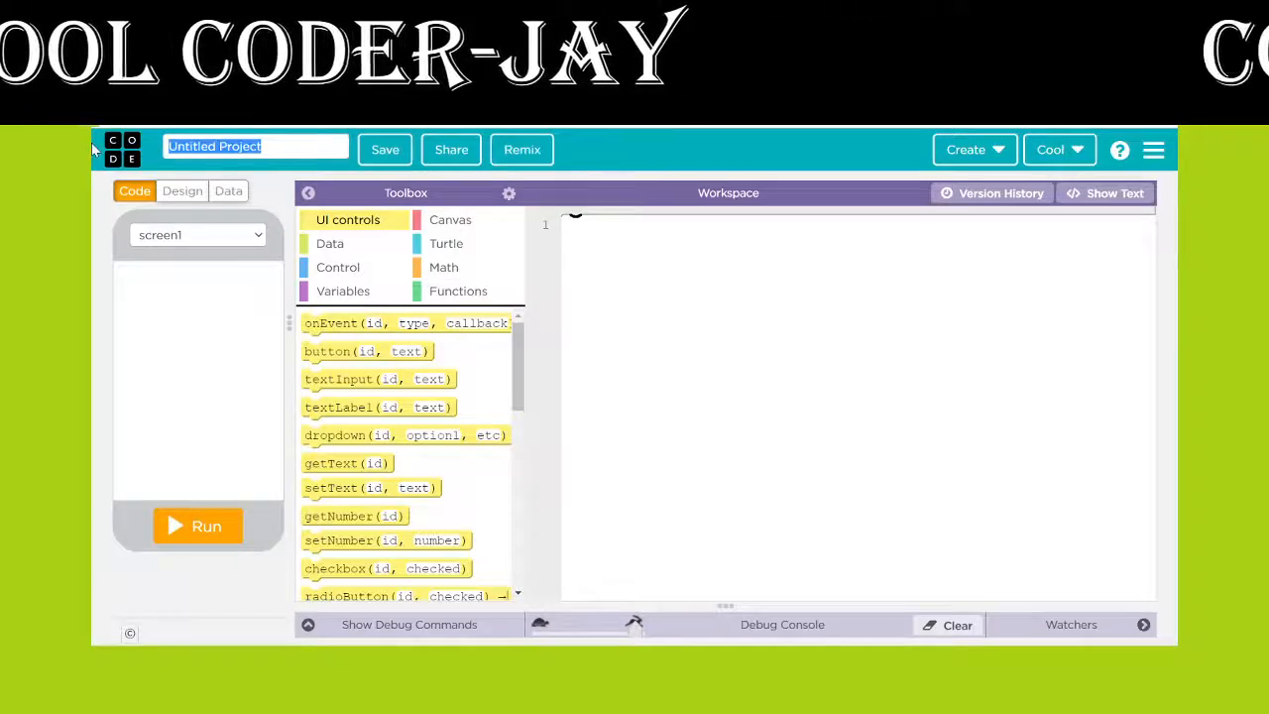
{"action": "type", "text": "Charts"}
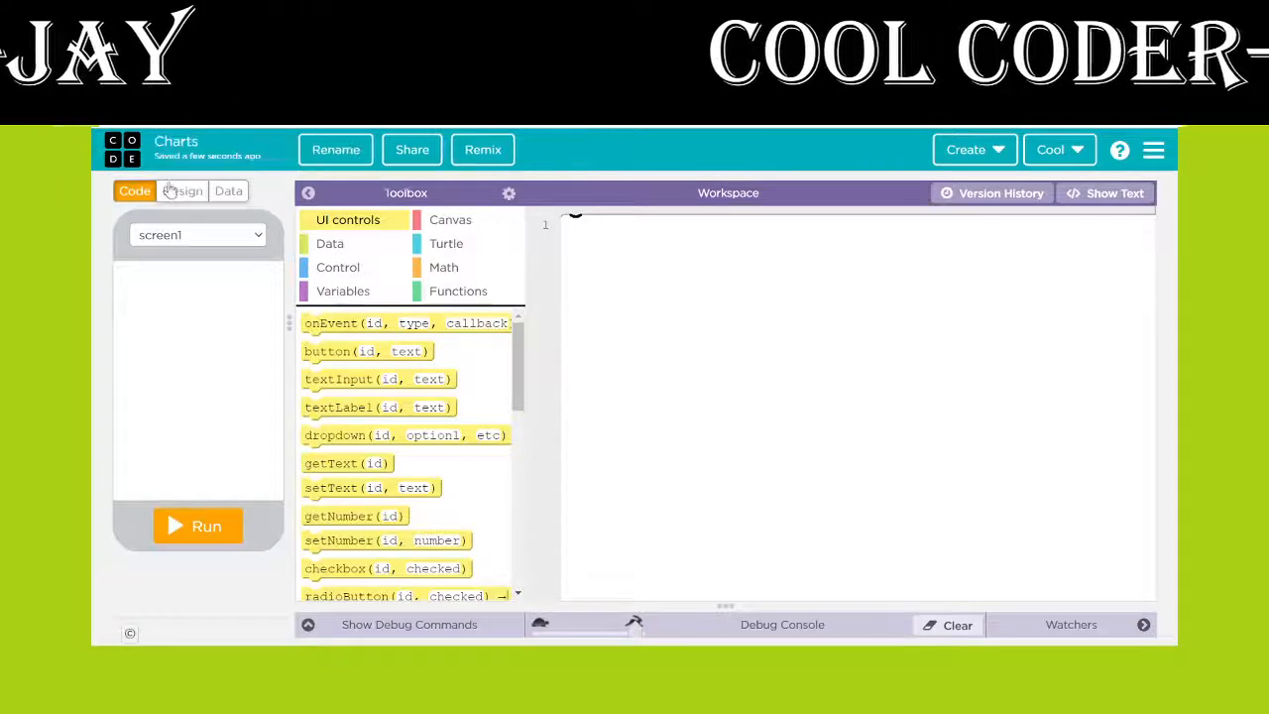
Stretch a chart to fill screen1 at 320×450 and set its id to 'chart'
{"action": "left_click", "coordinate": [181, 191]}
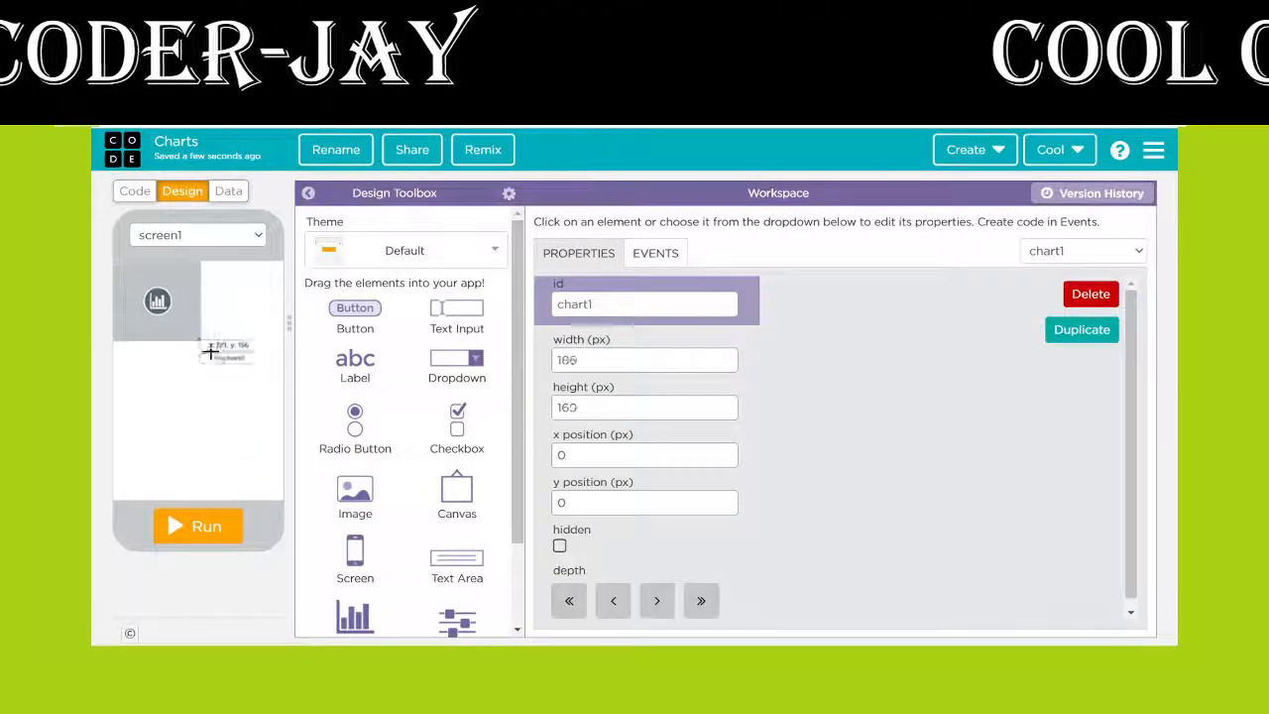
{"action": "left_click_drag", "start_coordinate": [228, 352], "coordinate": [279, 494]}
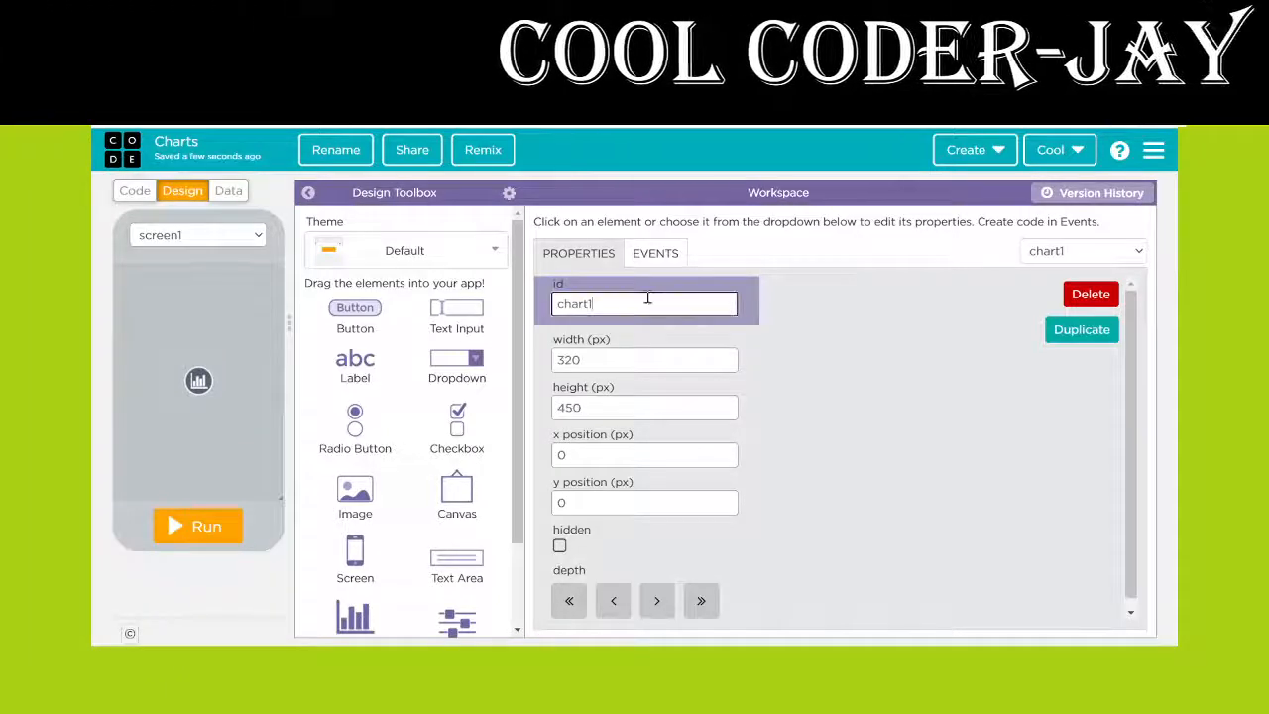
{"action": "key", "text": "Backspace"}
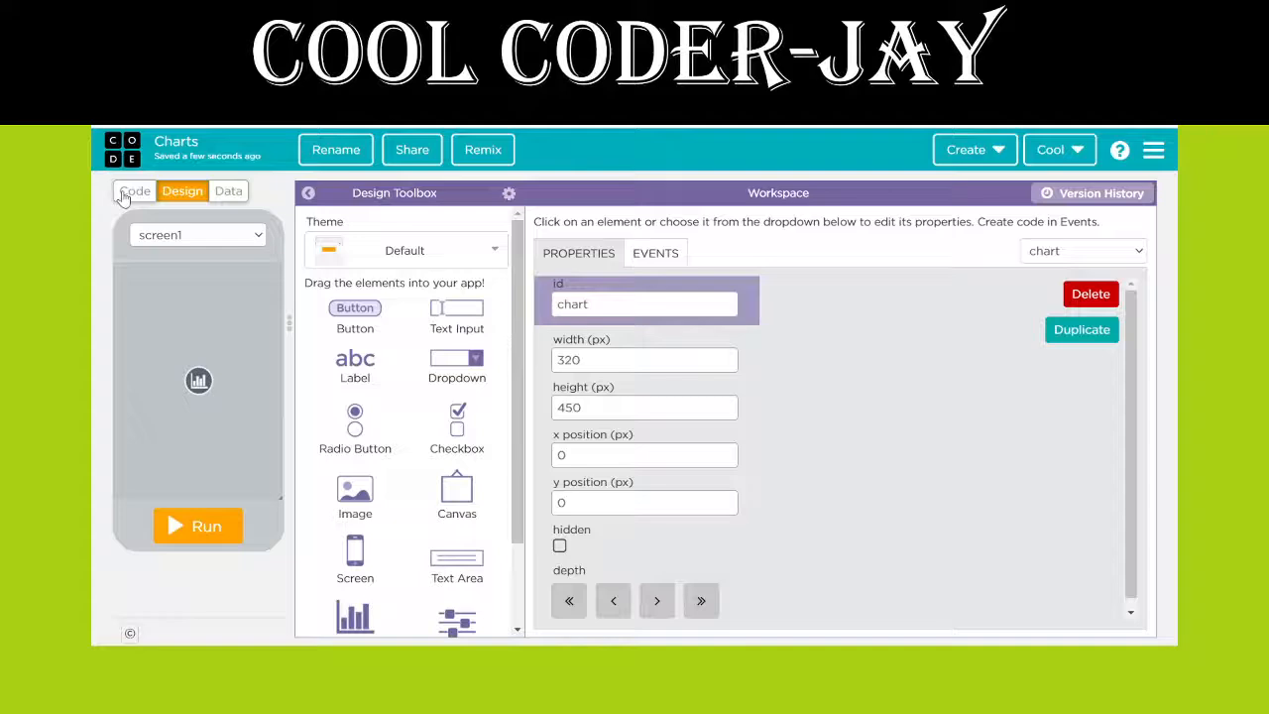
{"action": "left_click", "coordinate": [134, 190]}
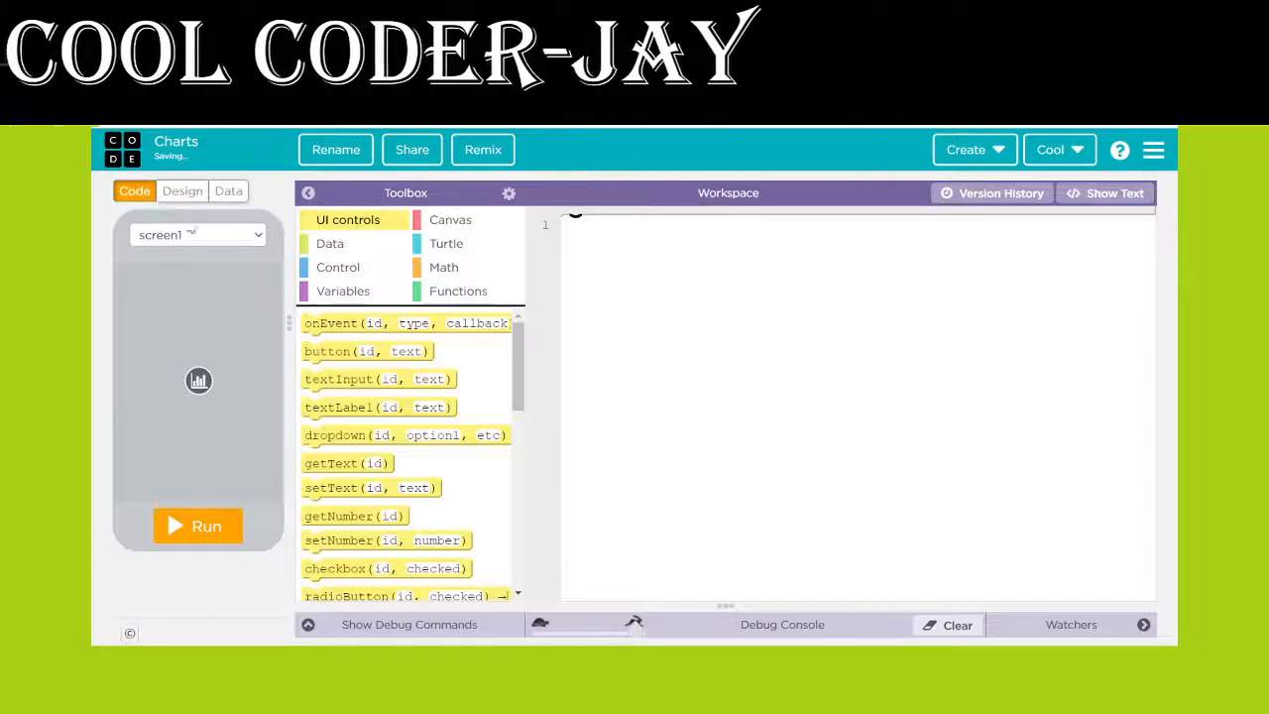
Add a 155×60 'Draw chart' button with id button_drawchart at x 85, y 375
{"action": "left_click", "coordinate": [181, 190]}
{"action": "type", "text": "button_d"}
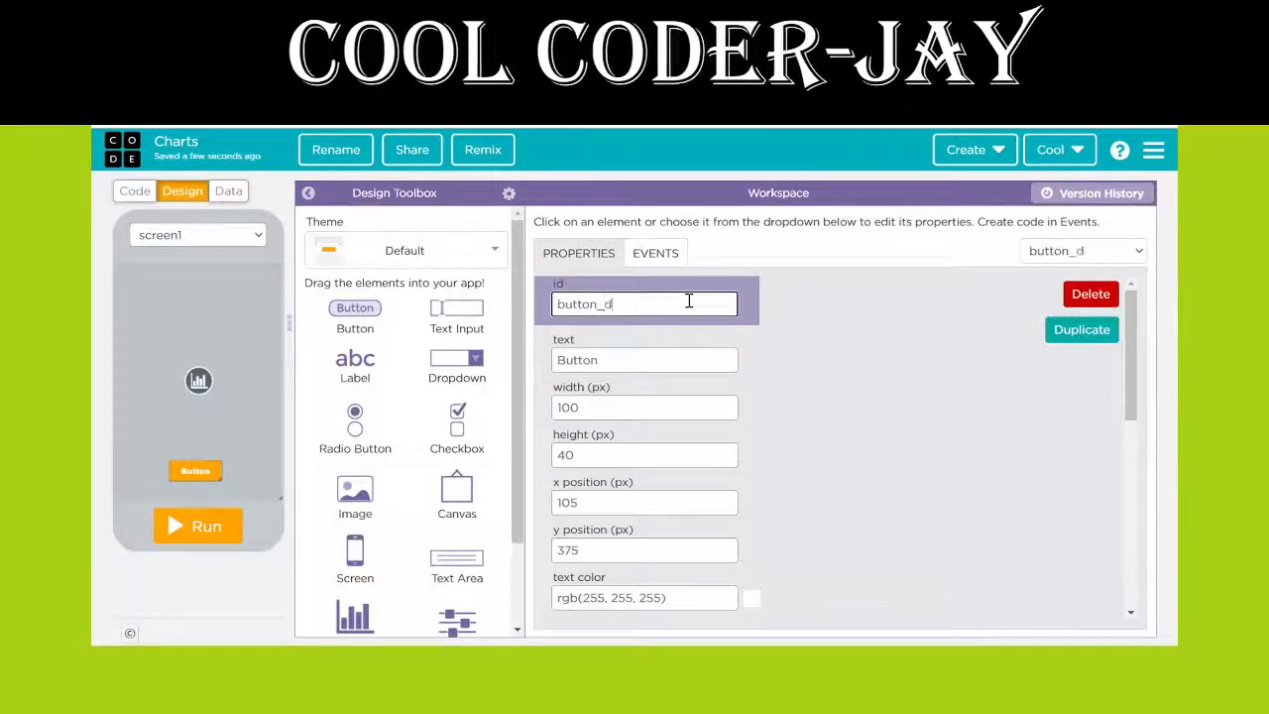
{"action": "type", "text": "ra"}
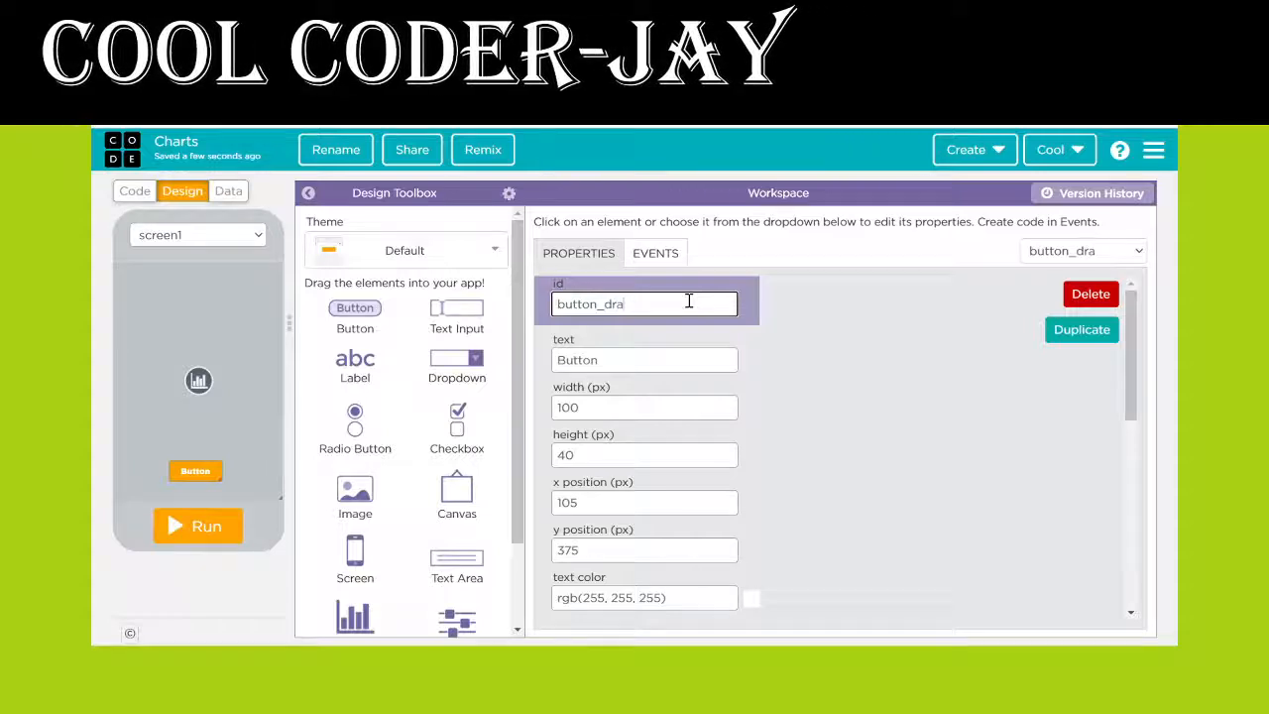
{"action": "type", "text": "wch"}
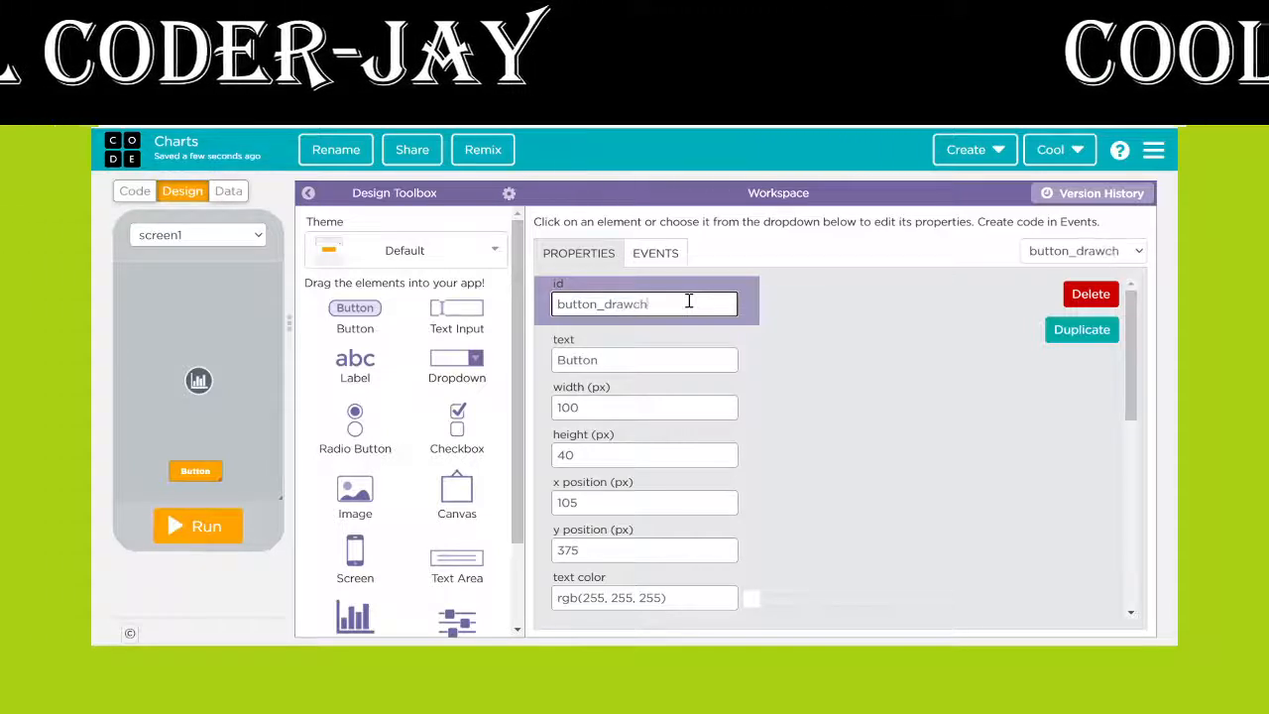
{"action": "type", "text": "art"}
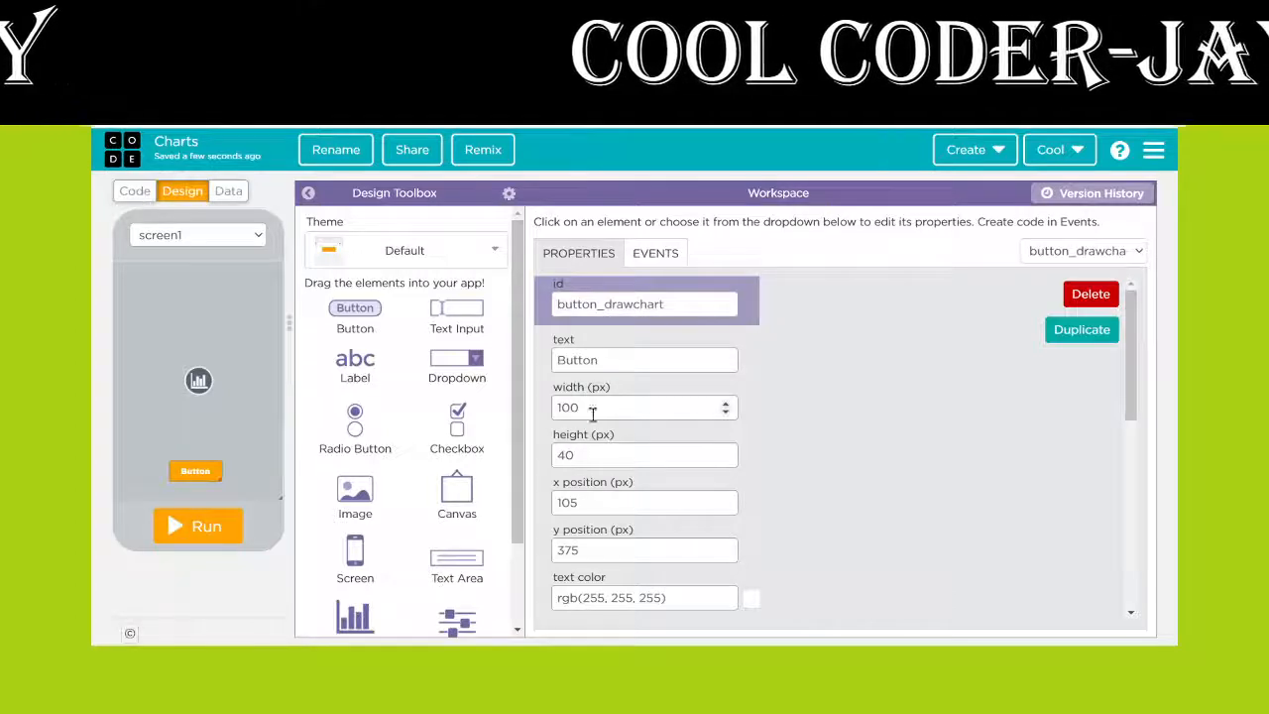
{"action": "type", "text": "Draw chart"}
{"action": "type", "text": "155"}
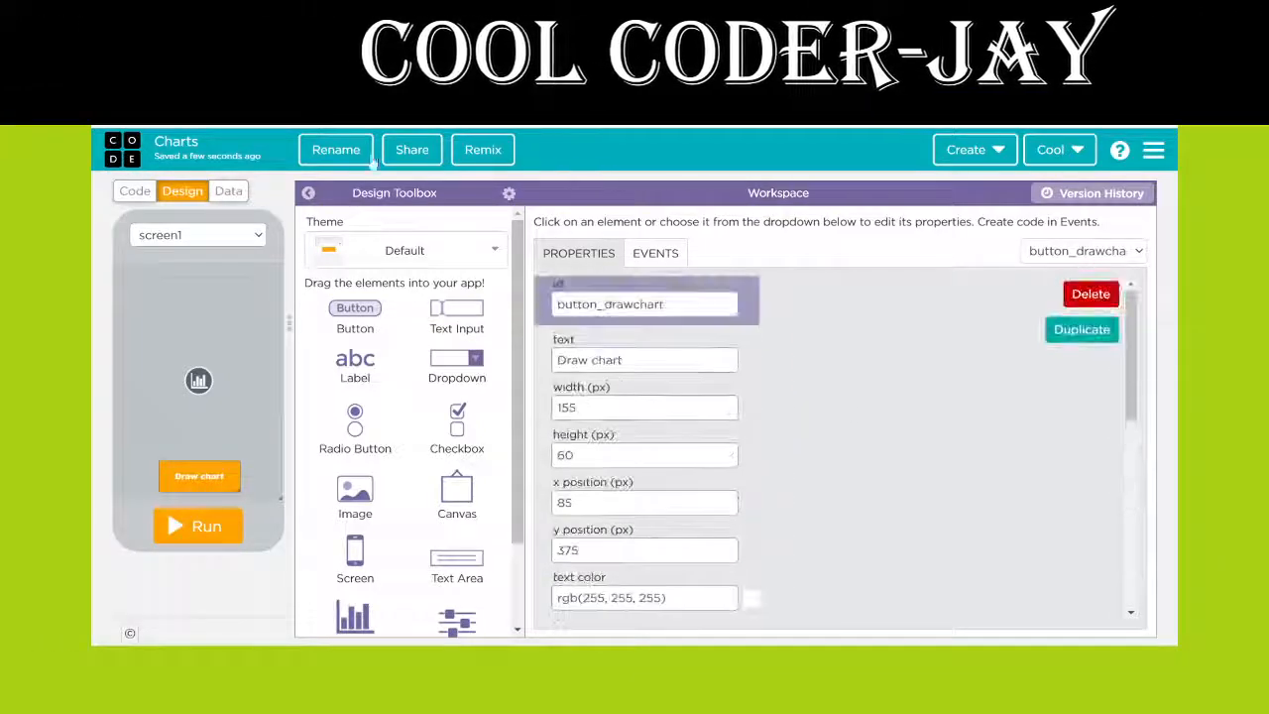
{"action": "left_click", "coordinate": [134, 191]}
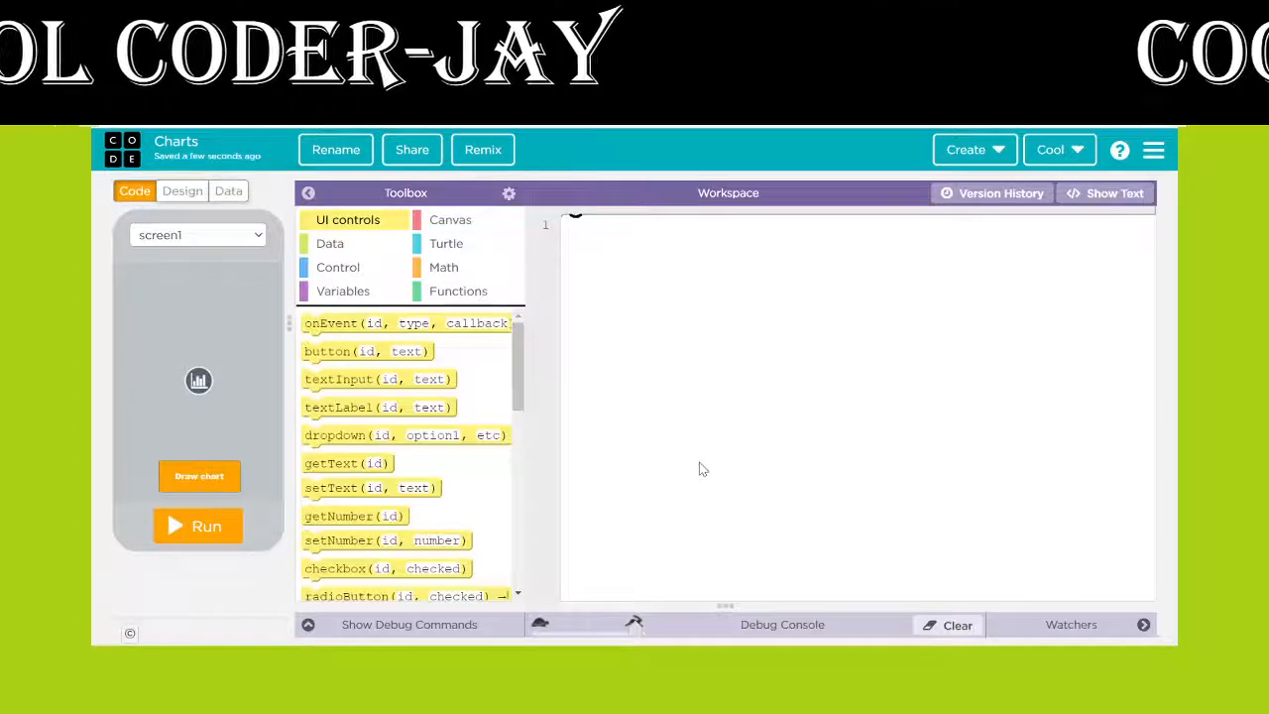
{"action": "mouse_move", "coordinate": [335, 323]}
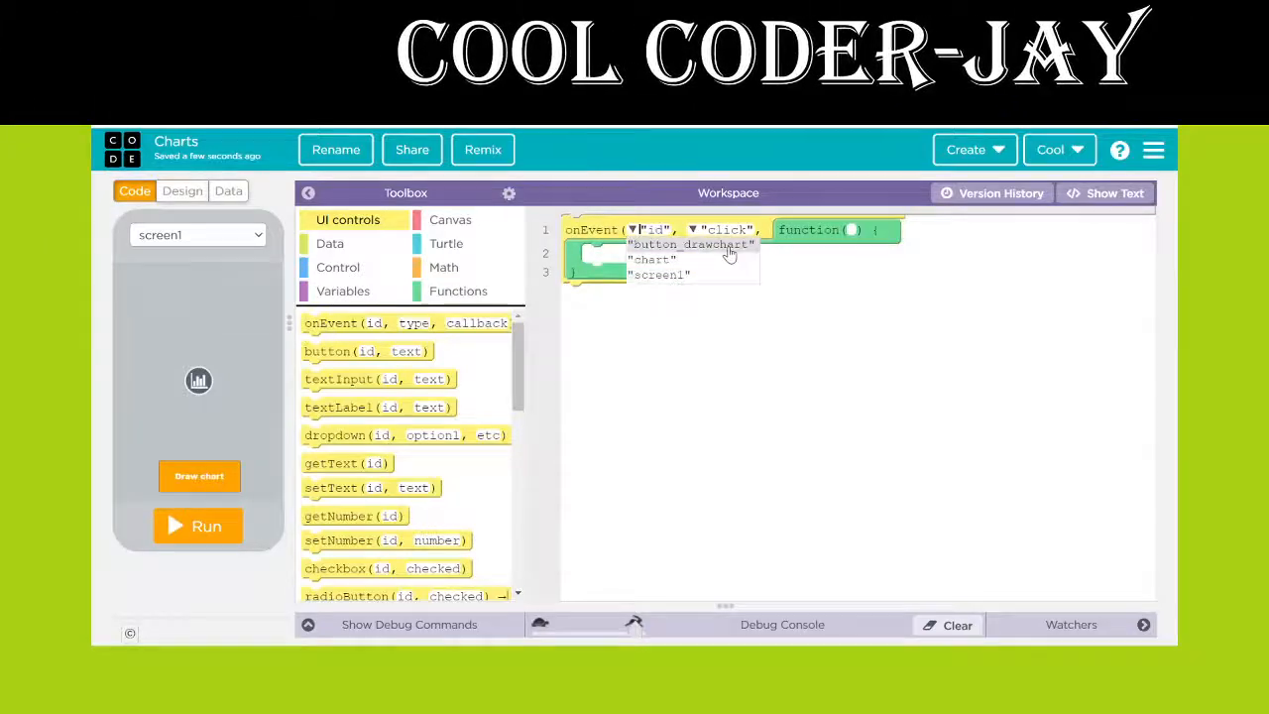
Point the onEvent click handler at button_drawchart
{"action": "left_click", "coordinate": [690, 244]}
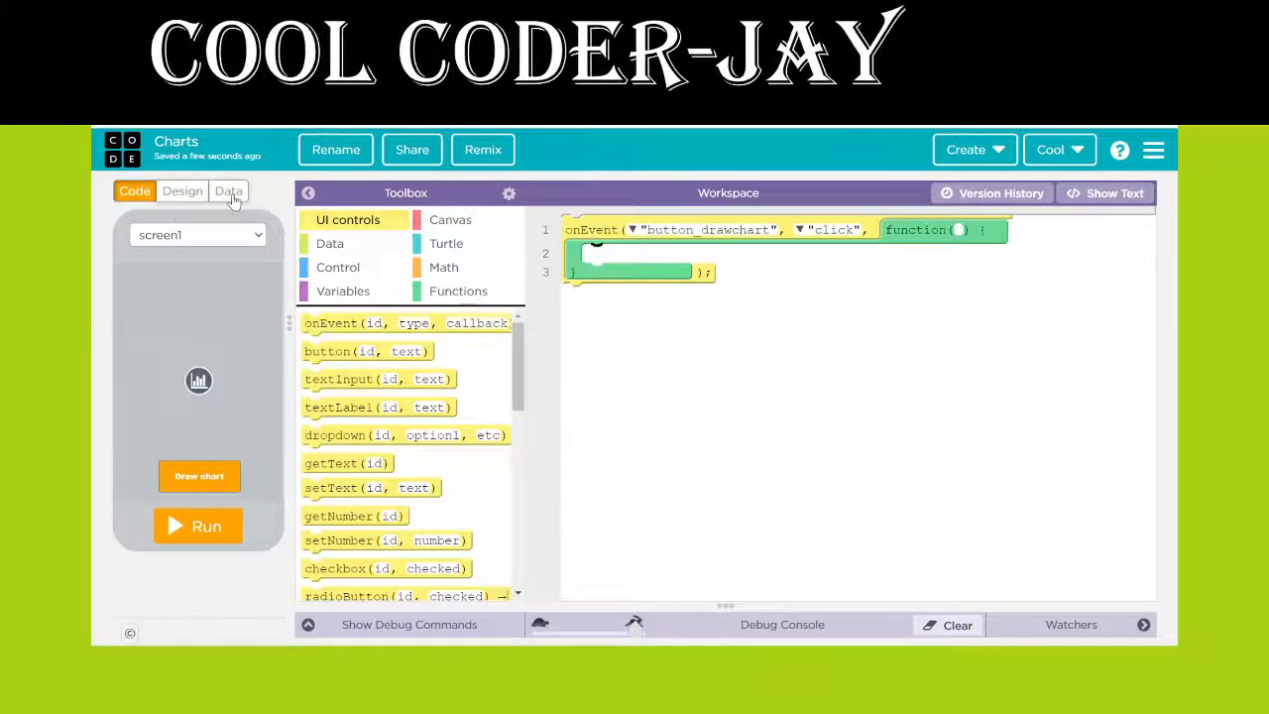
In the Data Library, expand Science and open the Volcano Eruptions dataset details
{"action": "left_click", "coordinate": [228, 191]}
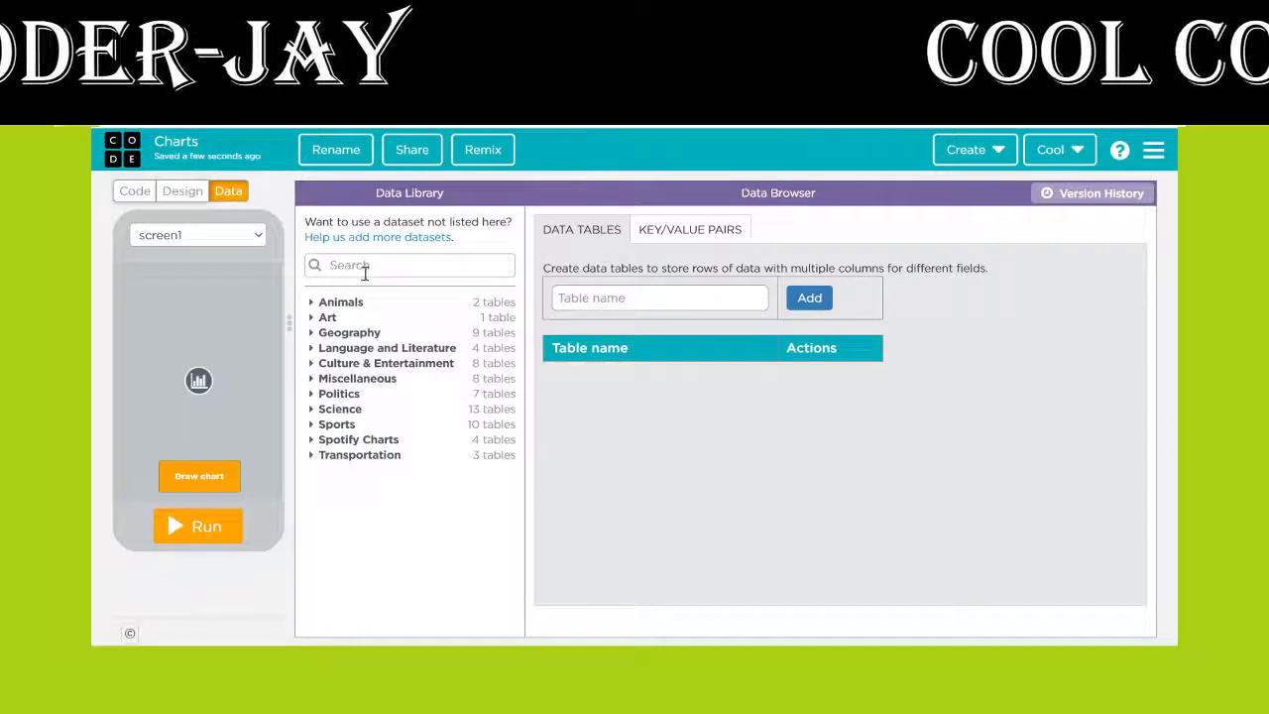
{"action": "mouse_move", "coordinate": [446, 395]}
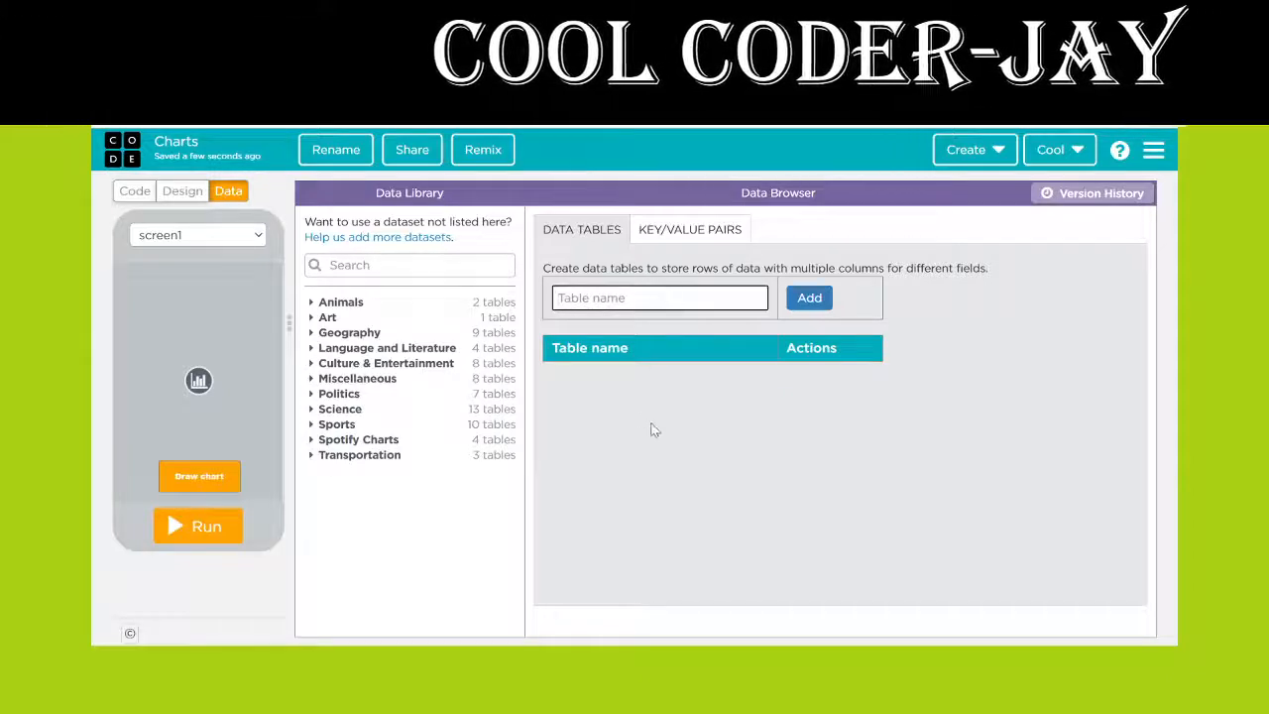
{"action": "left_click", "coordinate": [658, 298]}
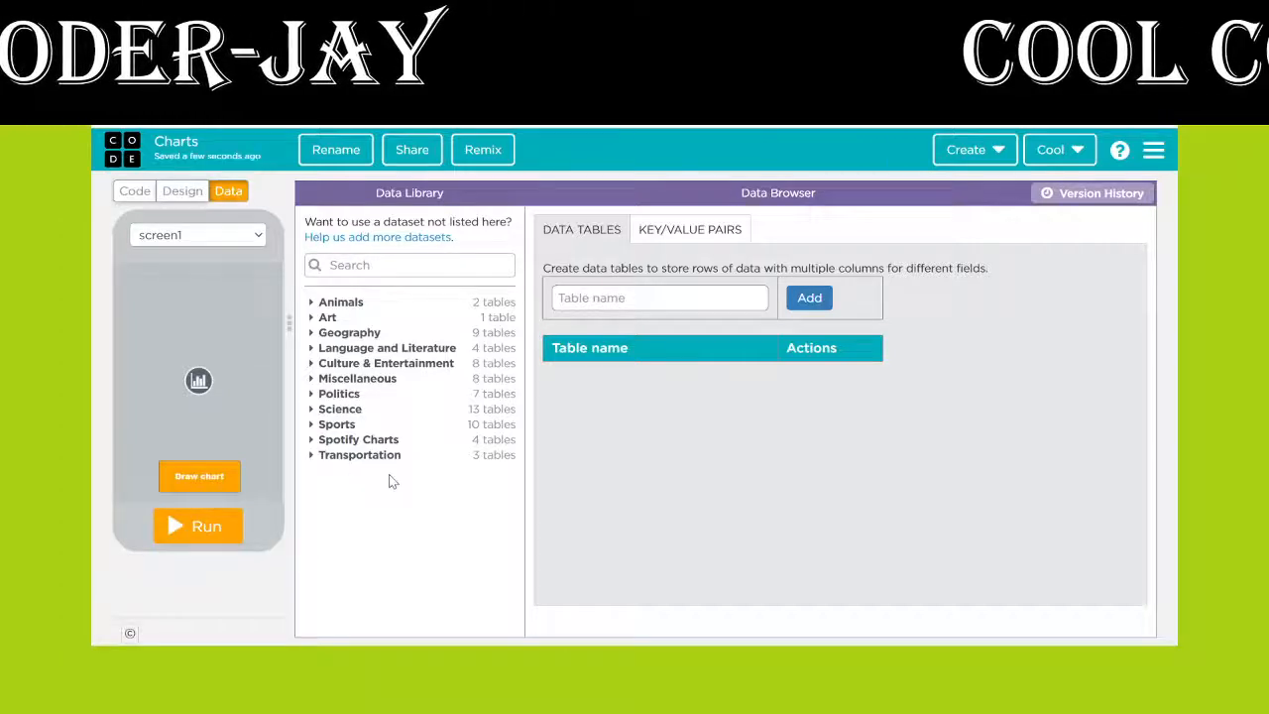
{"action": "left_click", "coordinate": [340, 408]}
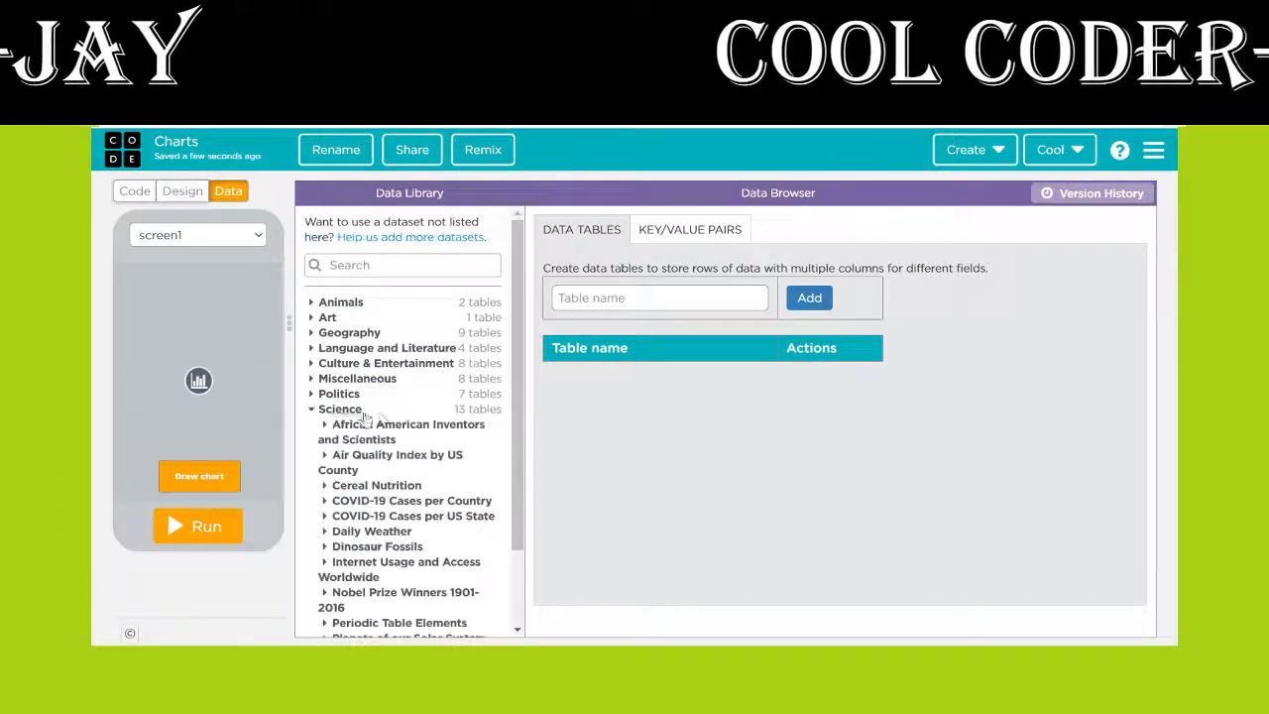
{"action": "scroll", "scroll_direction": "down", "scroll_amount": 3}
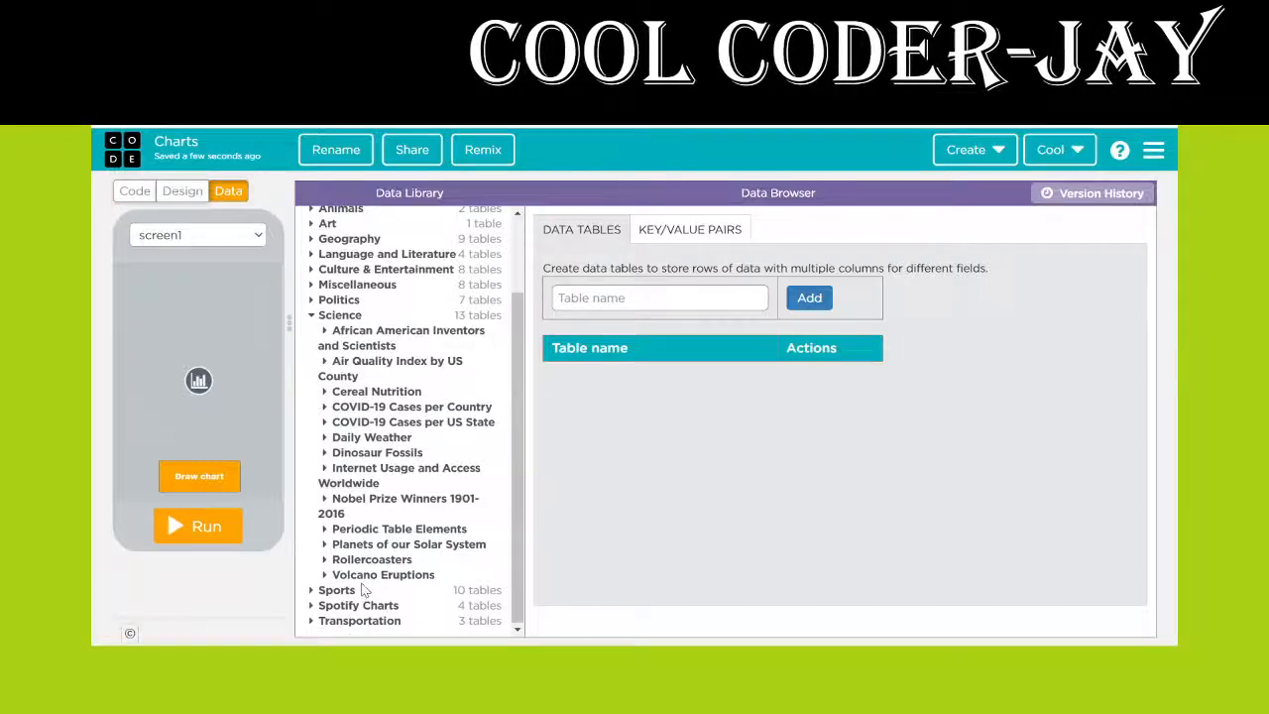
{"action": "left_click", "coordinate": [383, 574]}
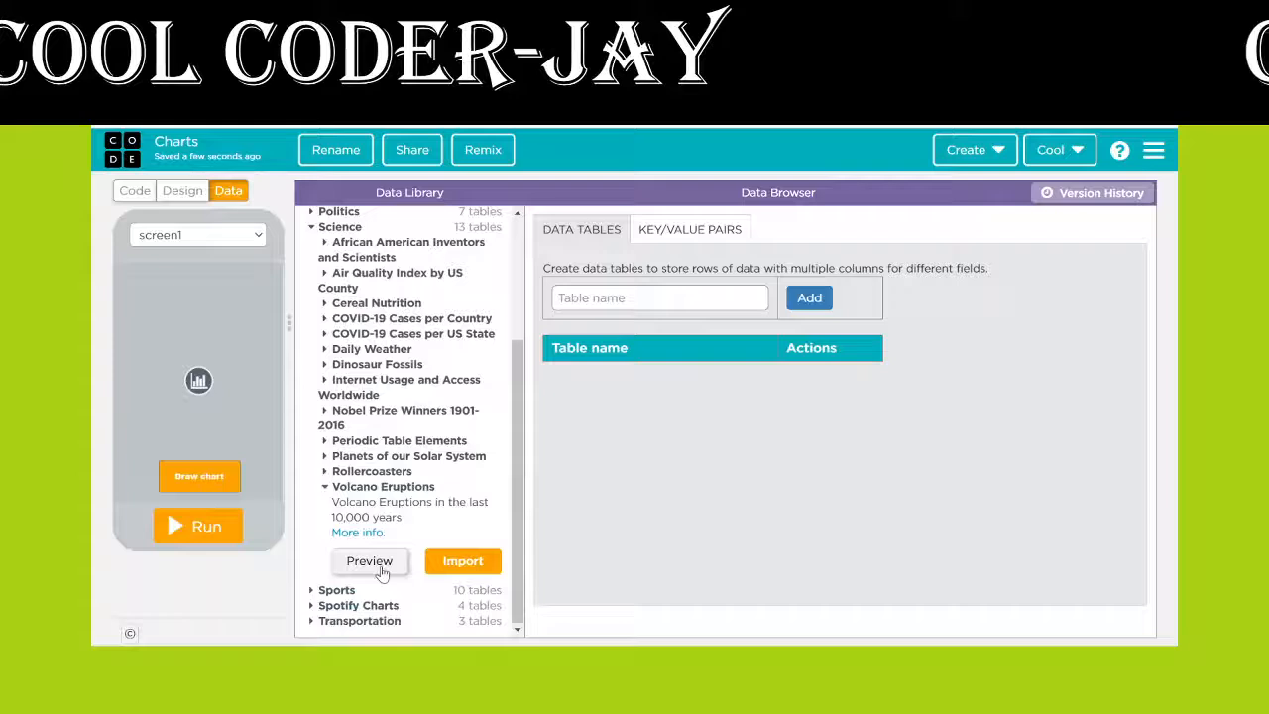
Preview the Volcano Eruptions dataset, then import it as a project table
{"action": "left_click", "coordinate": [369, 561]}
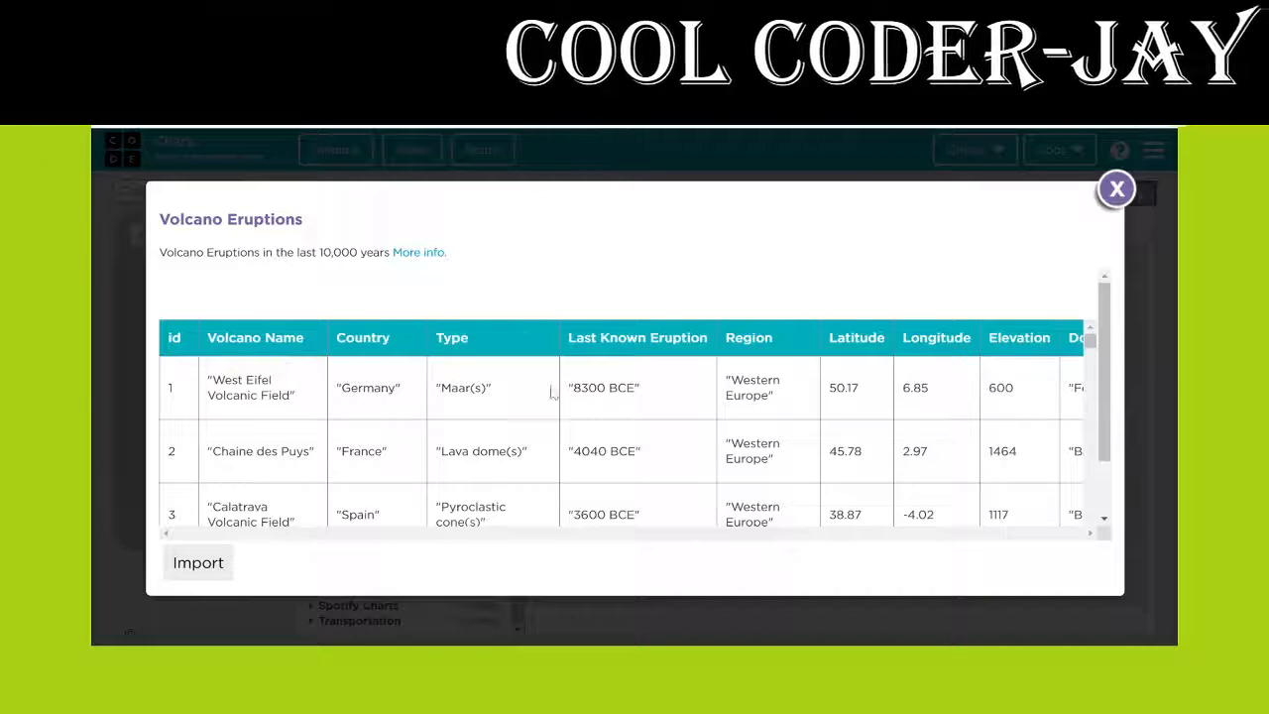
{"action": "scroll", "scroll_direction": "down", "scroll_amount": 3}
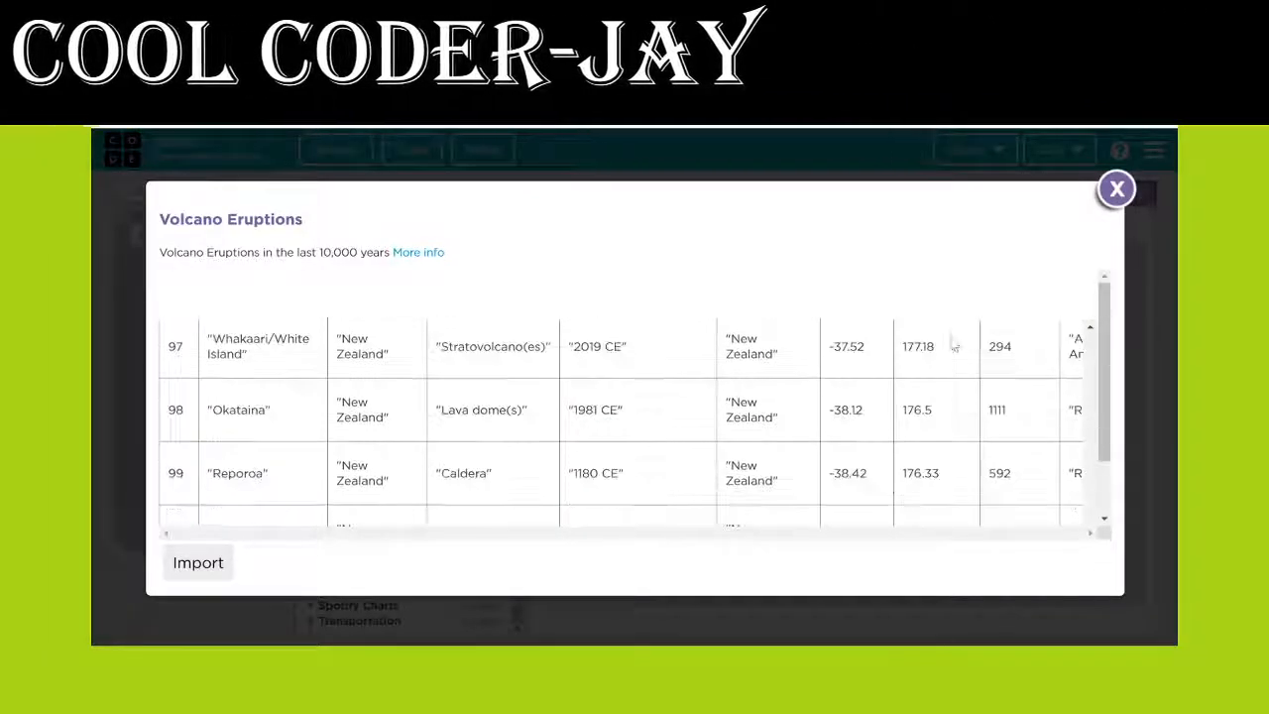
{"action": "scroll", "scroll_direction": "down", "scroll_amount": 3}
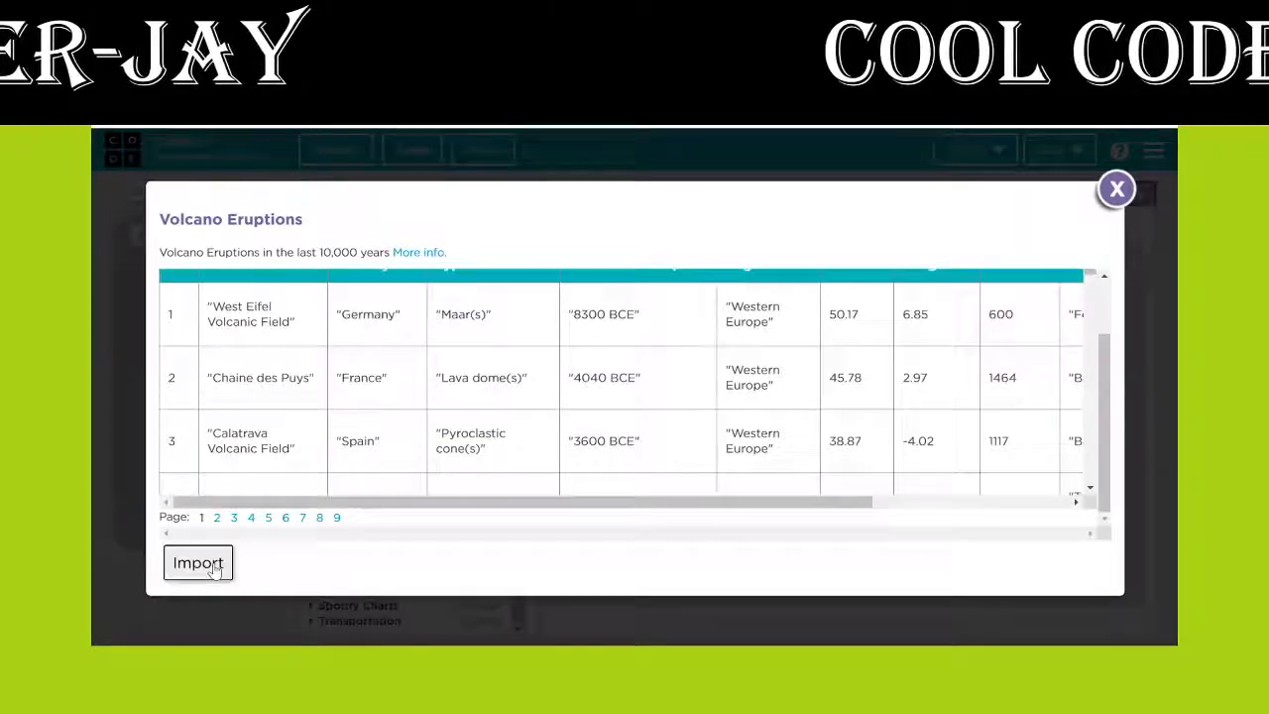
{"action": "left_click", "coordinate": [197, 562]}
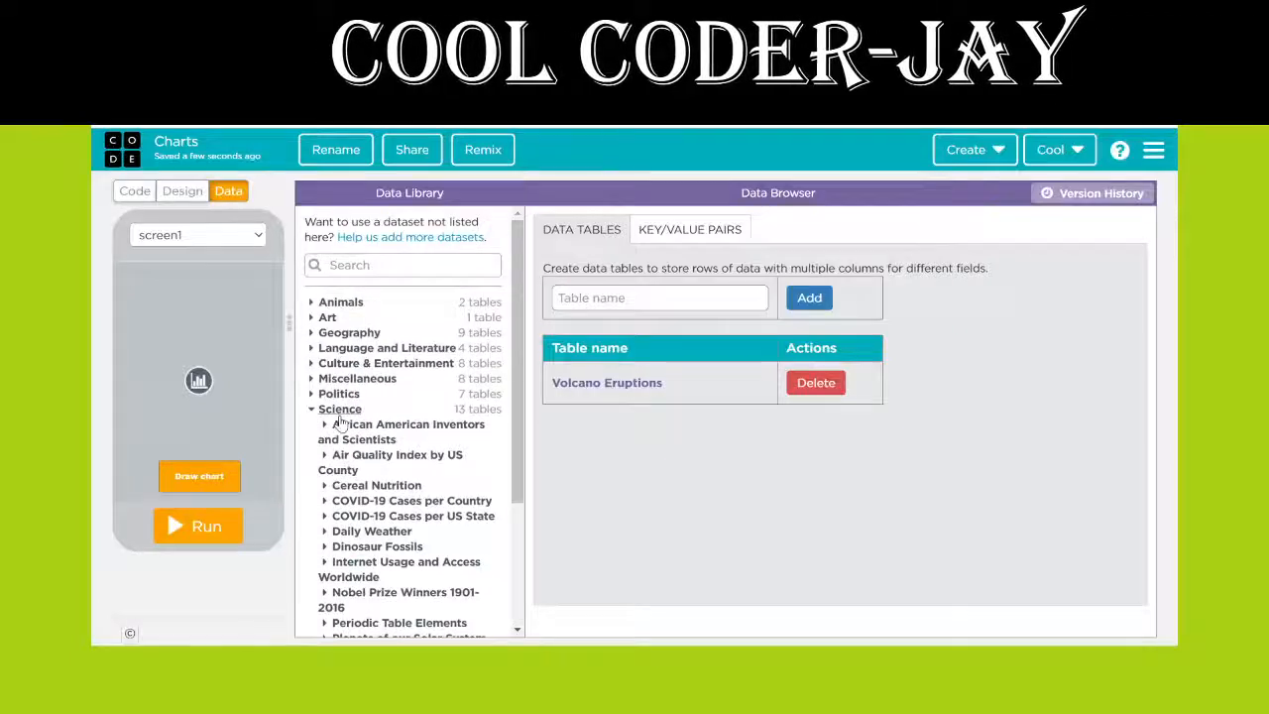
Inspect the Volcano Eruptions table's columns, then return to the code workspace
{"action": "left_click", "coordinate": [607, 383]}
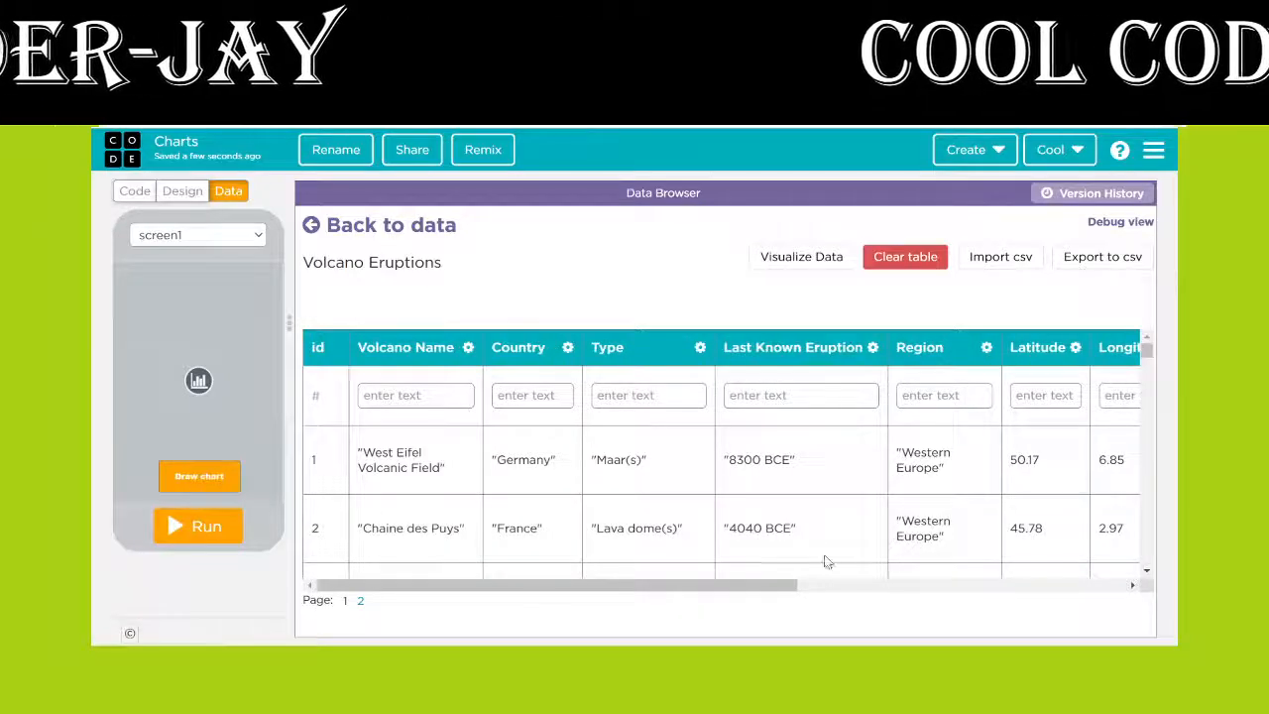
{"action": "mouse_move", "coordinate": [362, 601]}
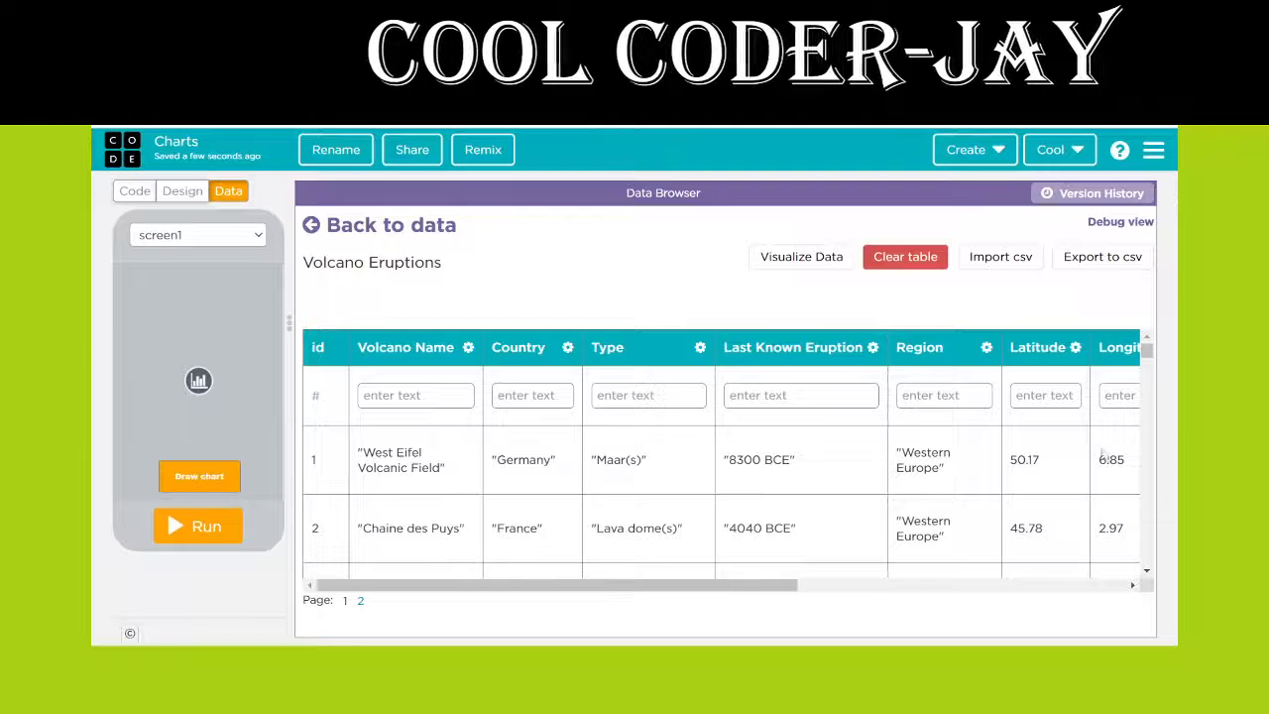
{"action": "mouse_move", "coordinate": [380, 230]}
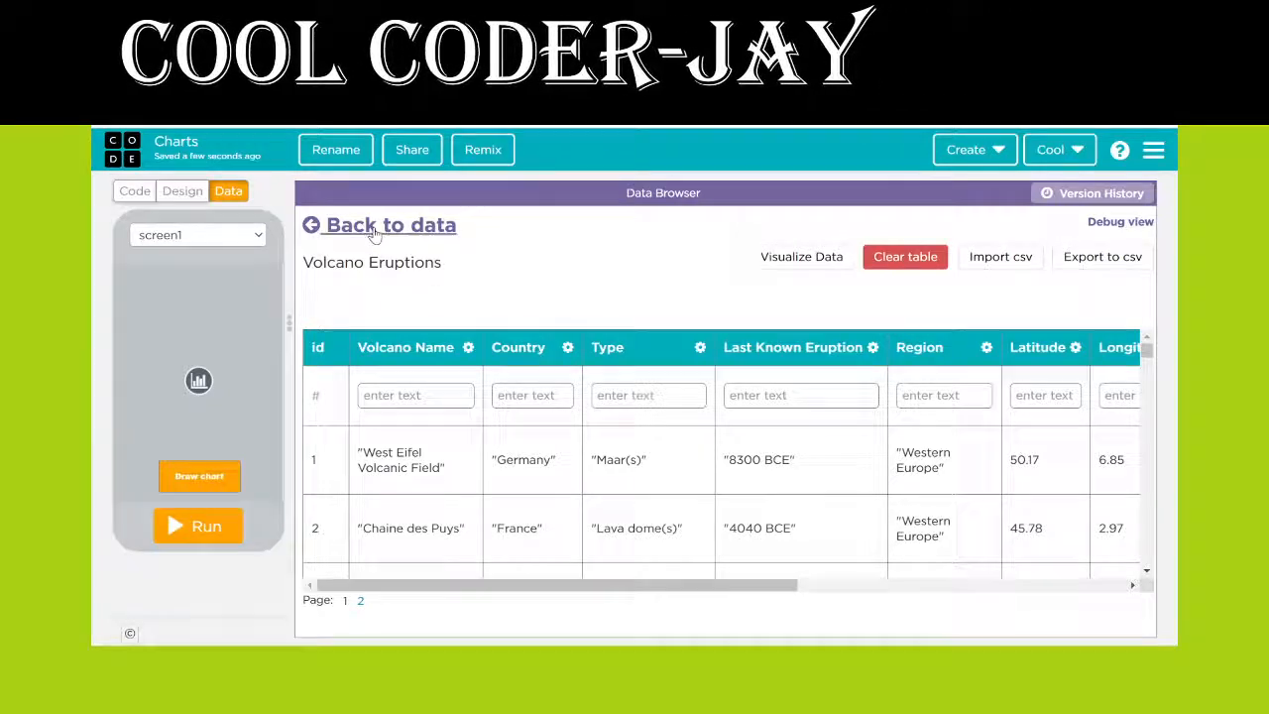
{"action": "left_click", "coordinate": [133, 190]}
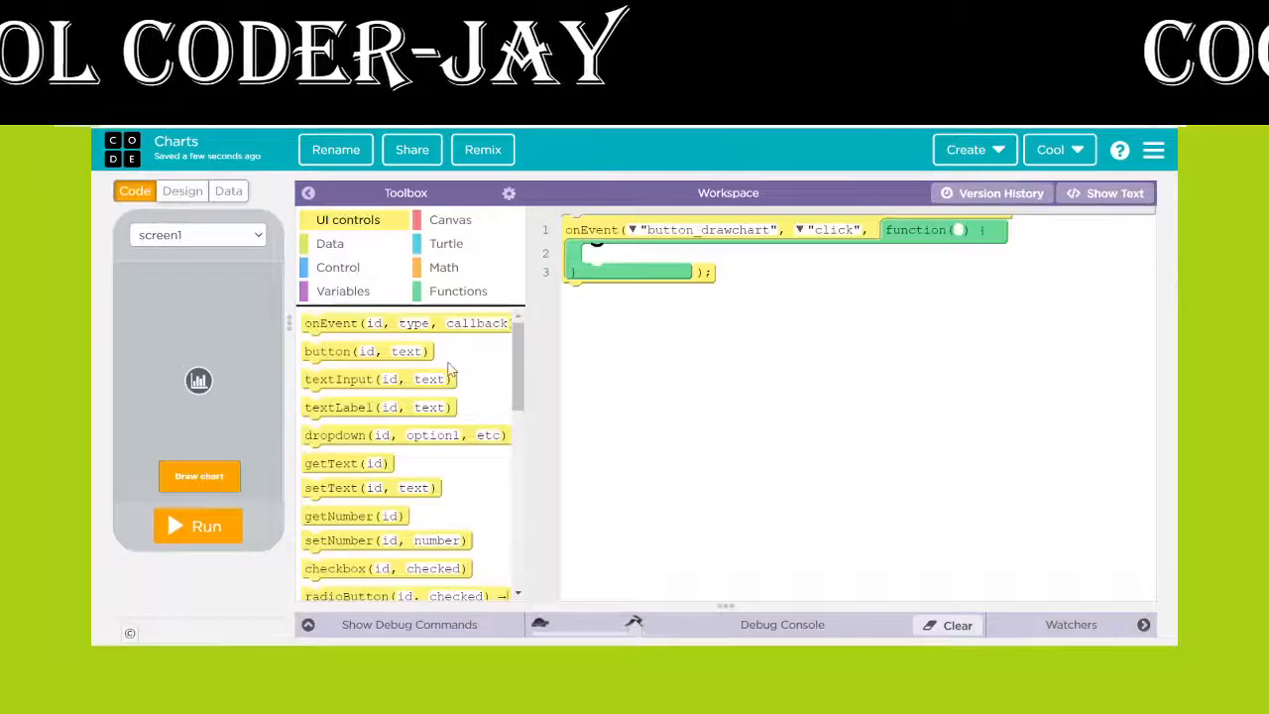
Add a drawChartFromRecords call inside the click handler and set its type to pie
{"action": "left_click", "coordinate": [330, 243]}
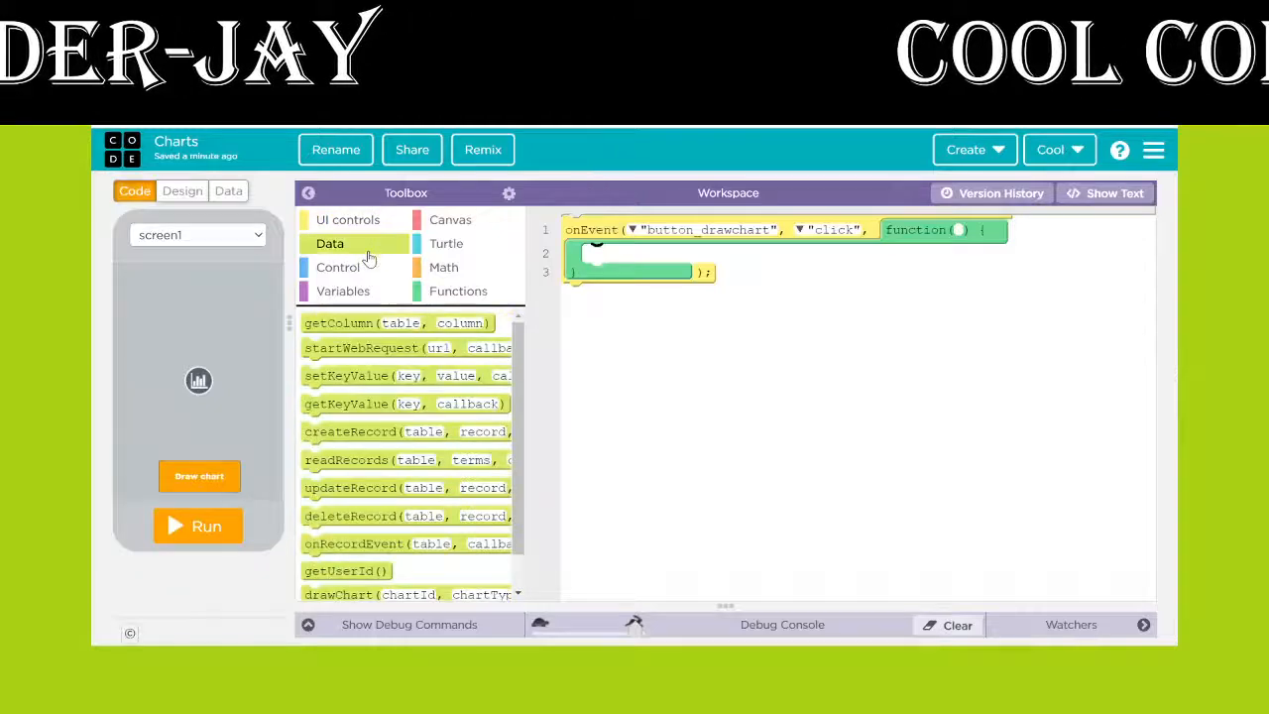
{"action": "scroll", "scroll_direction": "down", "scroll_amount": 3}
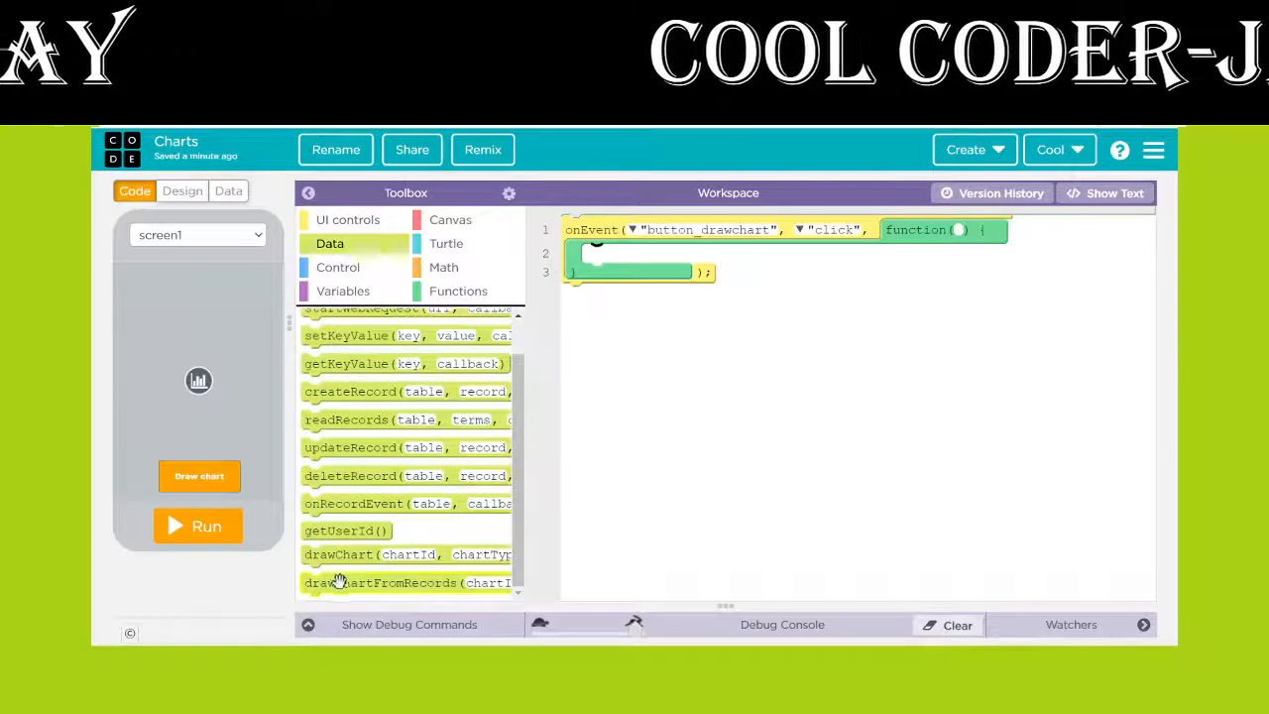
{"action": "left_click_drag", "start_coordinate": [382, 582], "coordinate": [609, 465]}
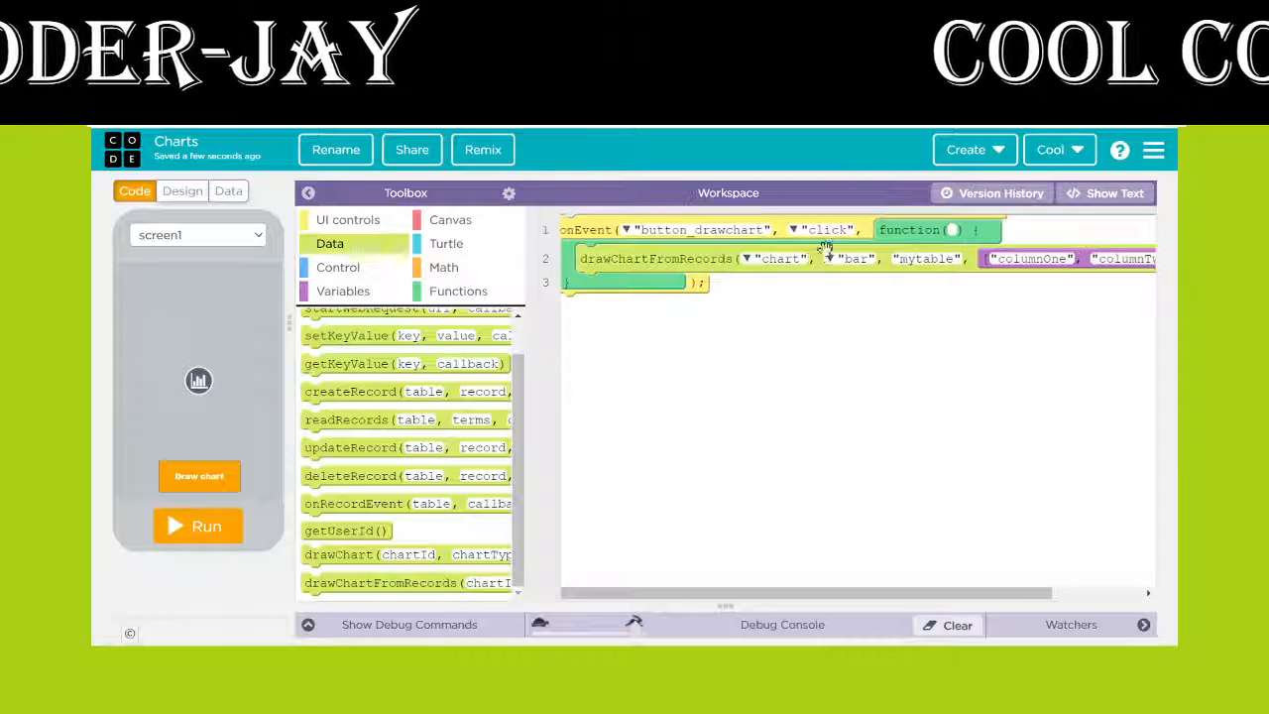
{"action": "left_click", "coordinate": [836, 258]}
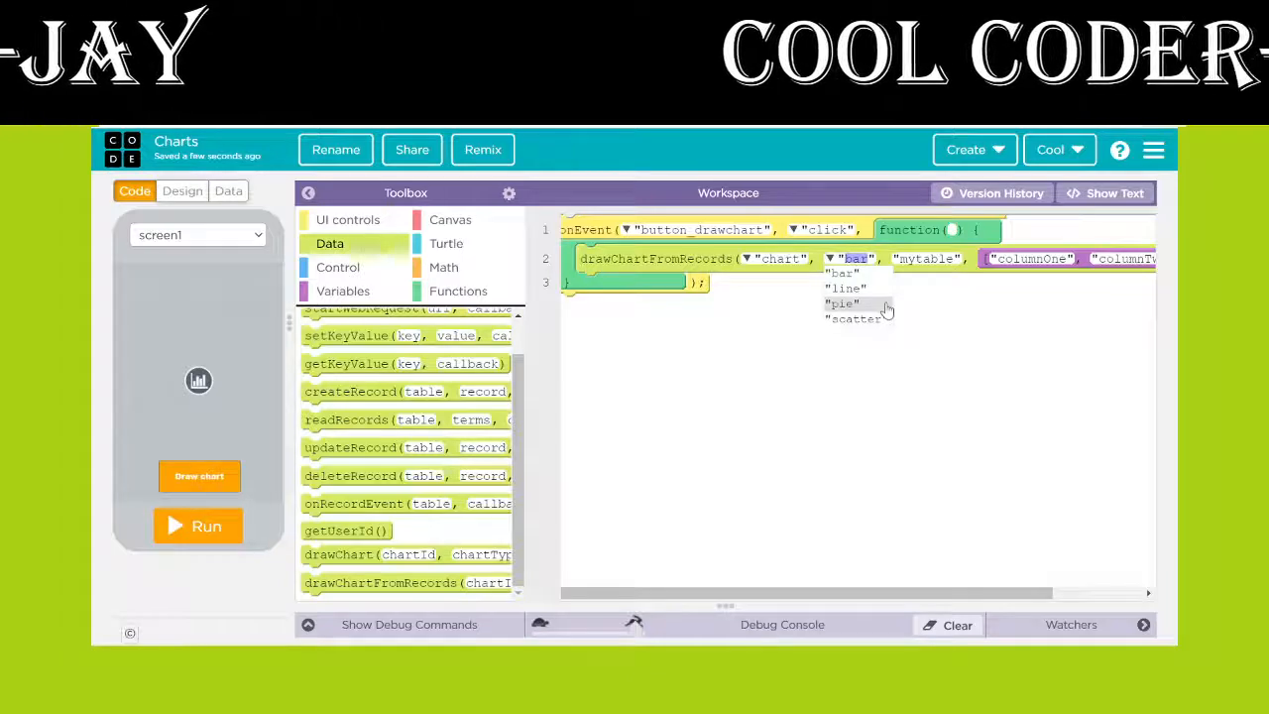
{"action": "left_click", "coordinate": [845, 303]}
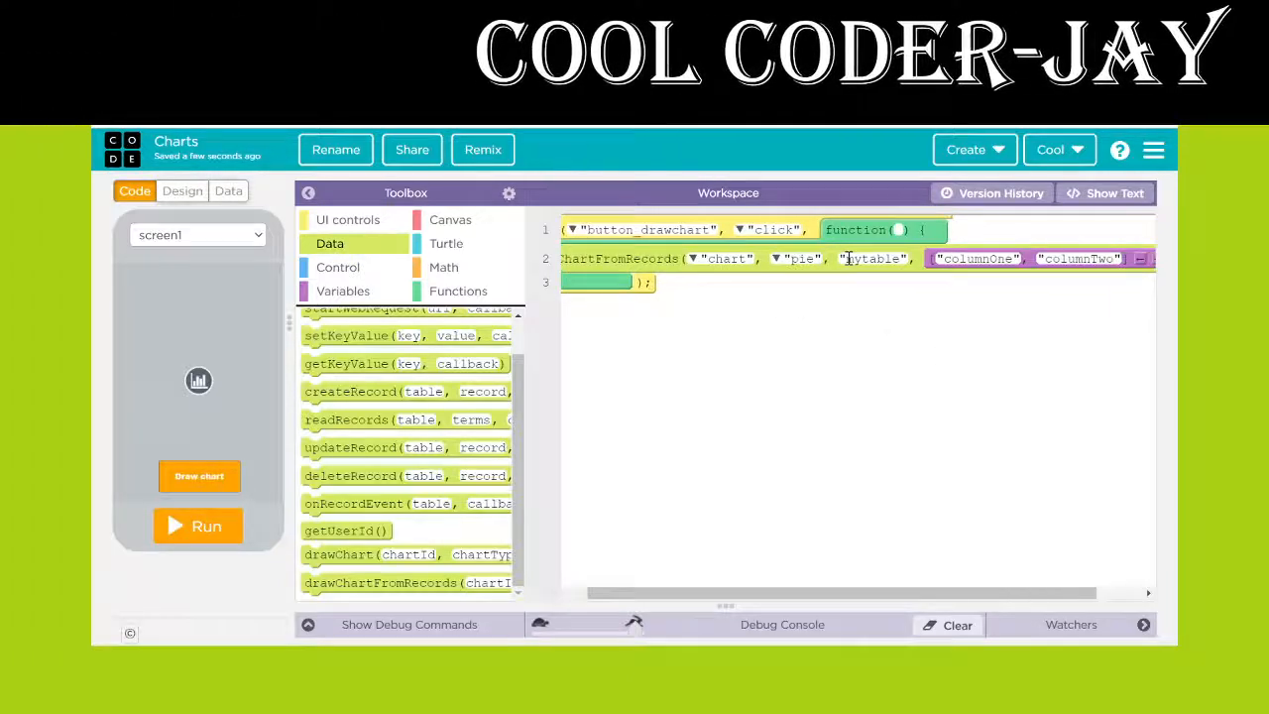
{"action": "left_click", "coordinate": [228, 190]}
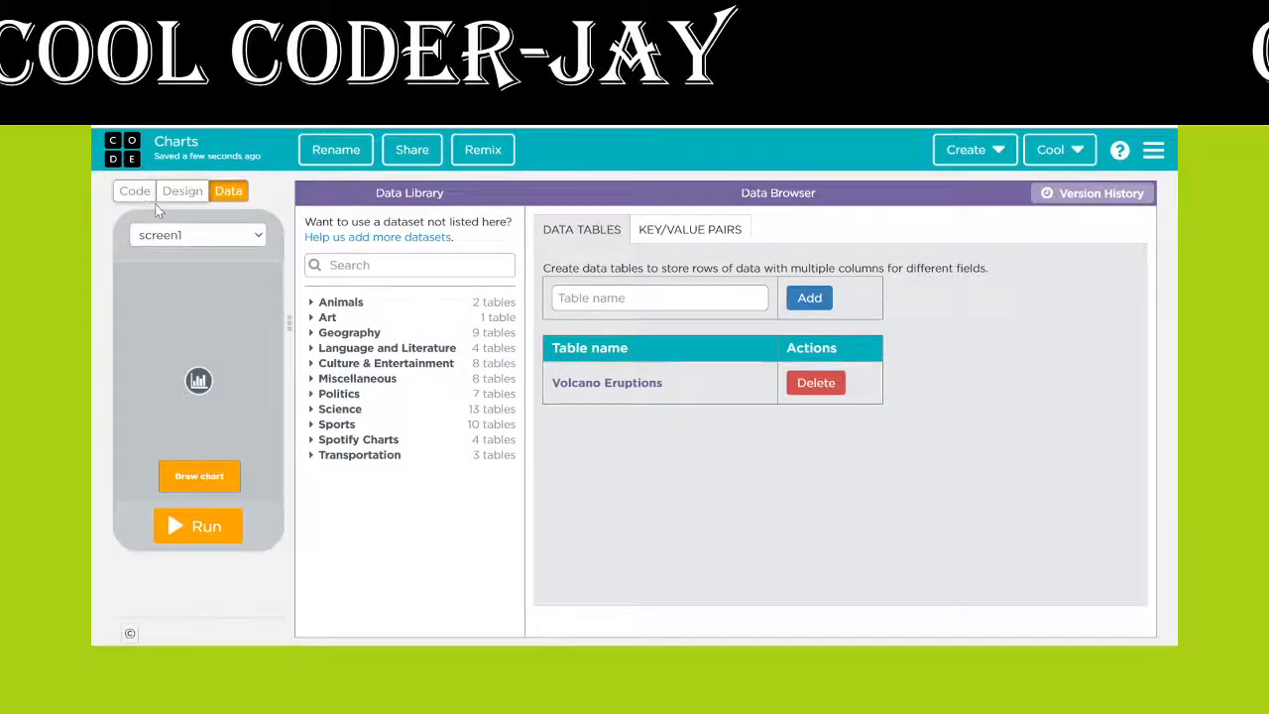
Point the chart call at the 'Volcano Eruptions' table, checking the Data tab
{"action": "left_click", "coordinate": [134, 190]}
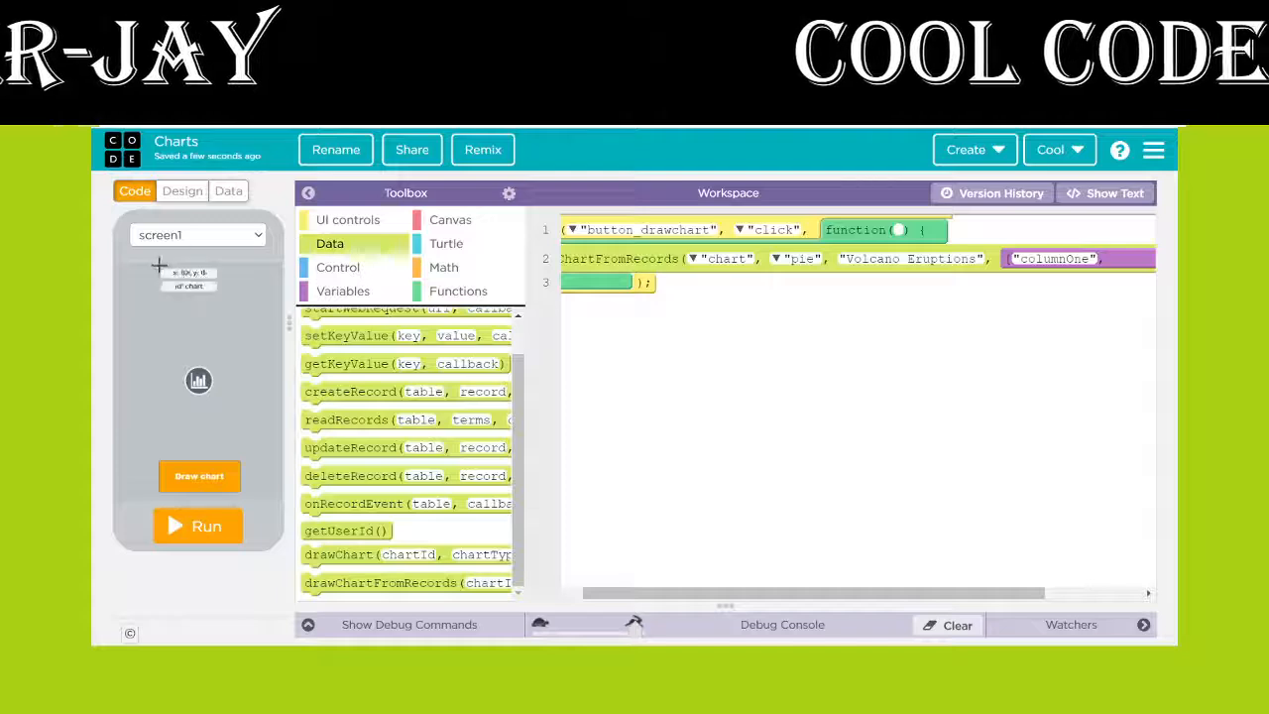
{"action": "left_click", "coordinate": [182, 191]}
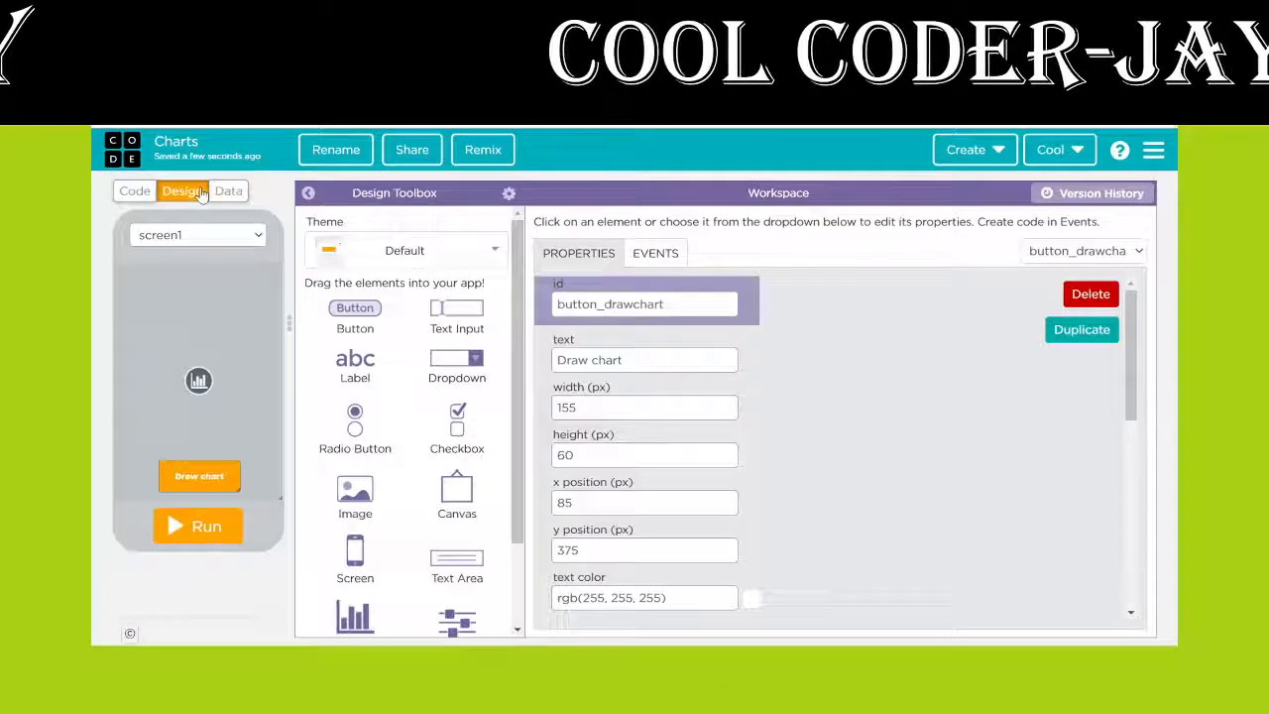
{"action": "left_click", "coordinate": [228, 190]}
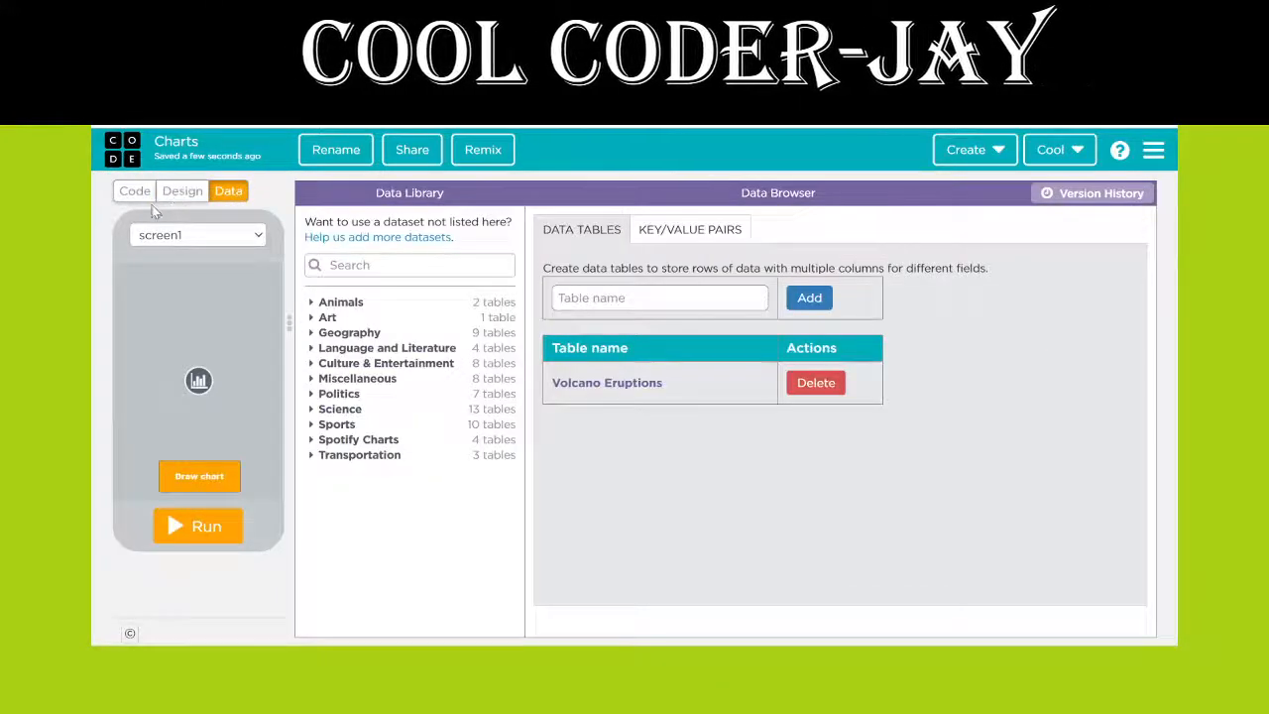
{"action": "left_click", "coordinate": [134, 190]}
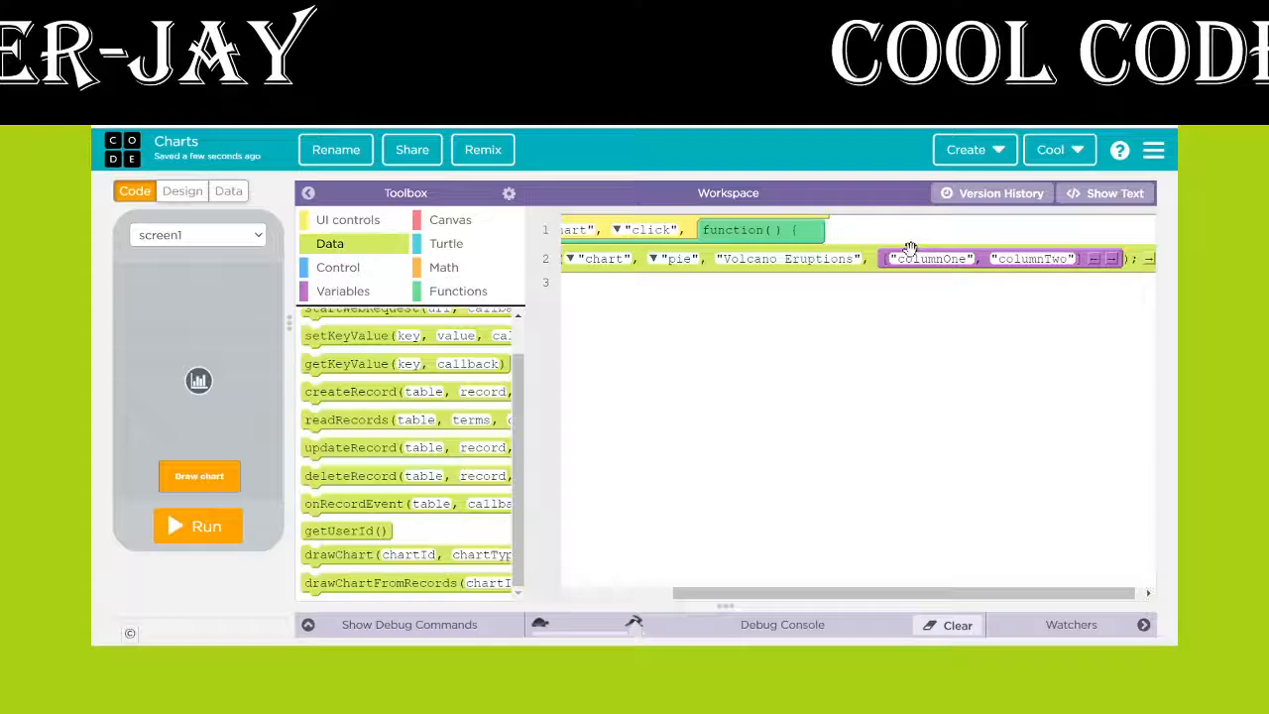
{"action": "left_click", "coordinate": [228, 190]}
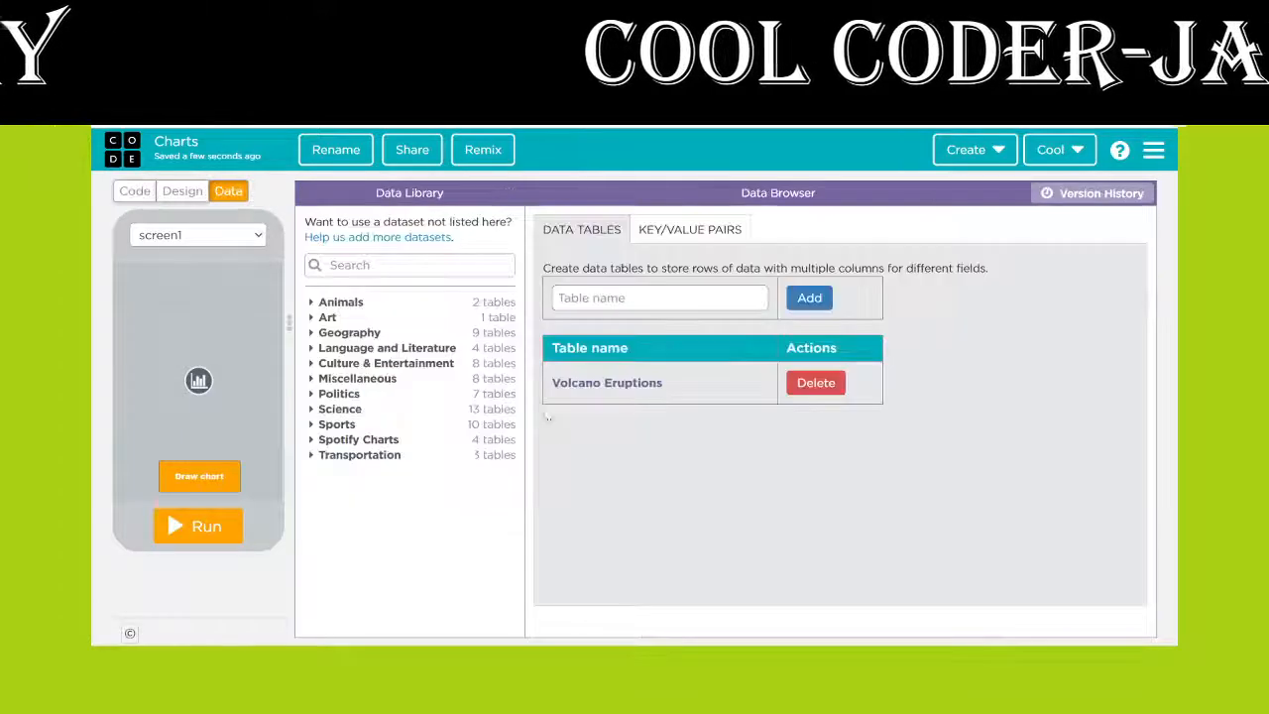
{"action": "left_click", "coordinate": [607, 383]}
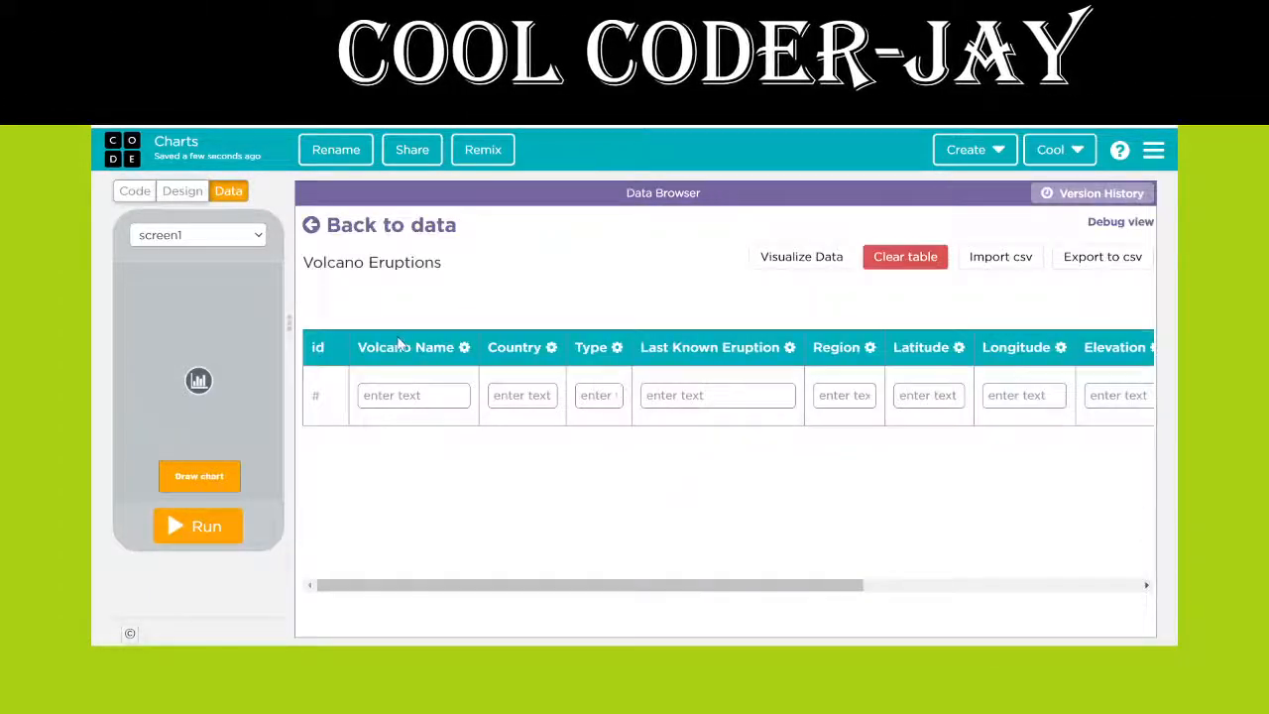
{"action": "left_click", "coordinate": [134, 190]}
{"action": "type", "text": "Volcano"}
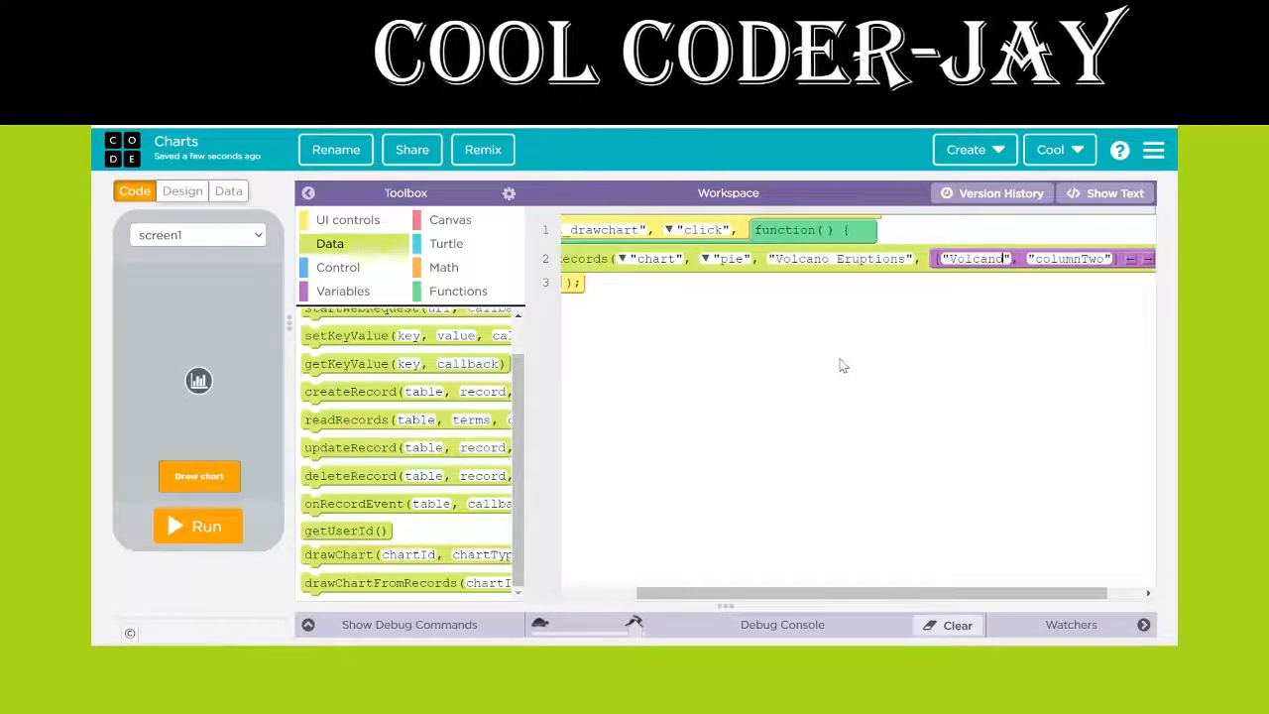
Recheck the table's columns and set the first column to 'Volcano Names'
{"action": "left_click", "coordinate": [228, 191]}
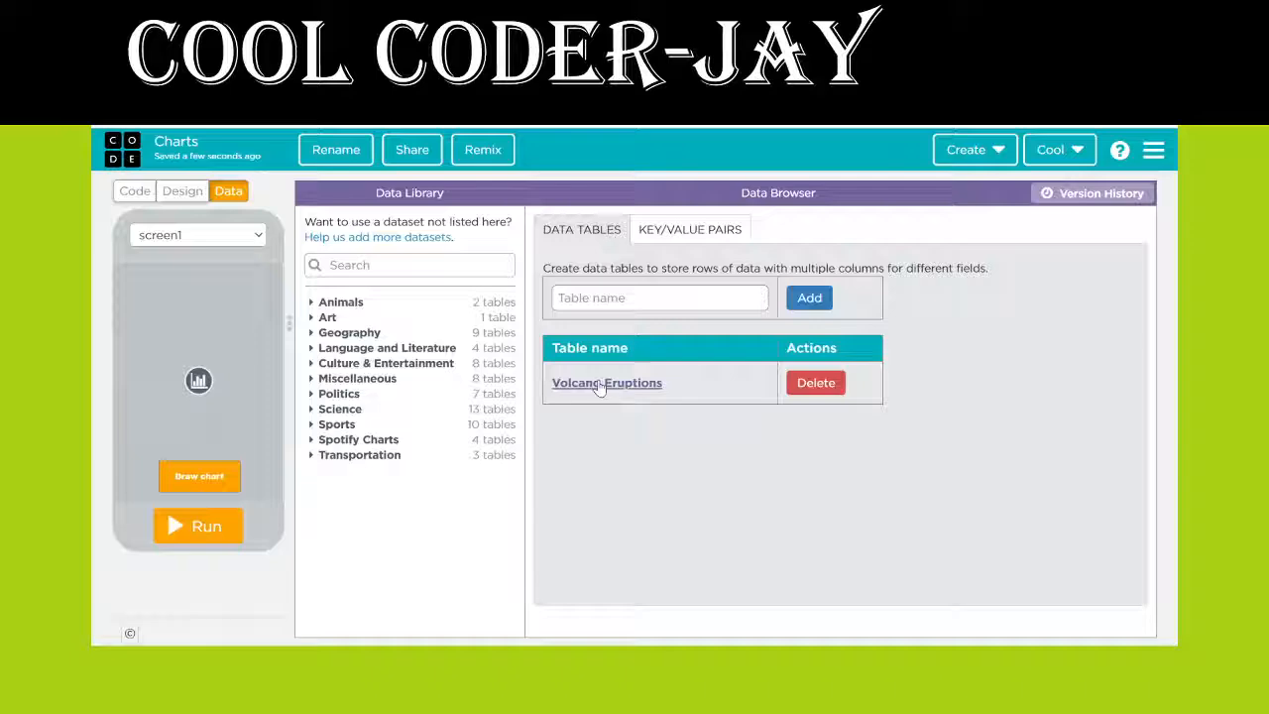
{"action": "left_click", "coordinate": [606, 382]}
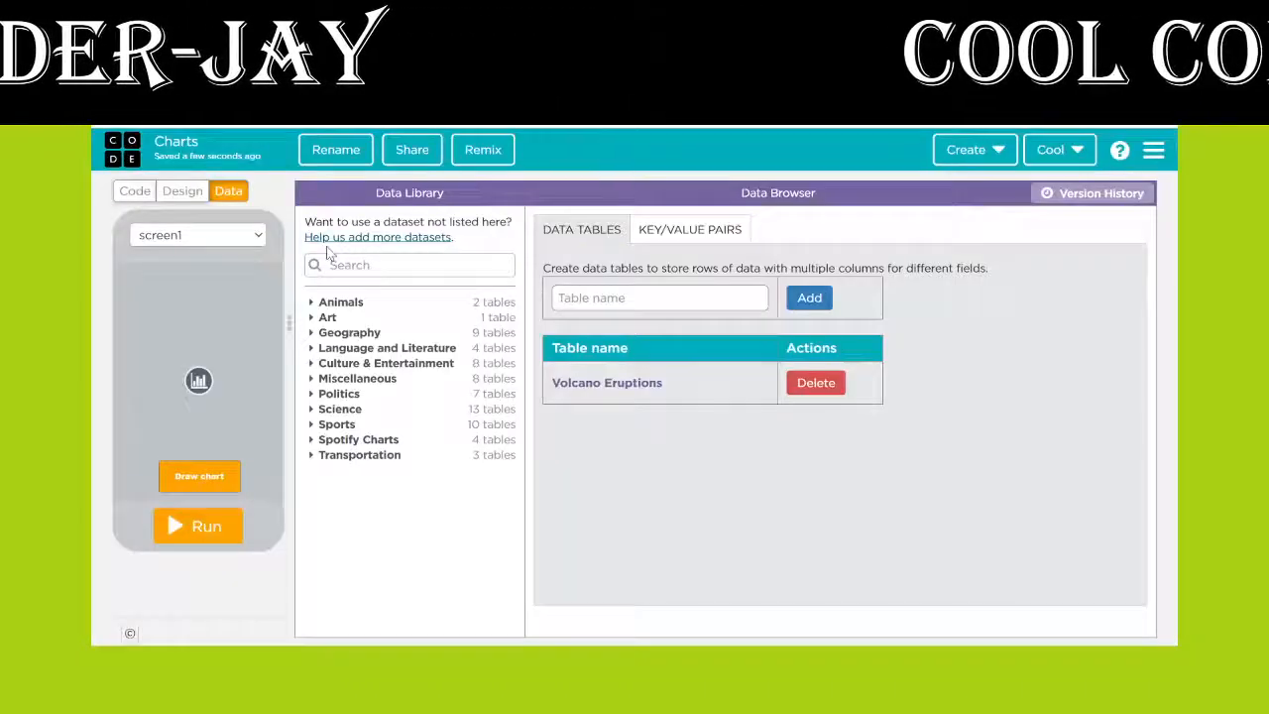
{"action": "left_click", "coordinate": [133, 191]}
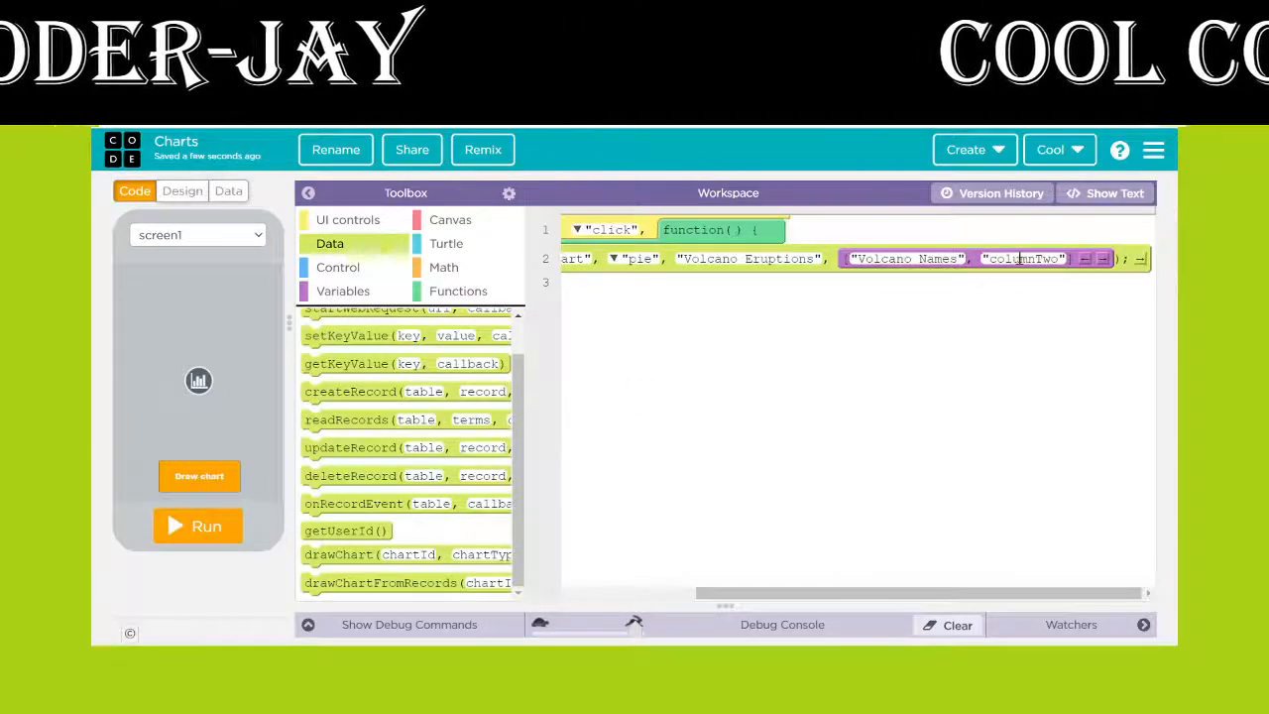
{"action": "left_click", "coordinate": [228, 190]}
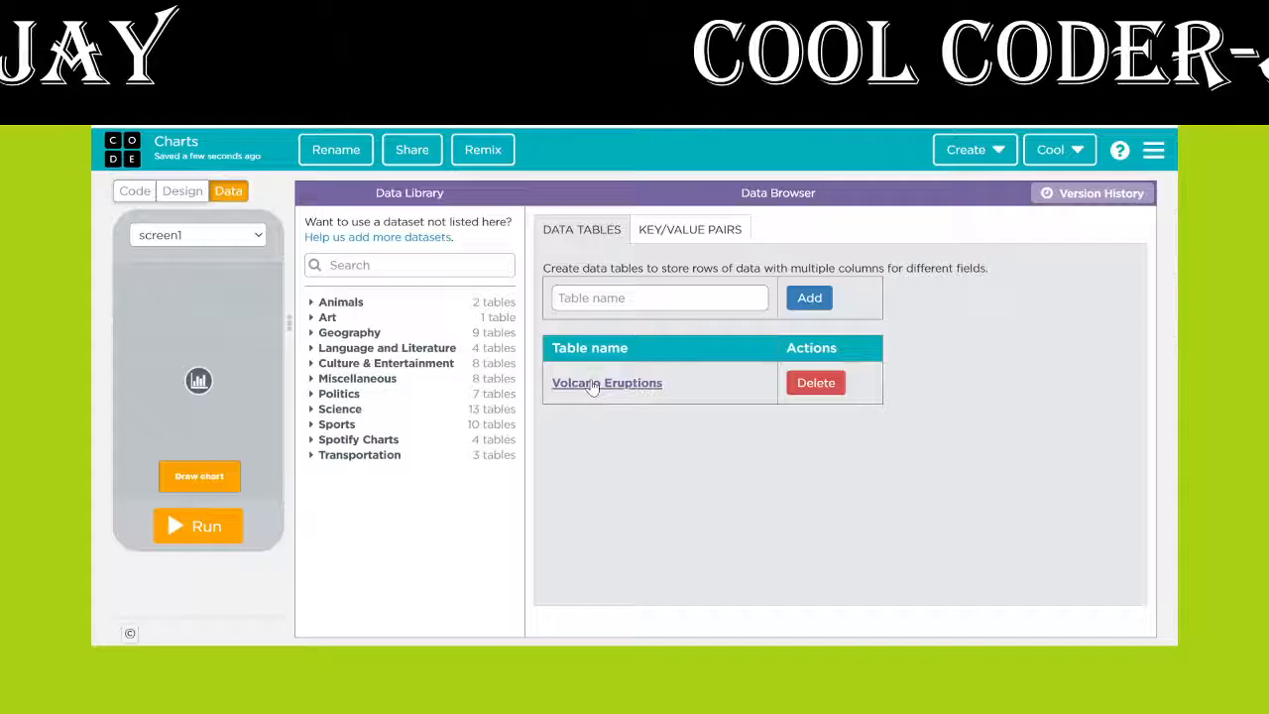
{"action": "left_click", "coordinate": [607, 382]}
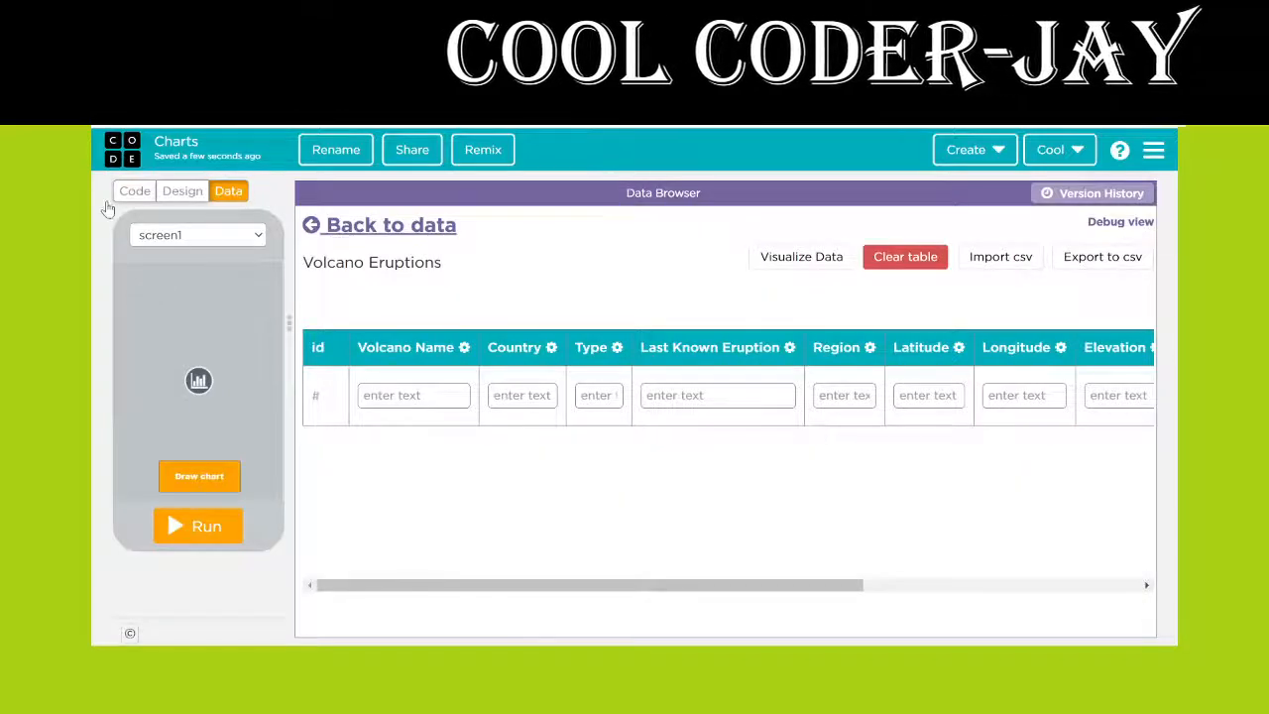
{"action": "left_click", "coordinate": [134, 190]}
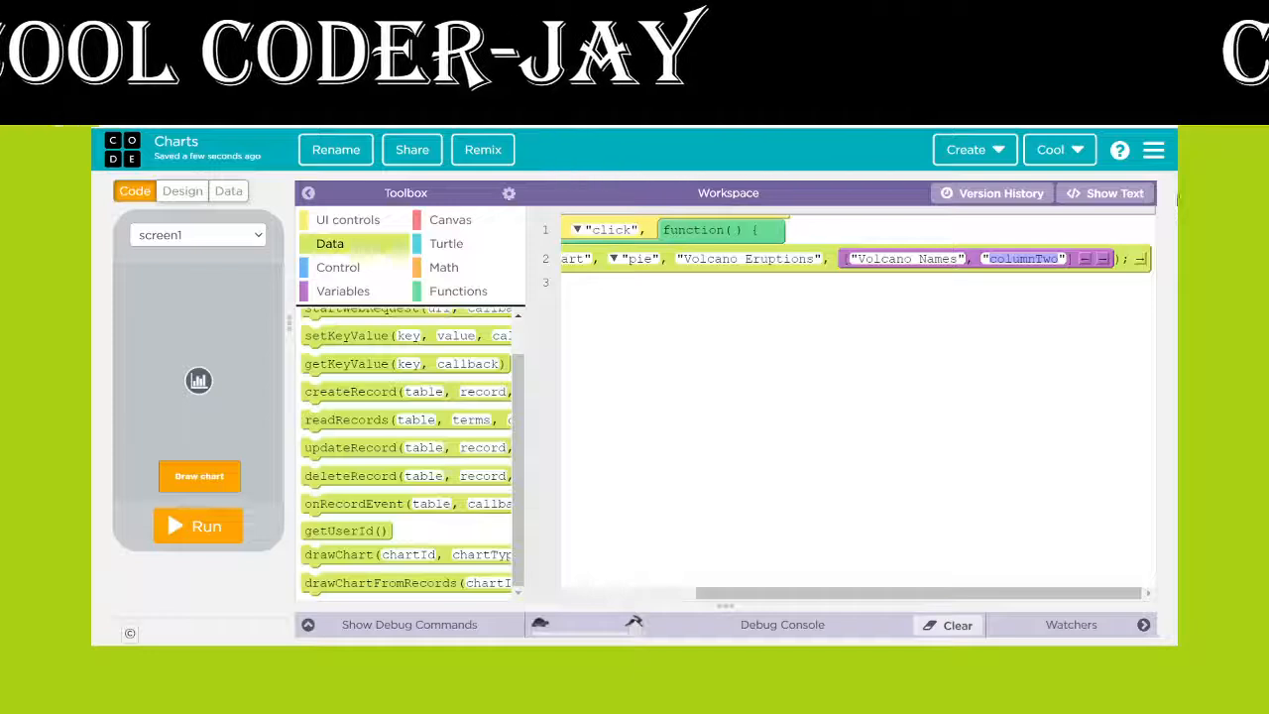
{"action": "left_click", "coordinate": [1023, 259]}
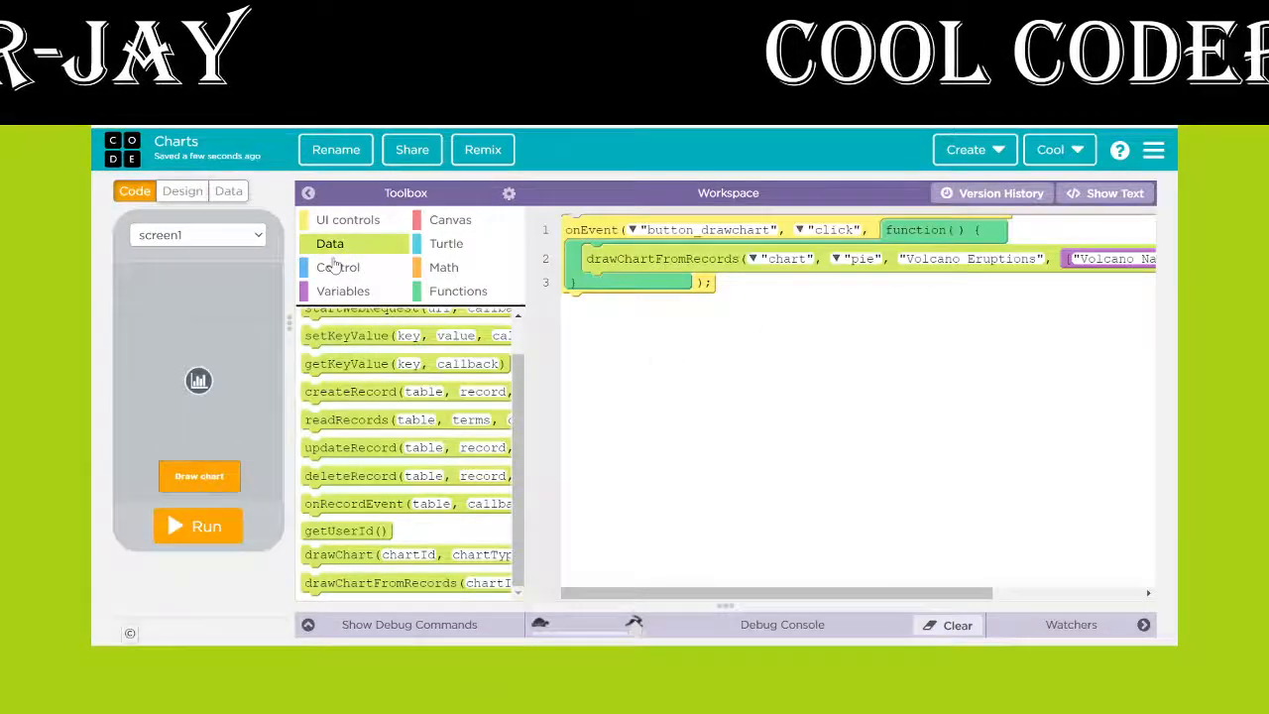
Add a hideElement call for 'button_drawchart' below the chart-drawing line
{"action": "left_click", "coordinate": [346, 219]}
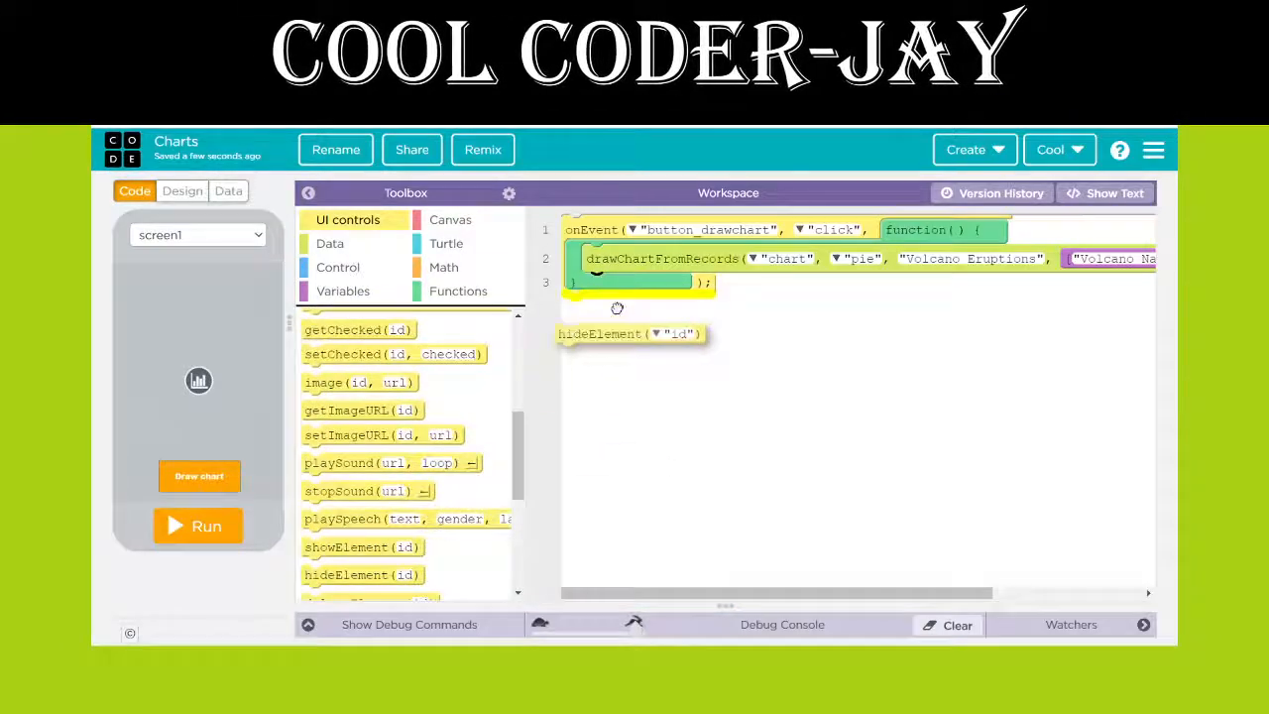
{"action": "left_click_drag", "start_coordinate": [630, 333], "coordinate": [659, 283]}
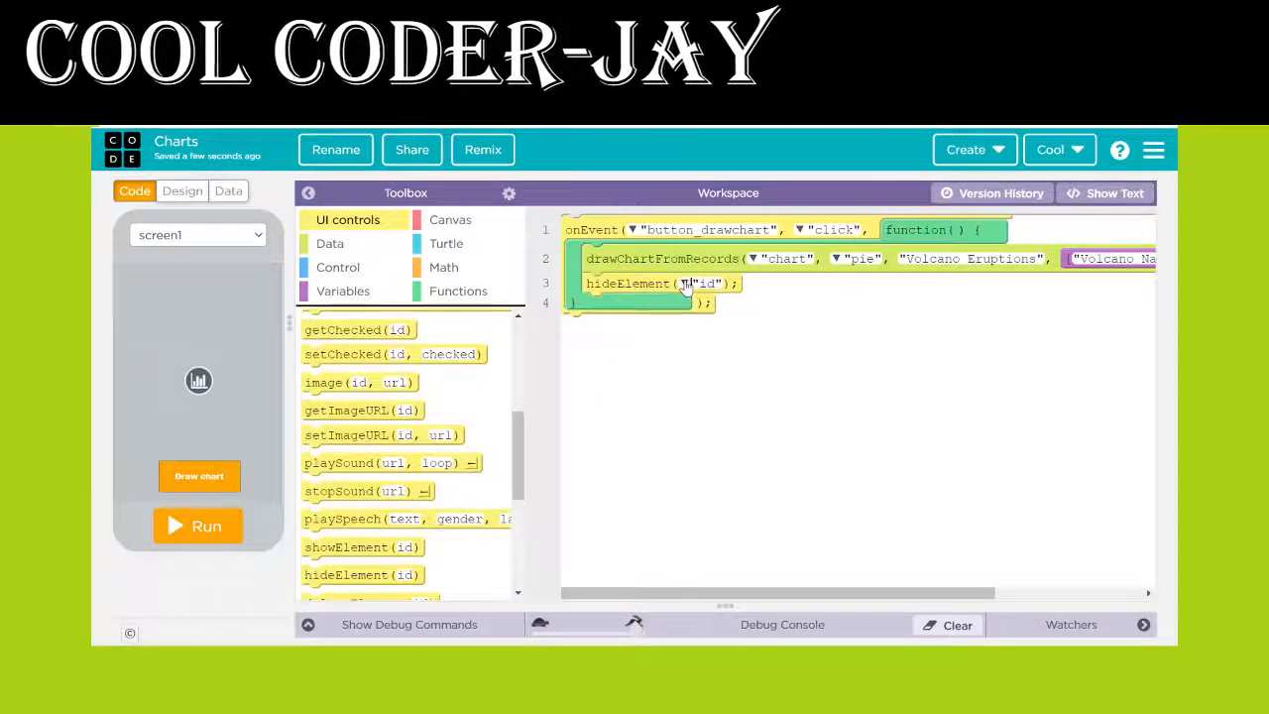
{"action": "type", "text": "button_drawchart"}
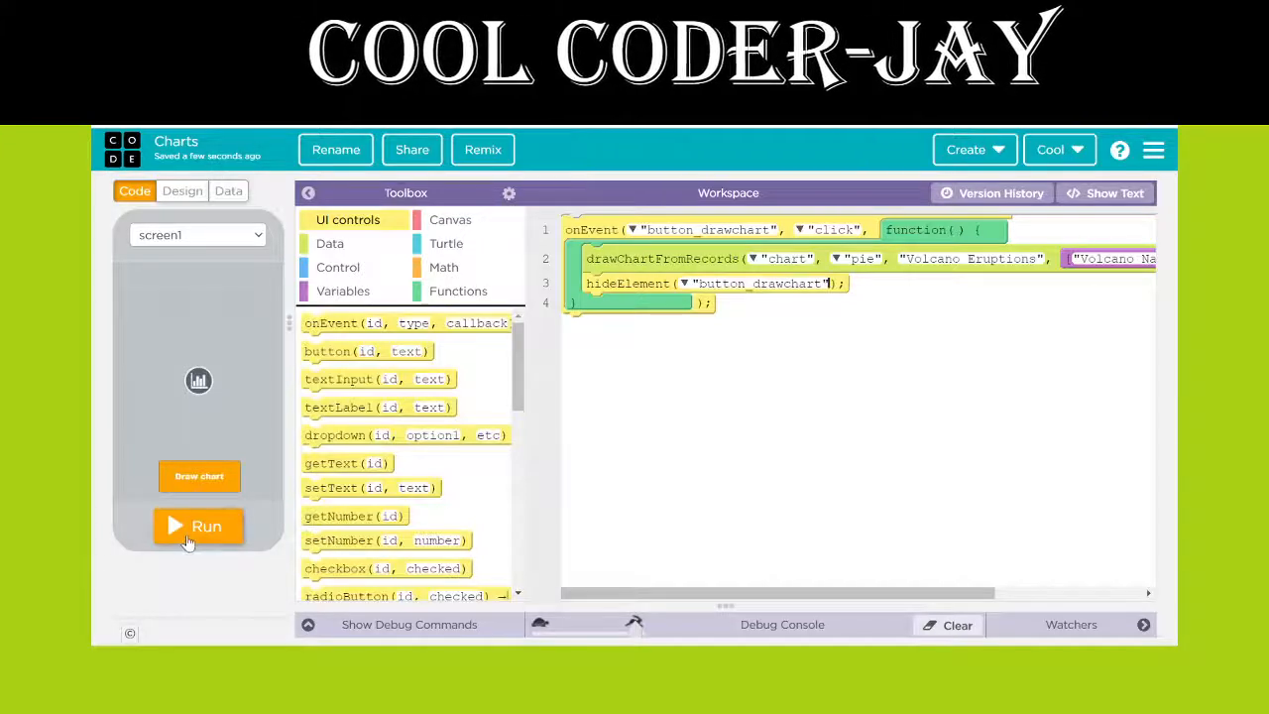
{"action": "left_click", "coordinate": [199, 526]}
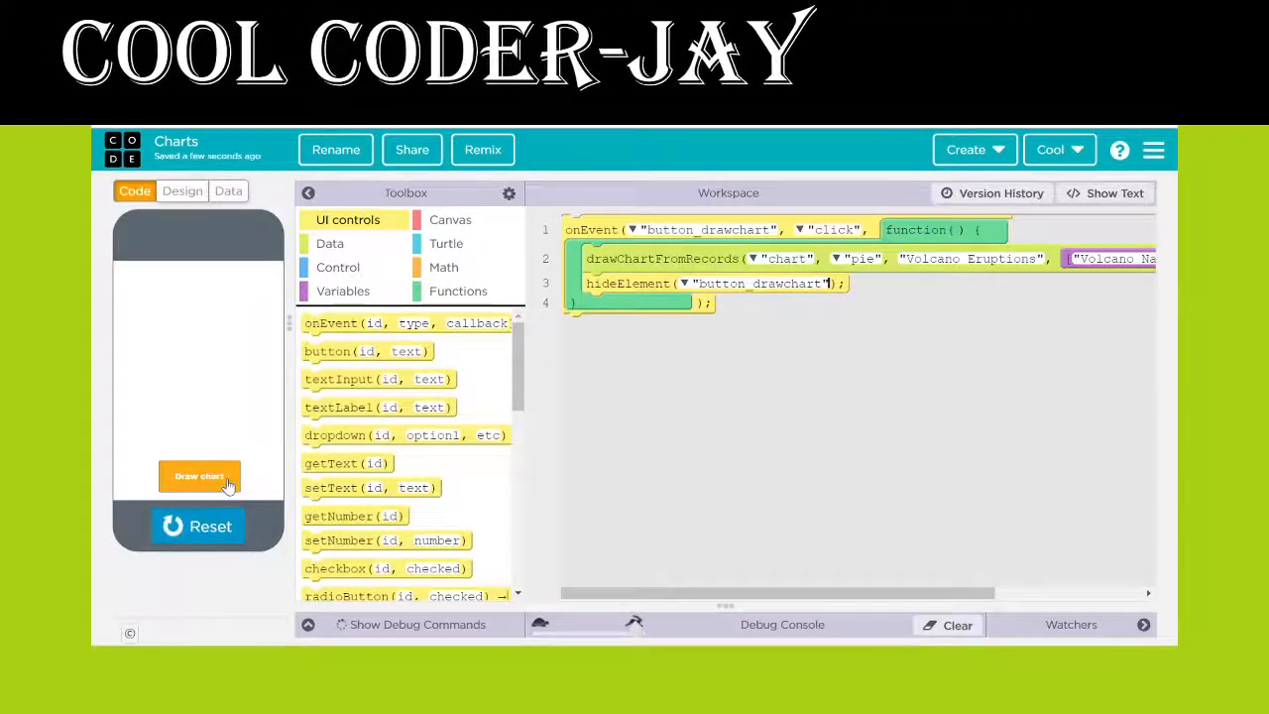
{"action": "left_click", "coordinate": [199, 476]}
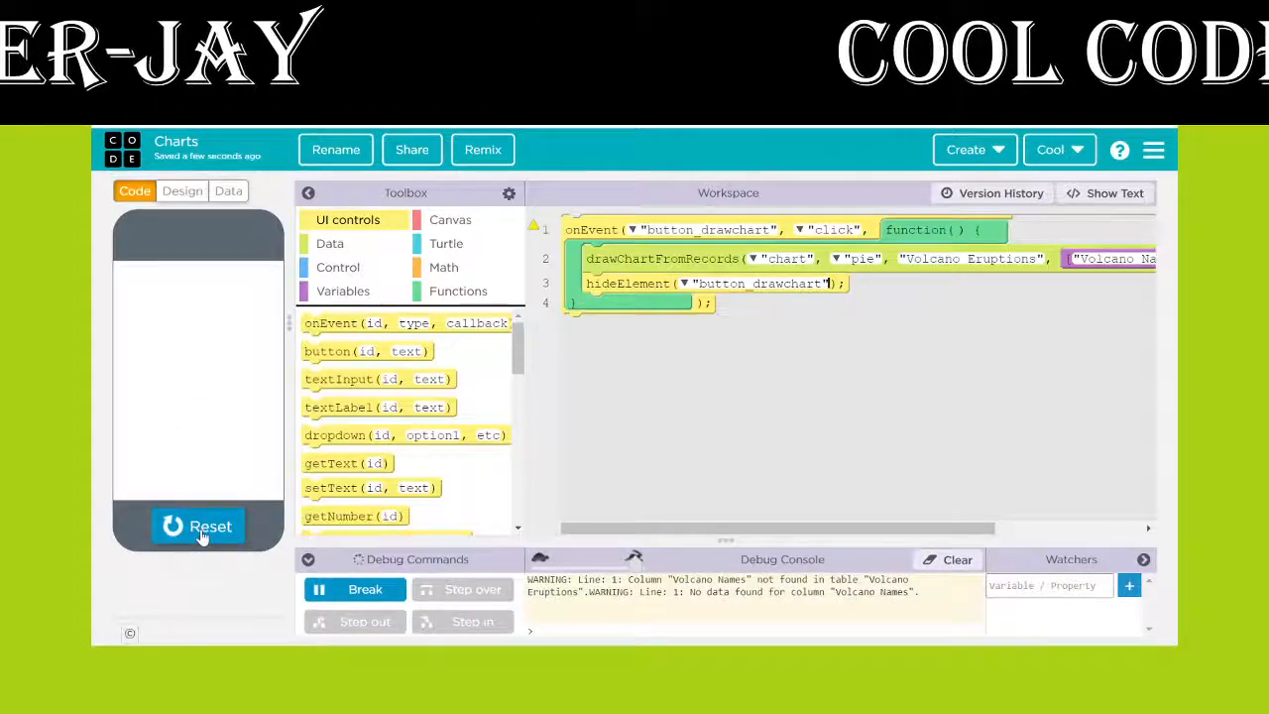
{"action": "left_click", "coordinate": [198, 525]}
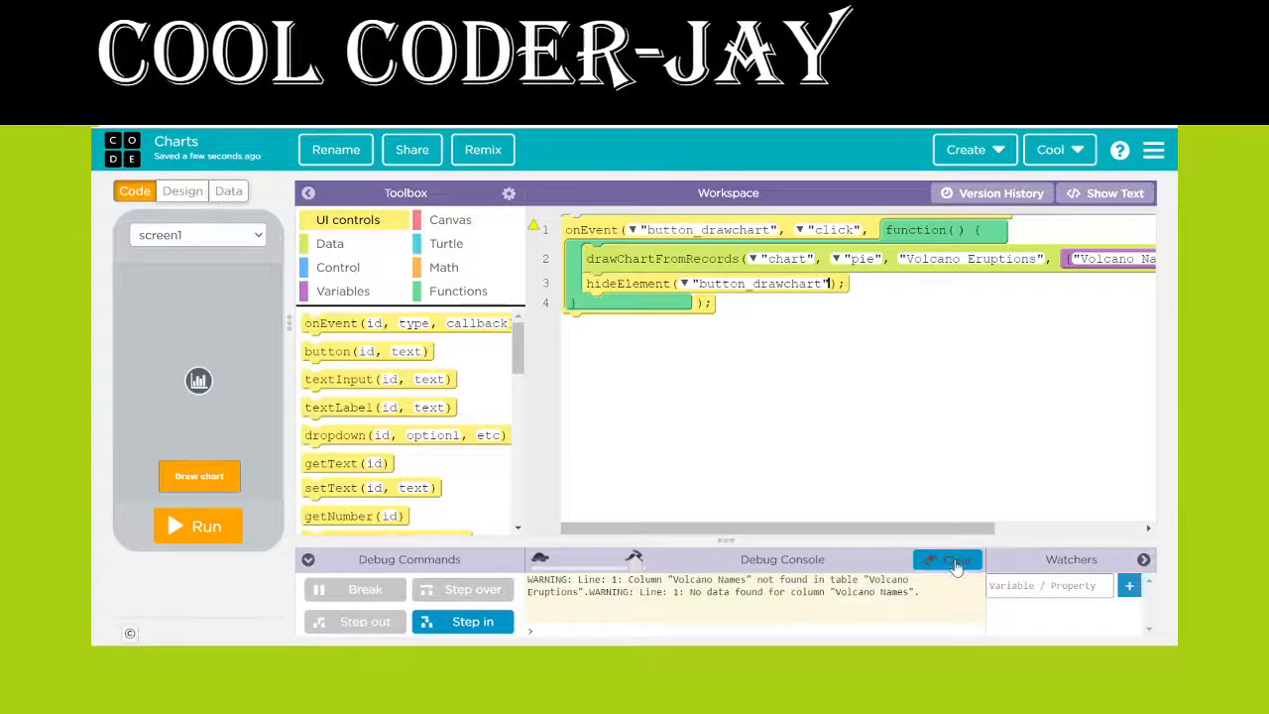
{"action": "left_click", "coordinate": [948, 560]}
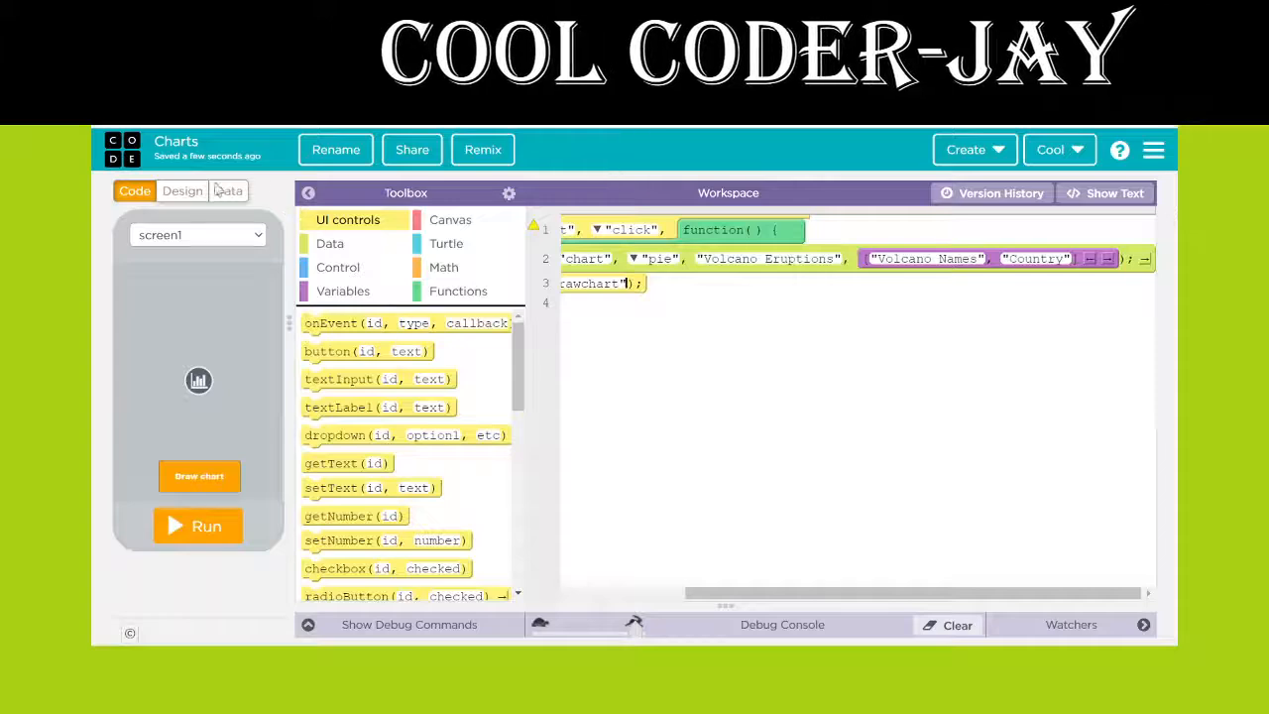
{"action": "left_click", "coordinate": [228, 190]}
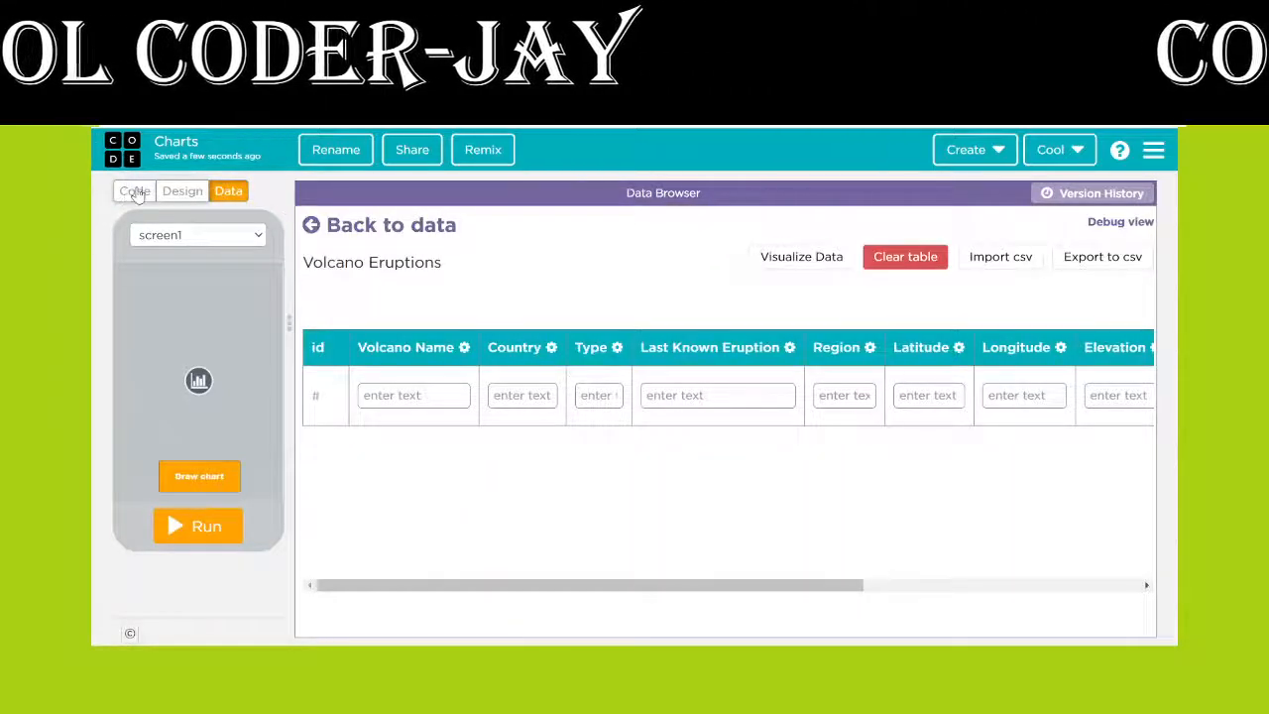
{"action": "left_click", "coordinate": [134, 191]}
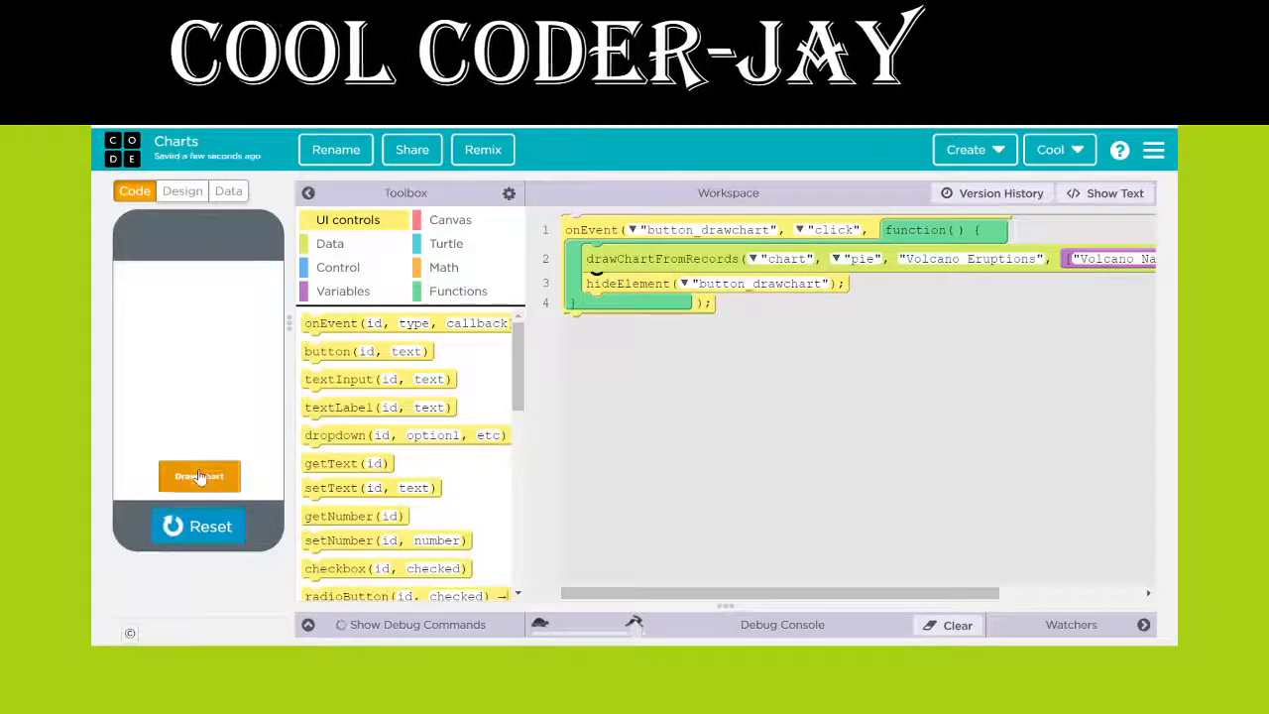
{"action": "left_click", "coordinate": [198, 476]}
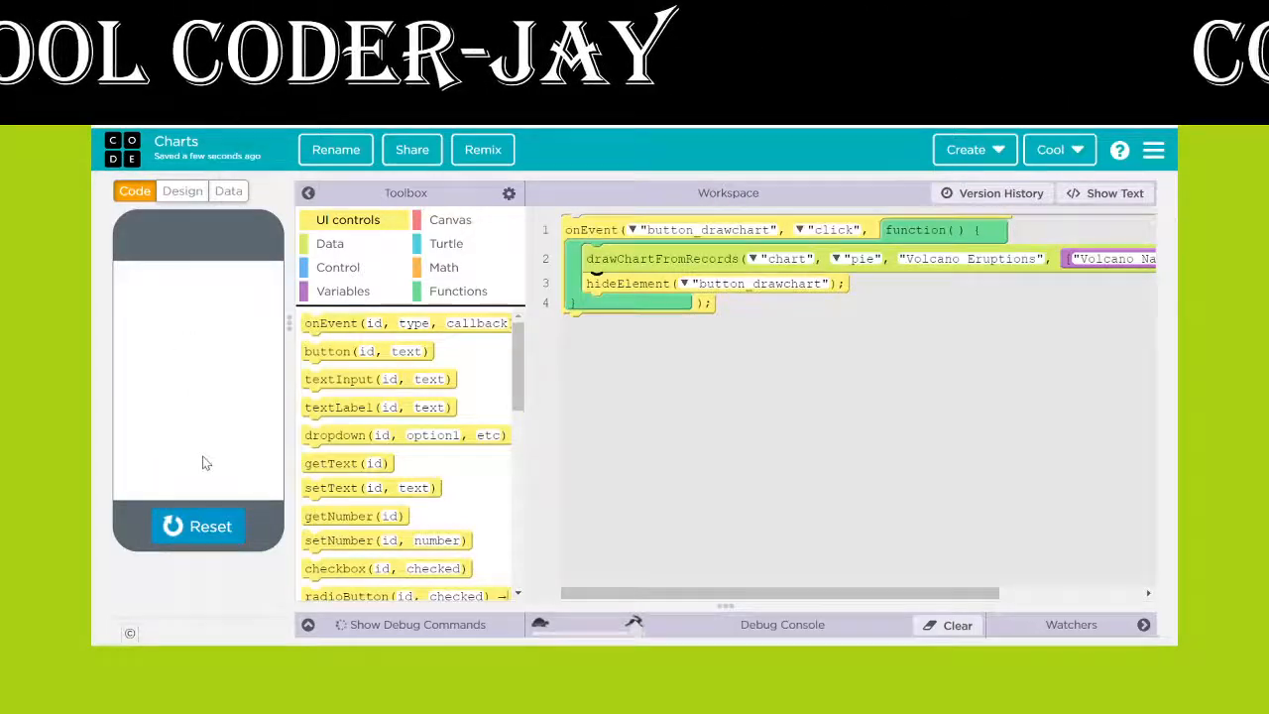
{"action": "left_click", "coordinate": [198, 525]}
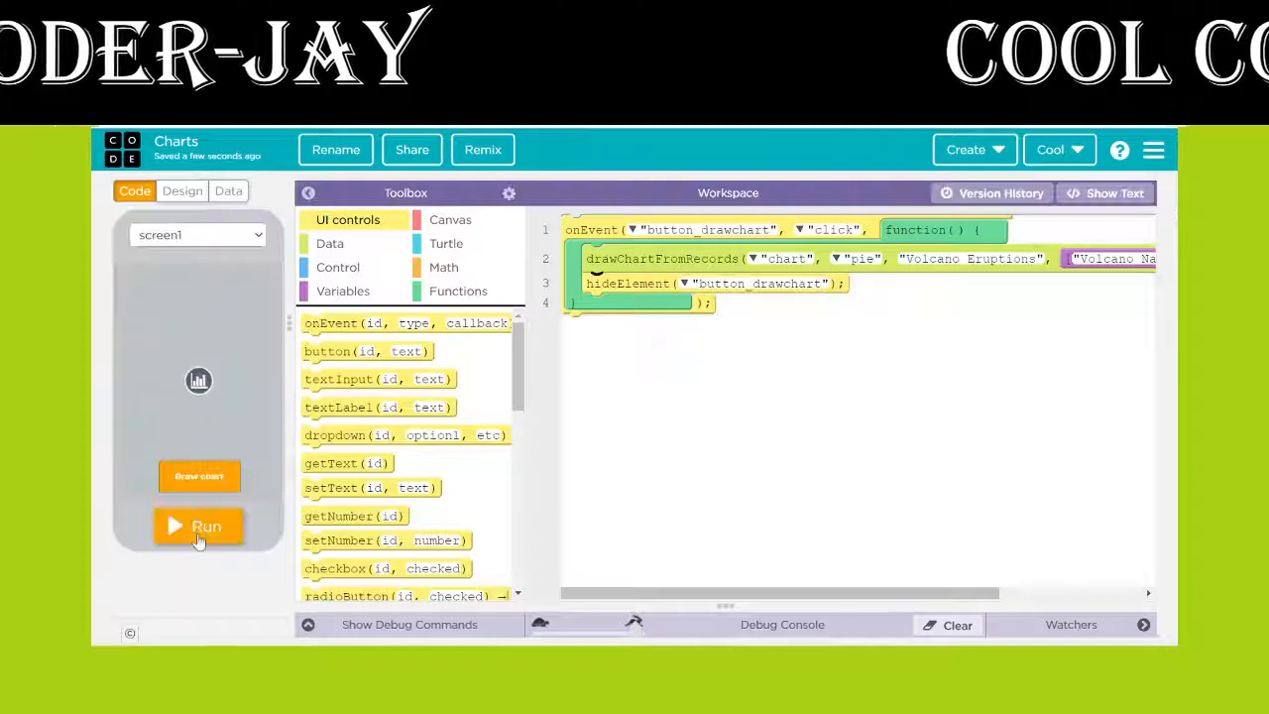
{"action": "left_click", "coordinate": [198, 526]}
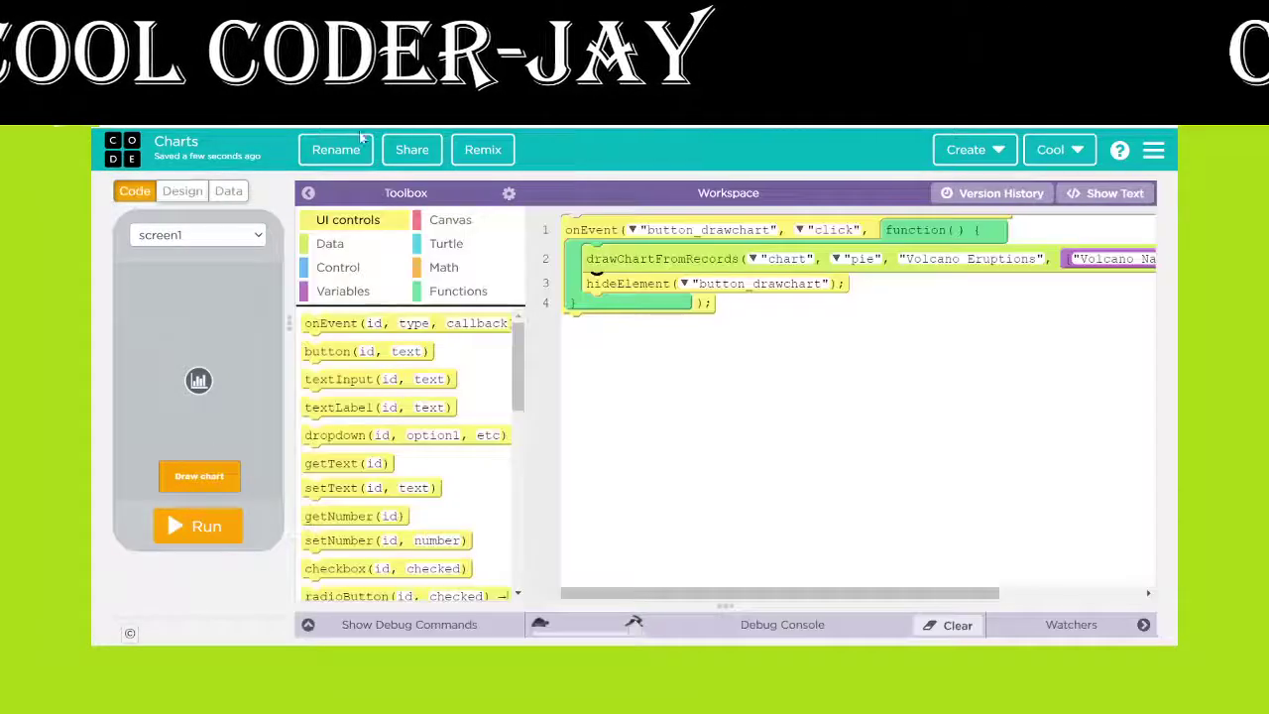
{"action": "left_click", "coordinate": [411, 148]}
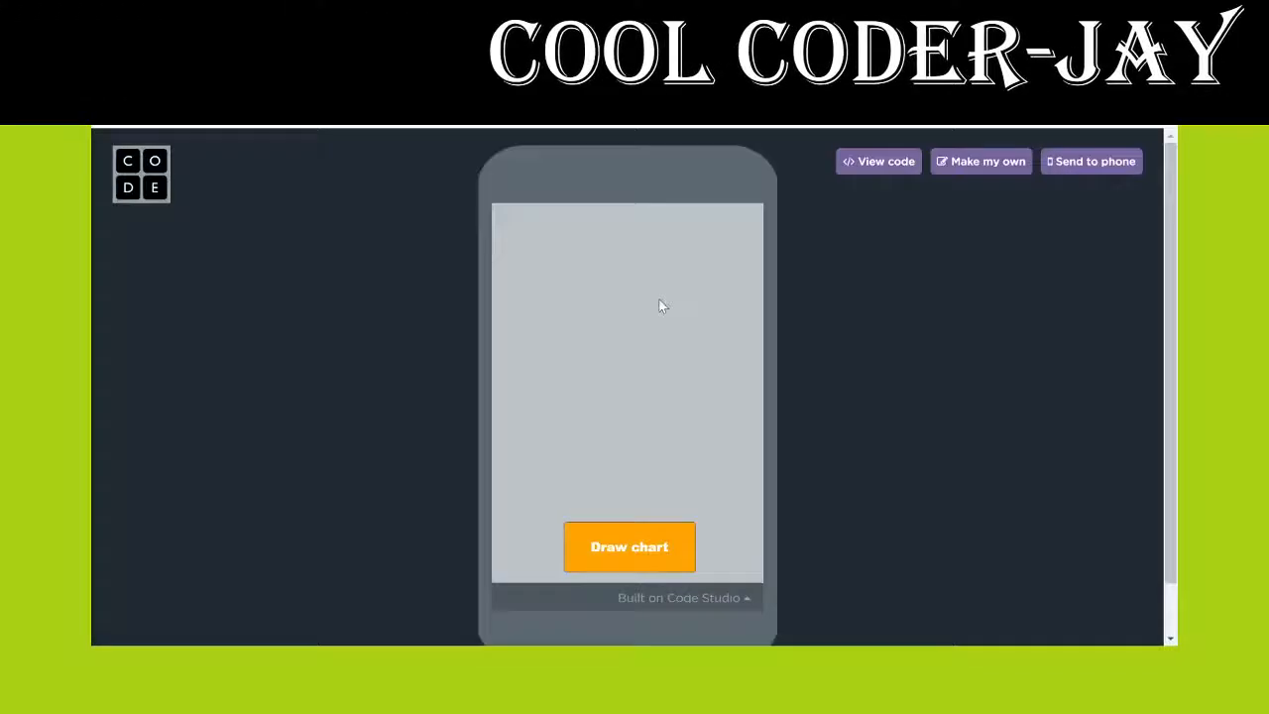
{"action": "left_click", "coordinate": [629, 547]}
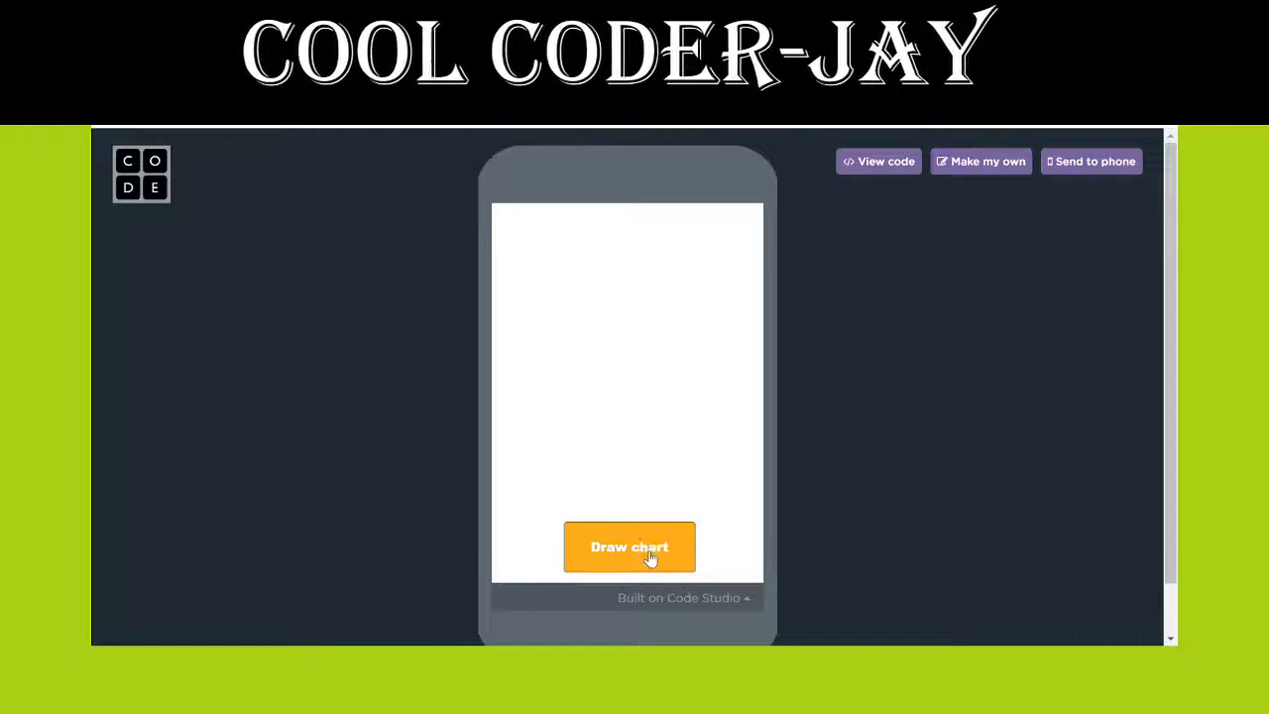
{"action": "left_click", "coordinate": [629, 547]}
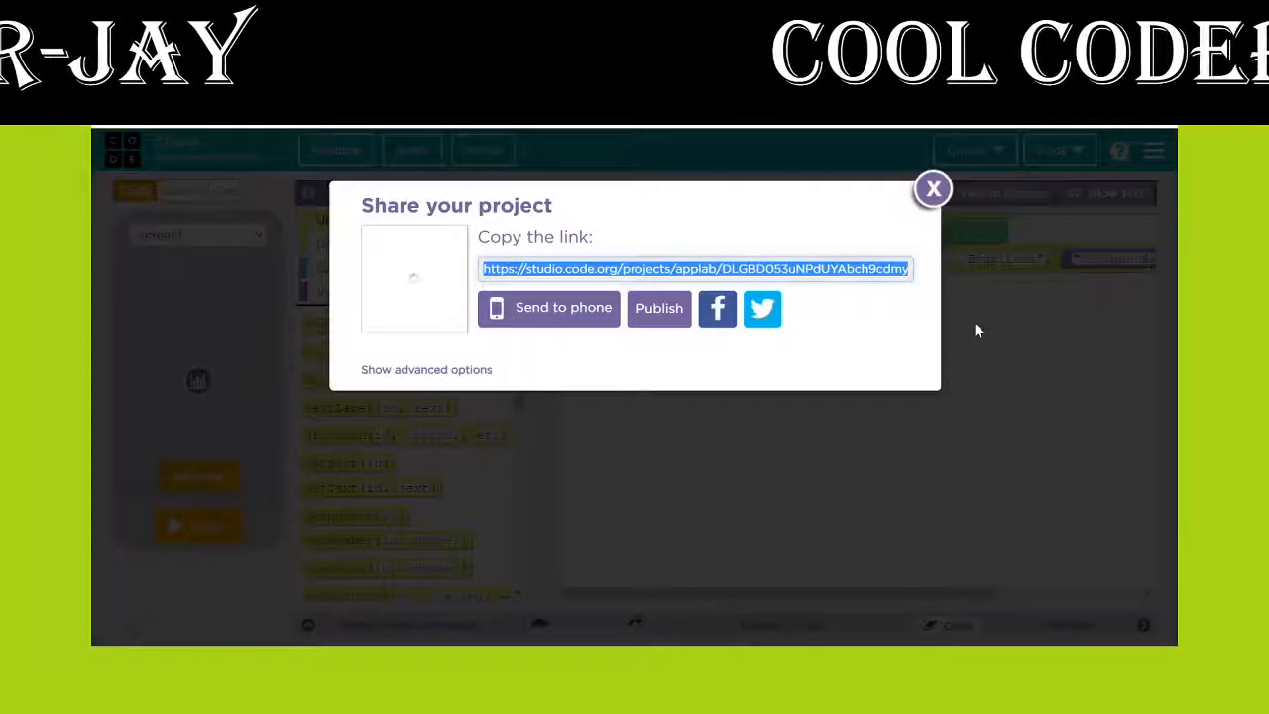
{"action": "left_click", "coordinate": [933, 189]}
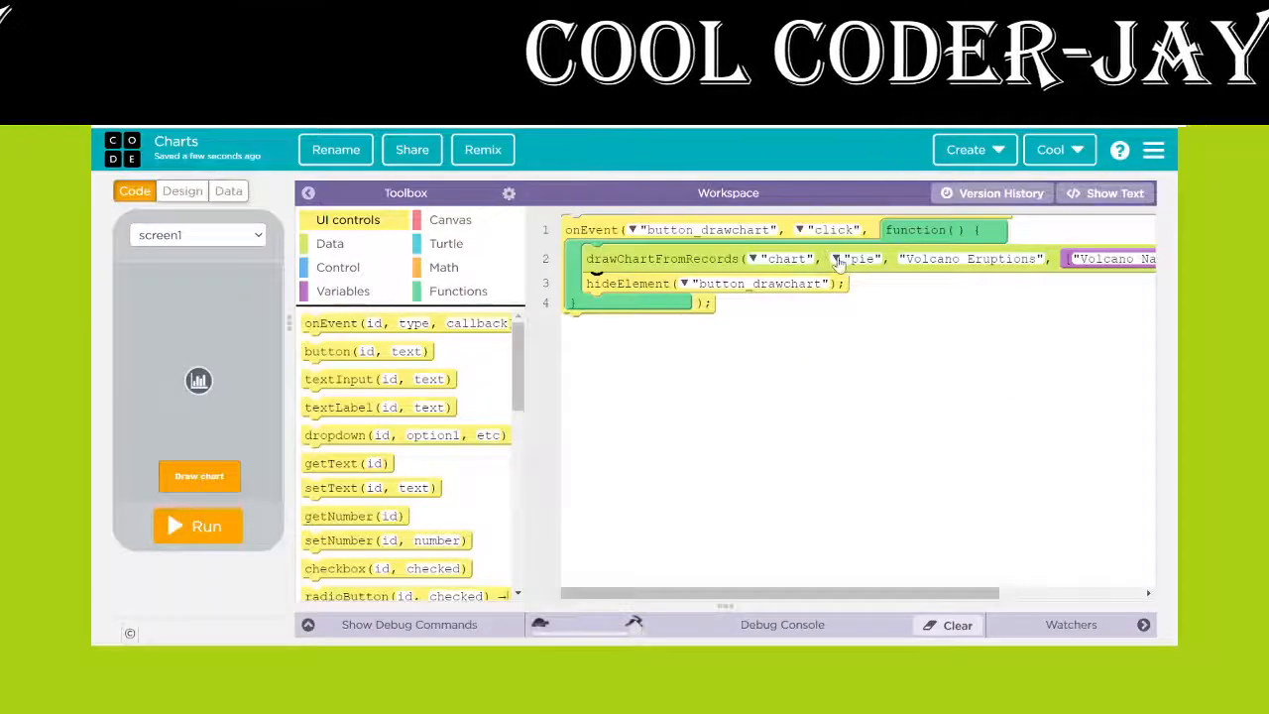
Change the drawChartFromRecords chart type from "pie" to "bar" and run the app to see blue bars
{"action": "left_click", "coordinate": [840, 258]}
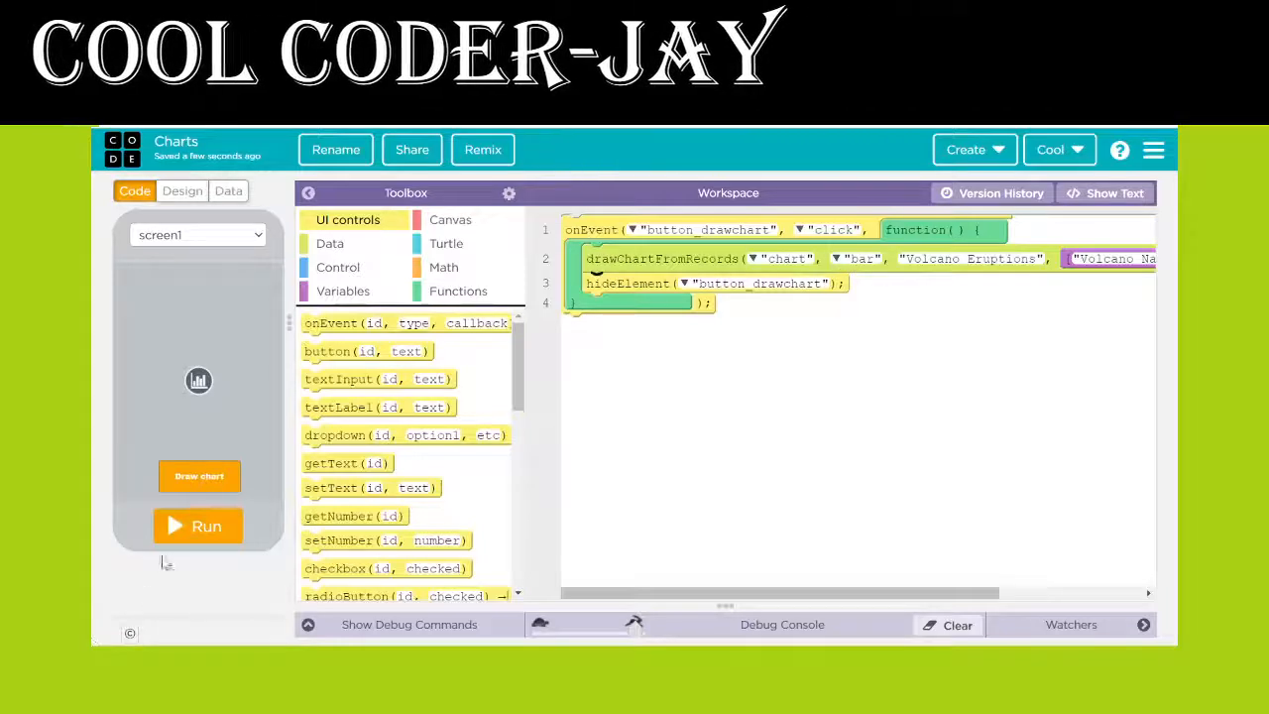
{"action": "left_click", "coordinate": [197, 525]}
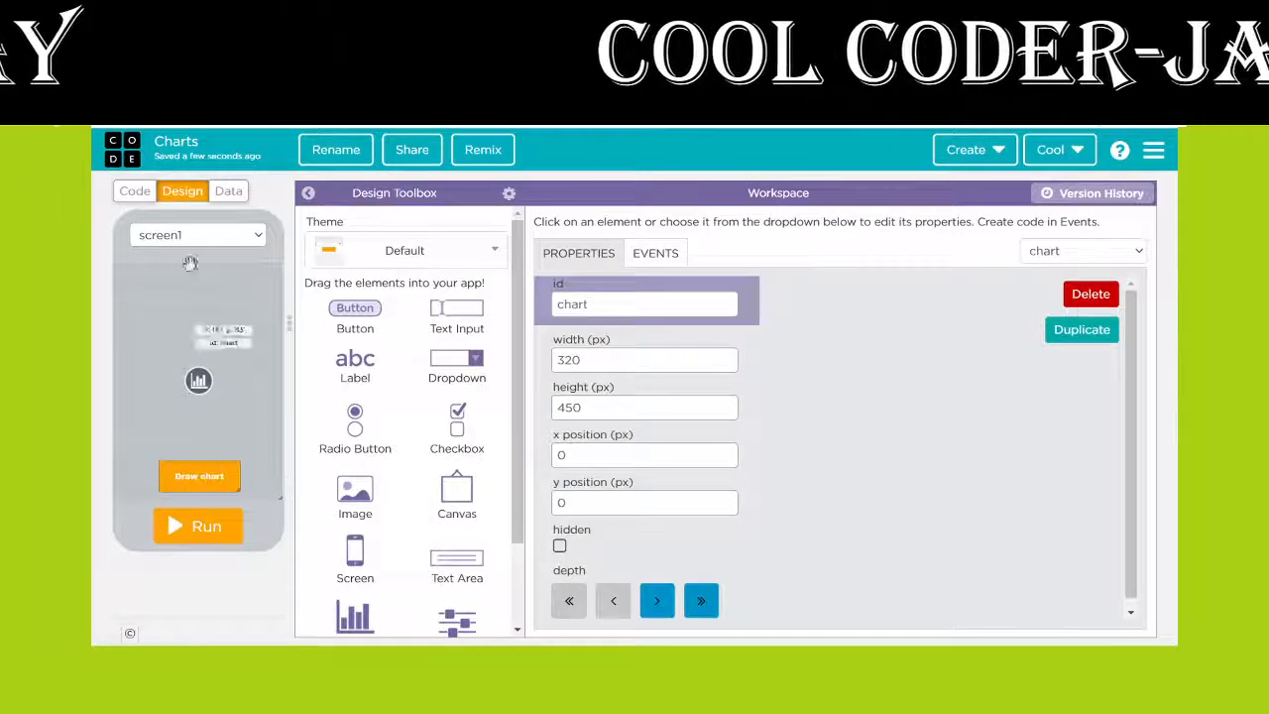
{"action": "left_click", "coordinate": [134, 190]}
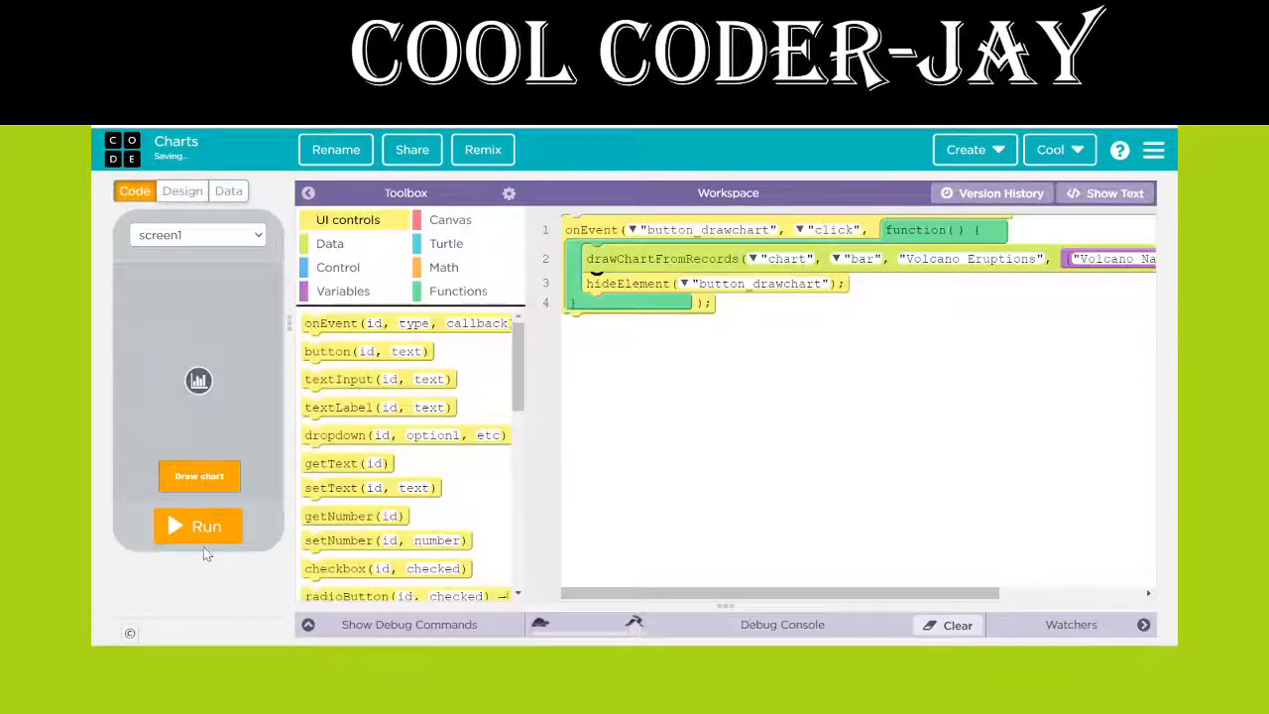
{"action": "left_click", "coordinate": [198, 526]}
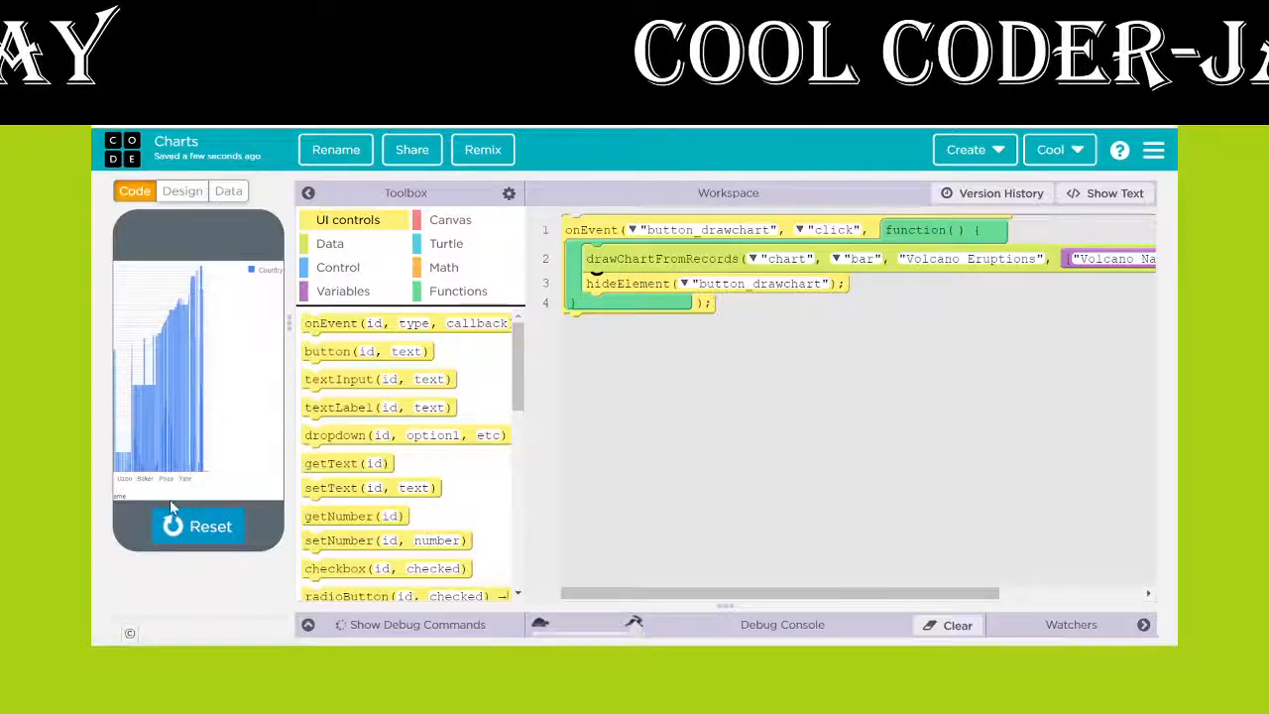
{"action": "left_click", "coordinate": [182, 191]}
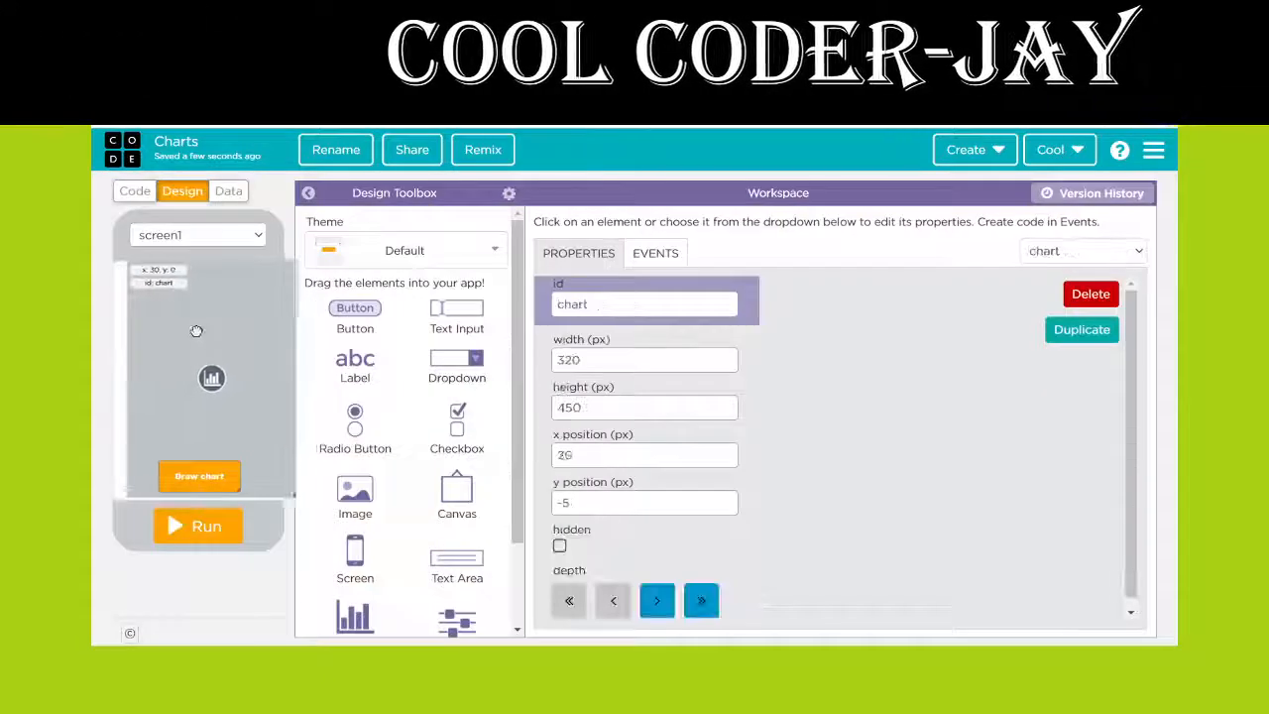
Drag the chart to 275×350 at x 20, y 5, above the Draw chart button
{"action": "left_click_drag", "start_coordinate": [211, 378], "coordinate": [253, 378]}
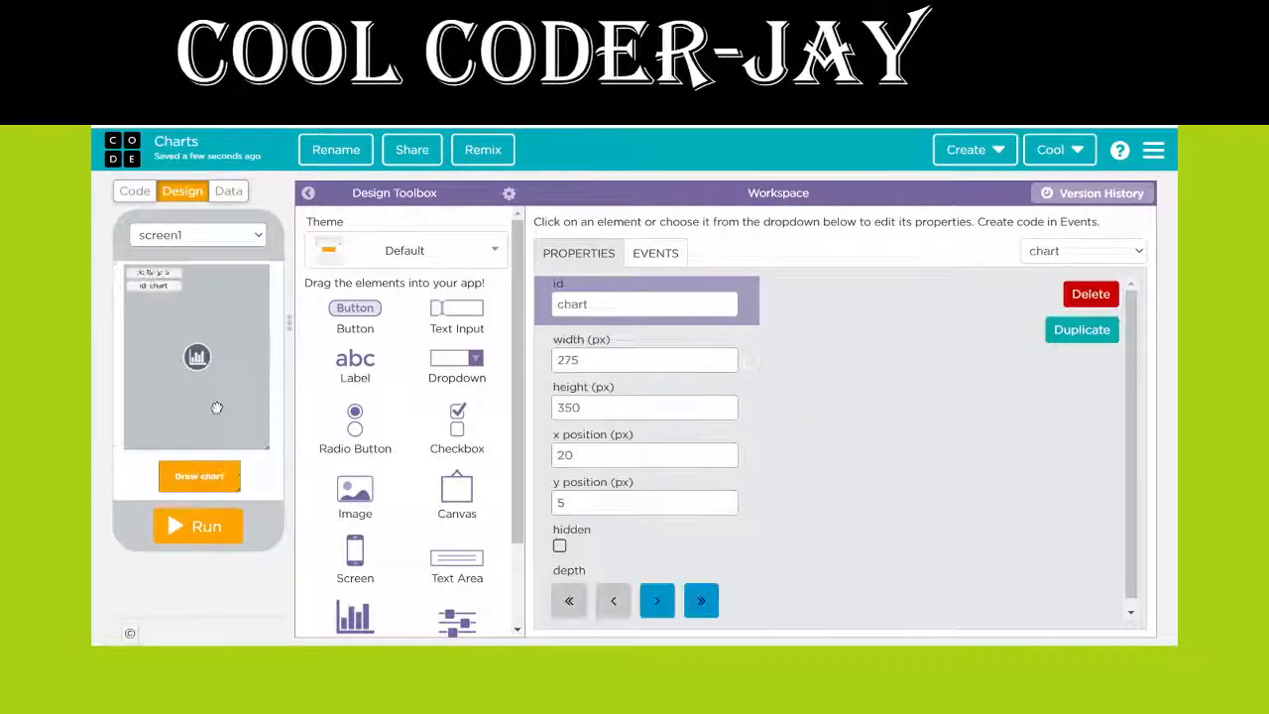
{"action": "left_click", "coordinate": [134, 190]}
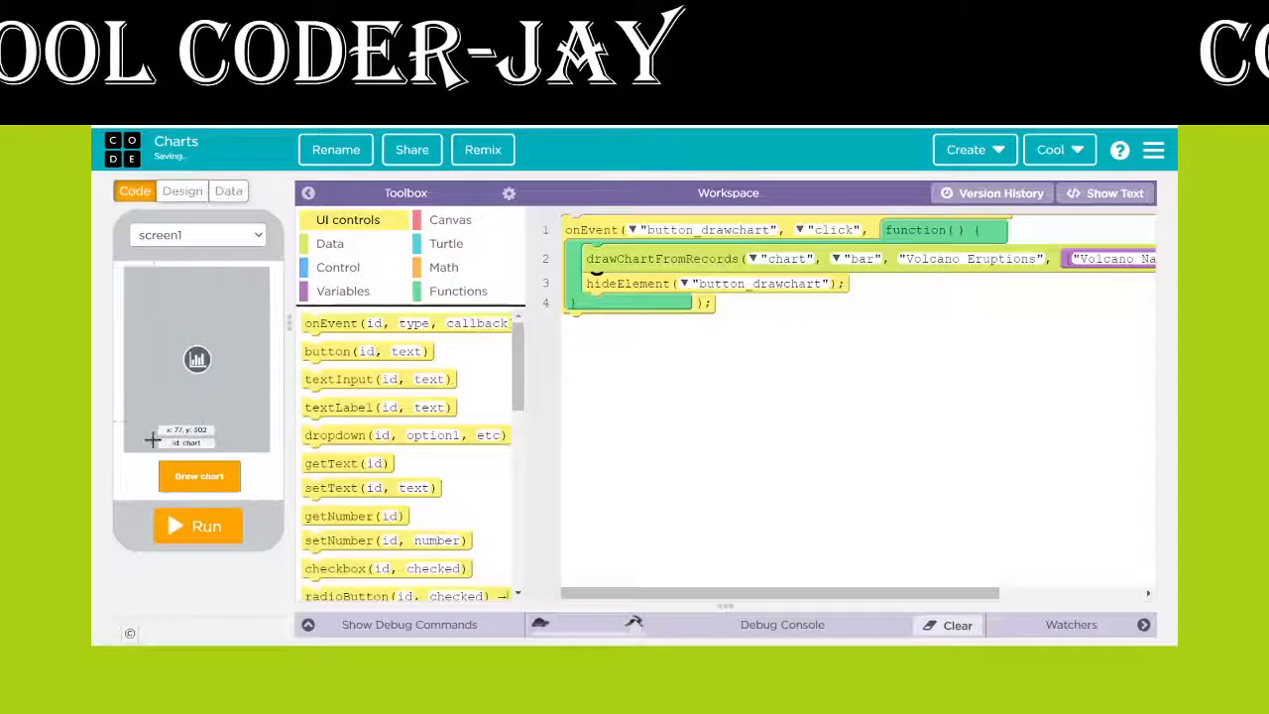
{"action": "left_click", "coordinate": [197, 526]}
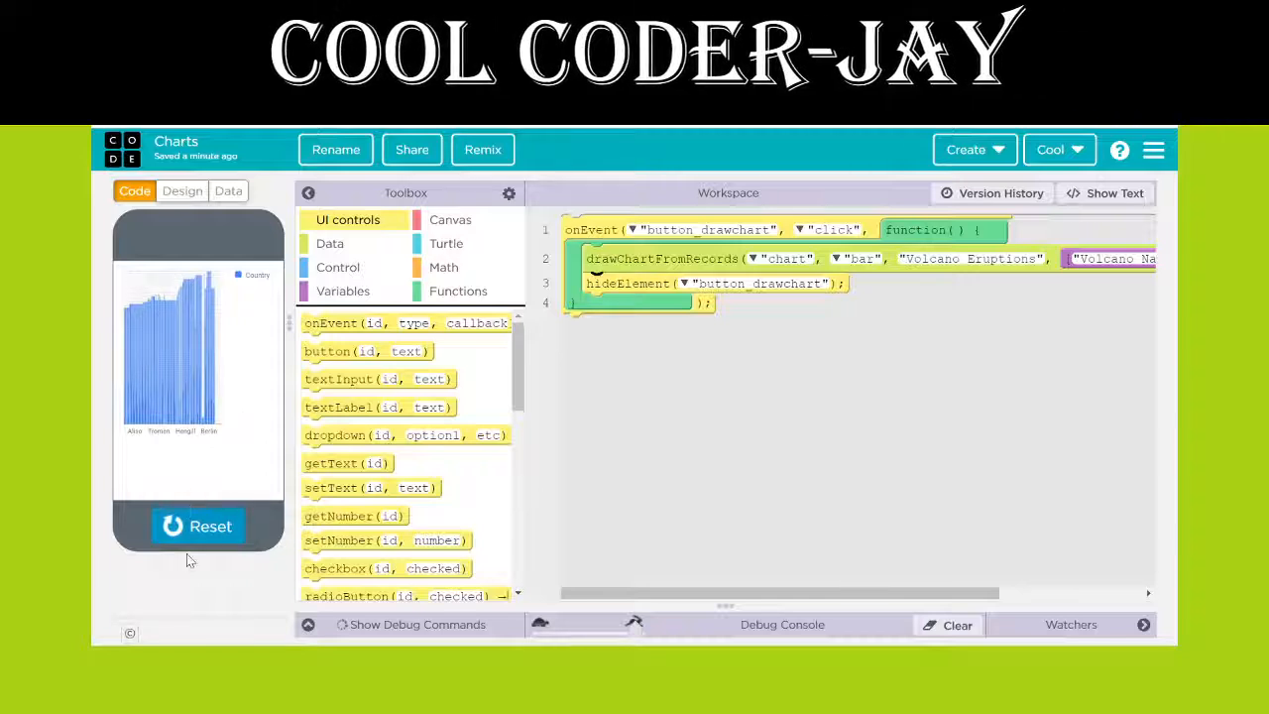
{"action": "mouse_move", "coordinate": [158, 327]}
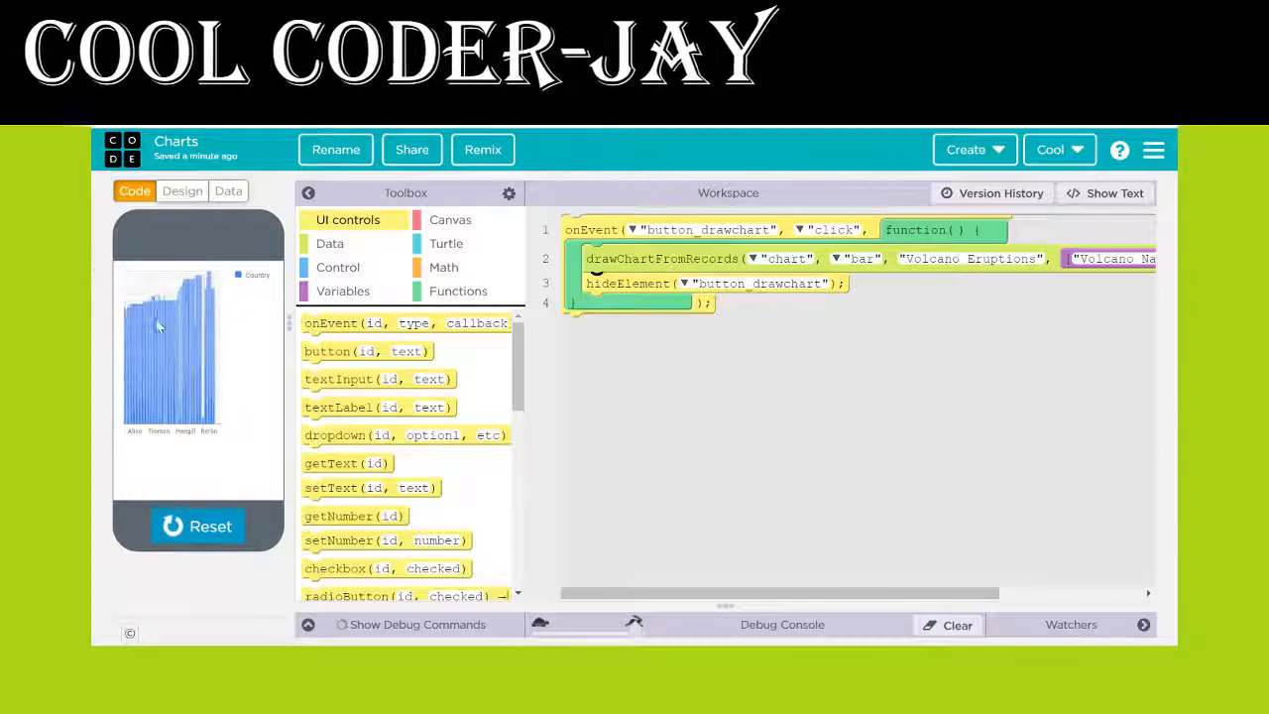
{"action": "left_click", "coordinate": [182, 190]}
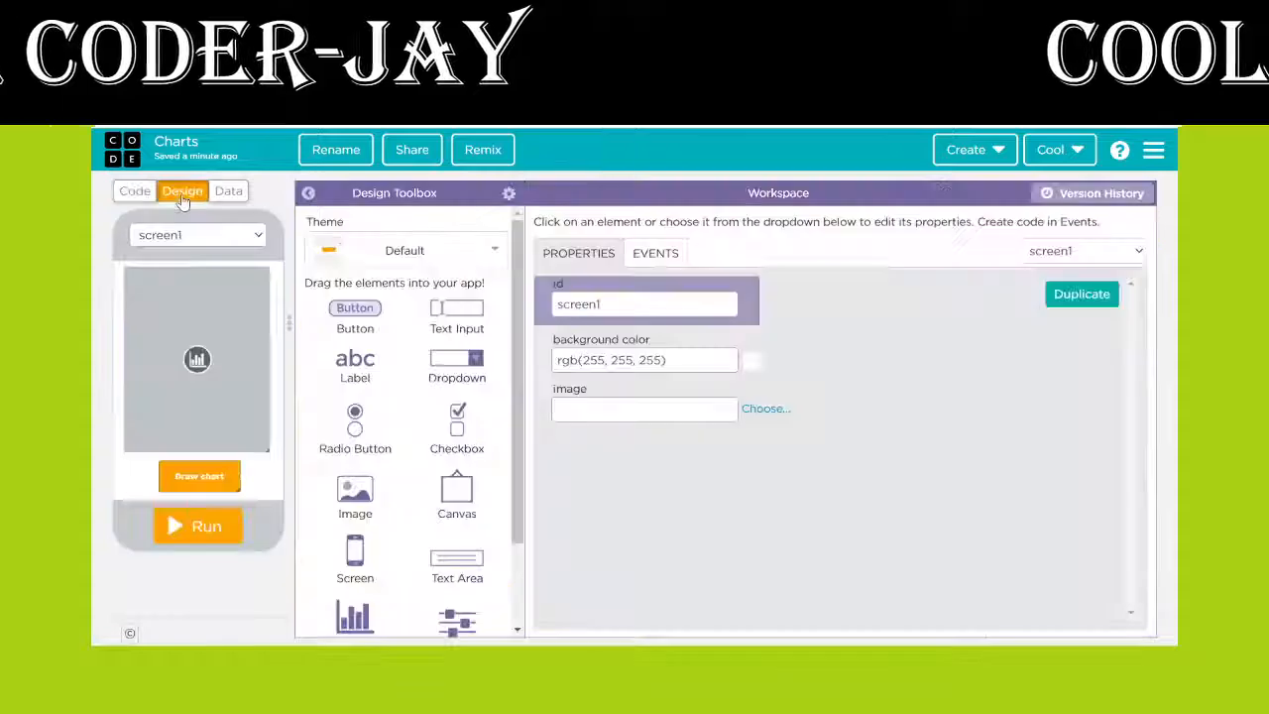
{"action": "left_click", "coordinate": [134, 190]}
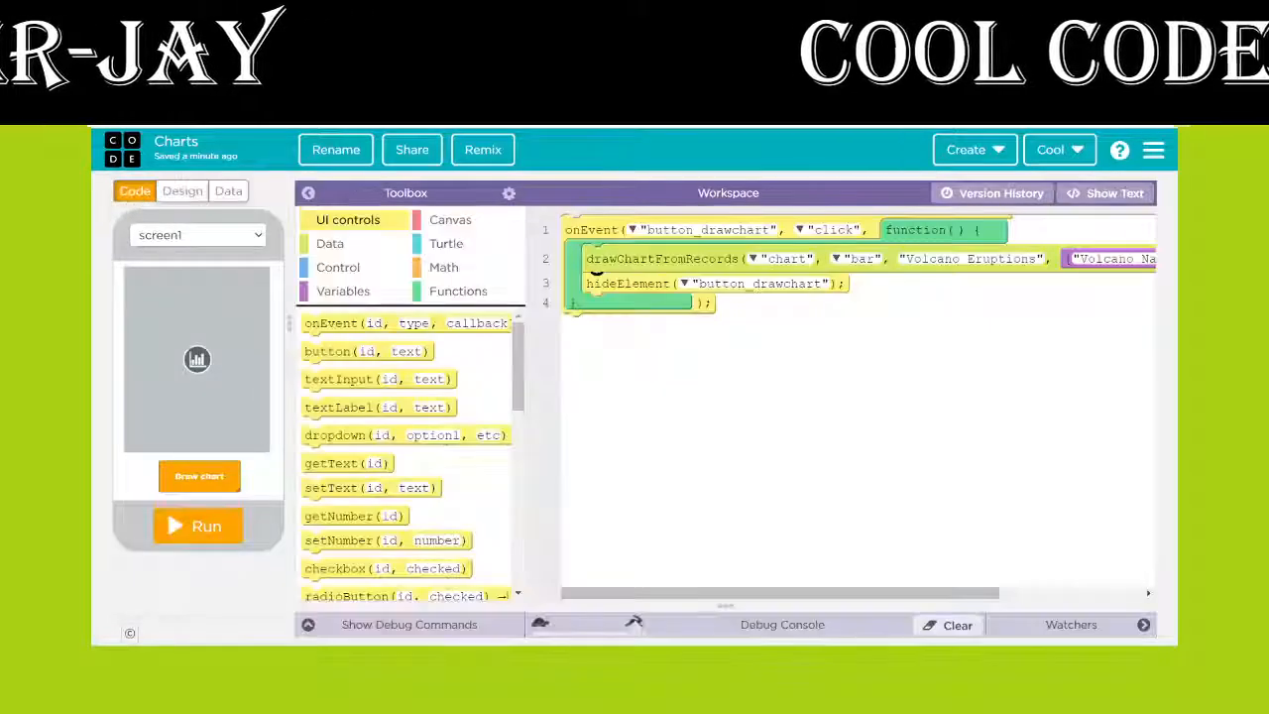